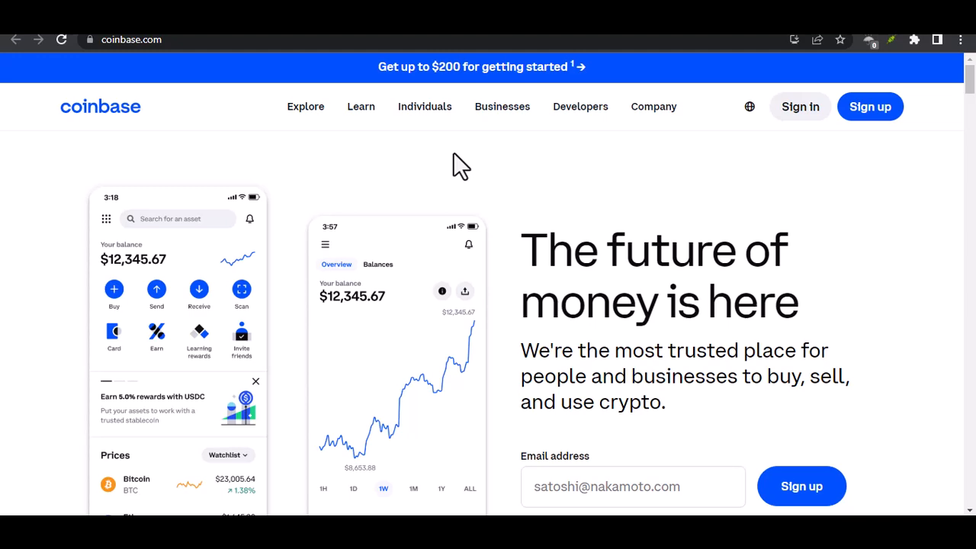
scroll("down", 3)
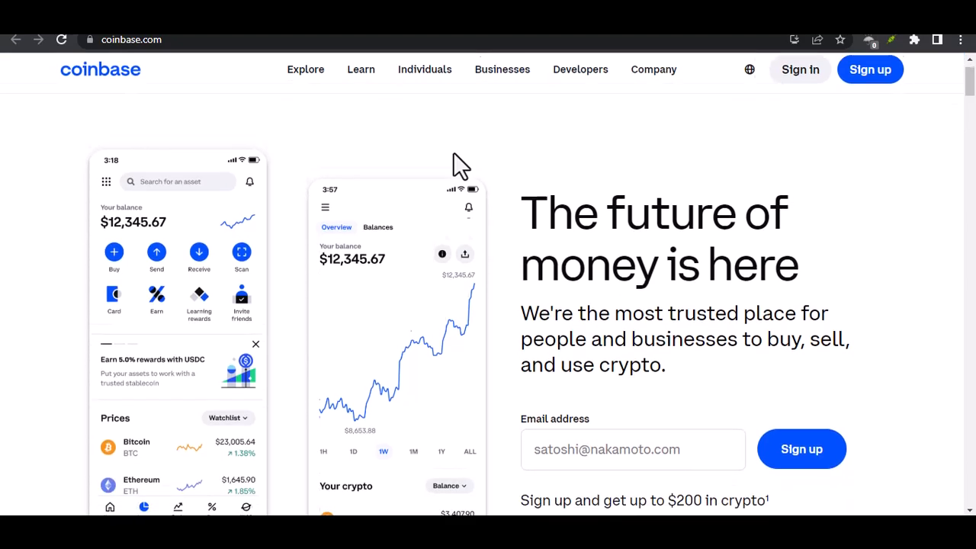
scroll("down", 3)
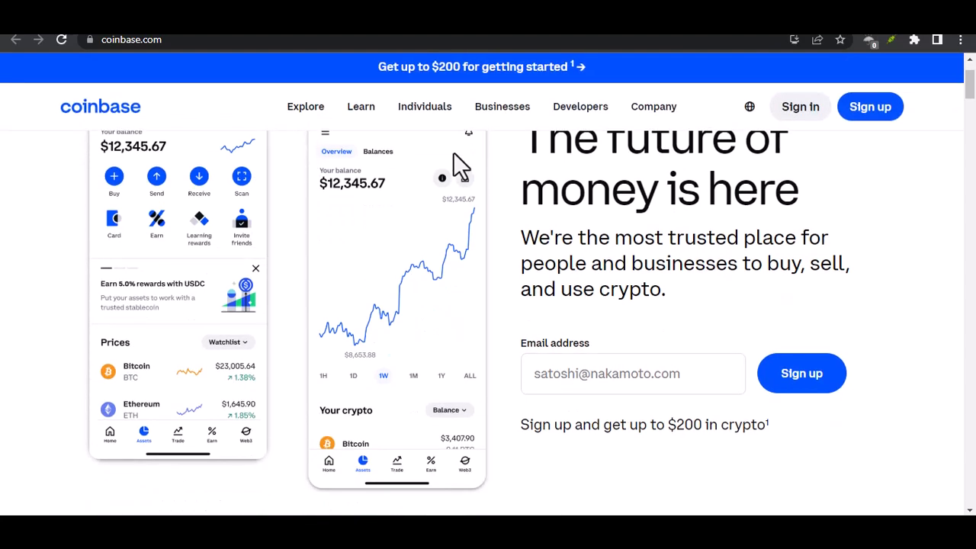
scroll("down", 3)
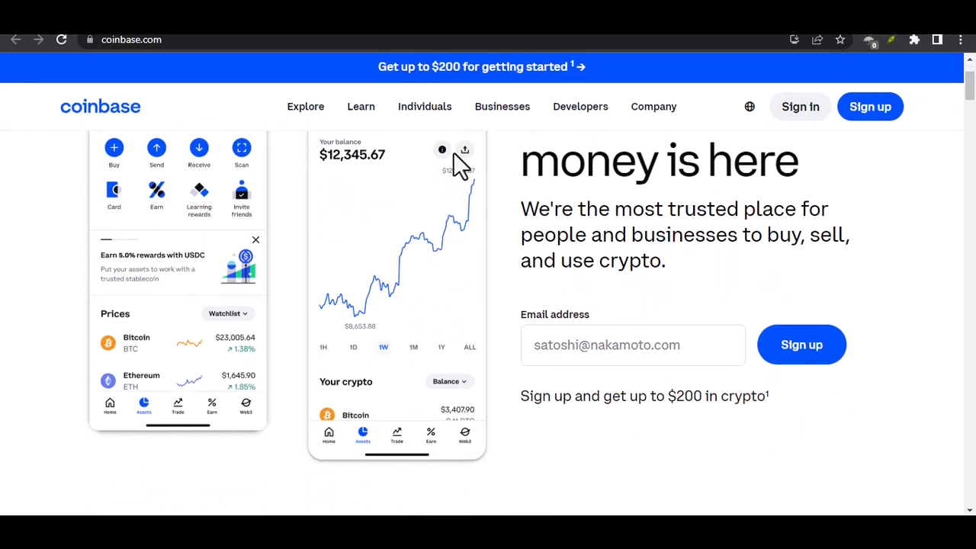
scroll("down", 3)
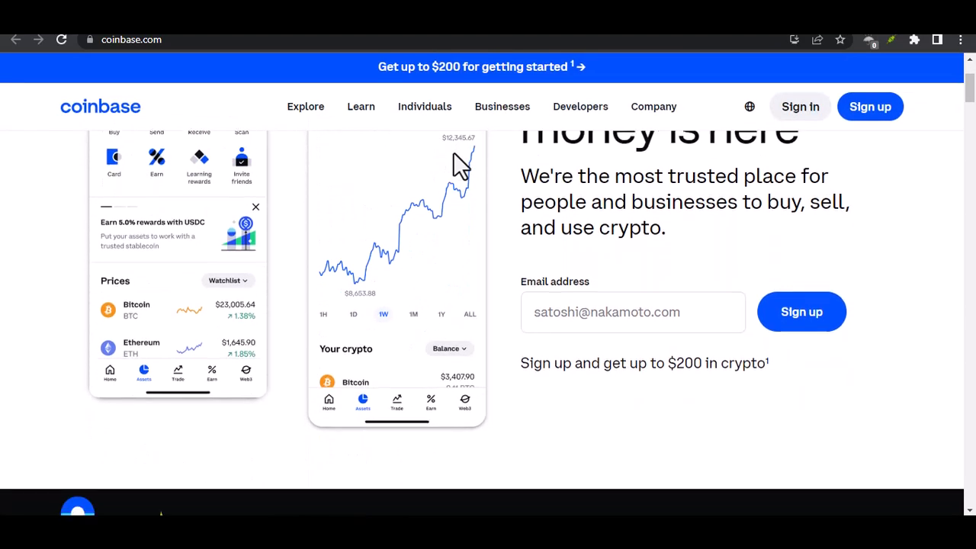
scroll("down", 3)
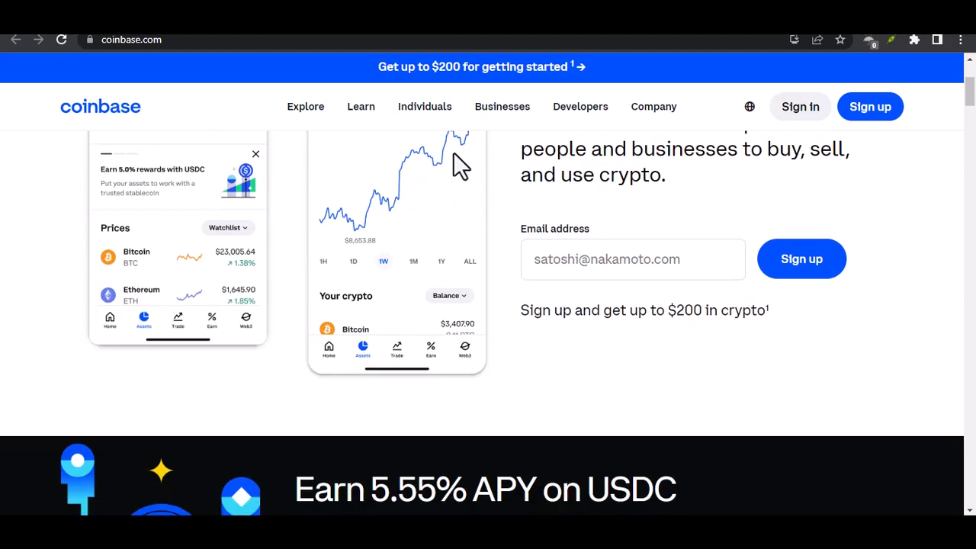
scroll("down", 3)
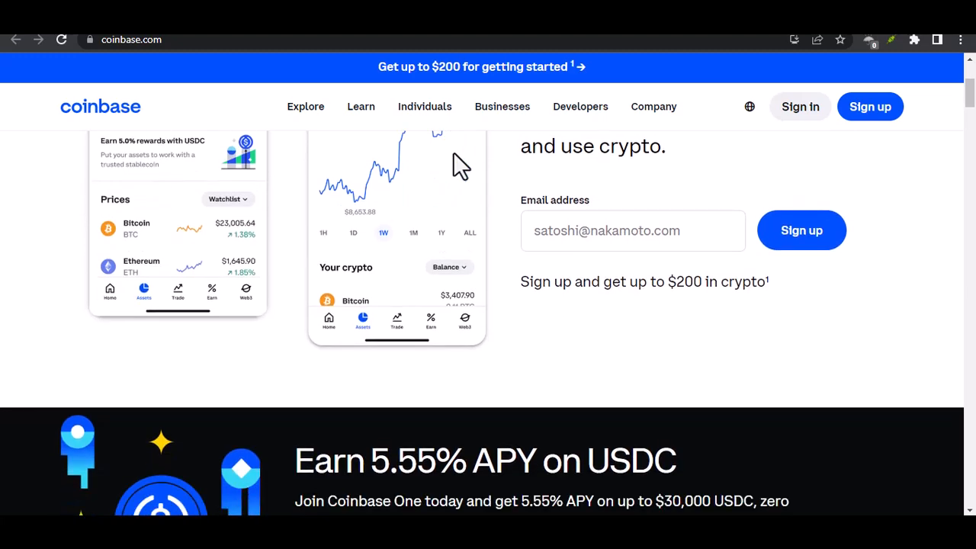
scroll("down", 3)
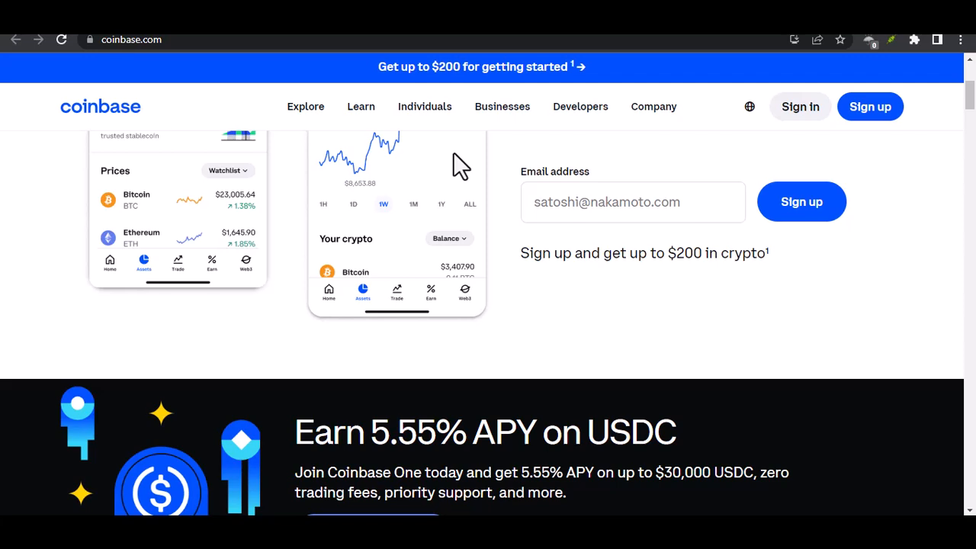
scroll("down", 3)
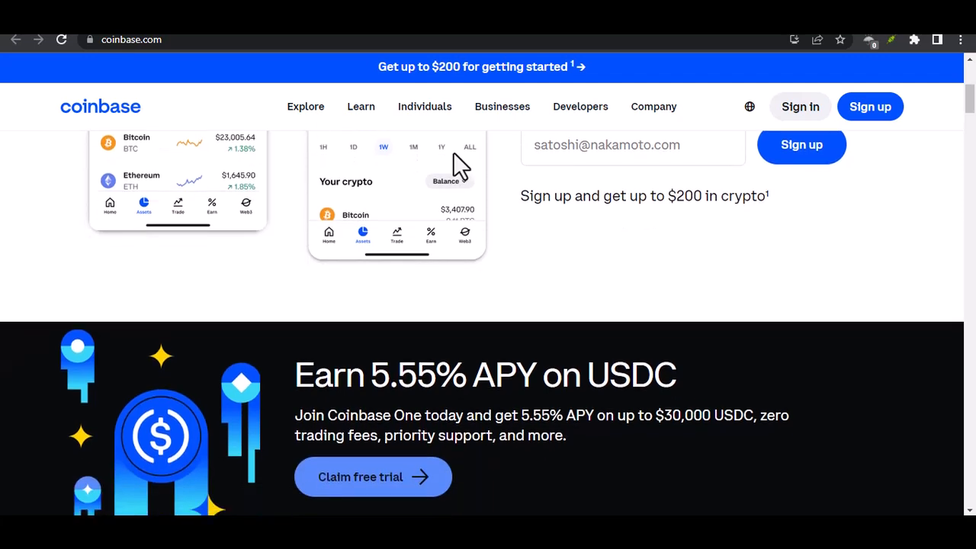
scroll("down", 3)
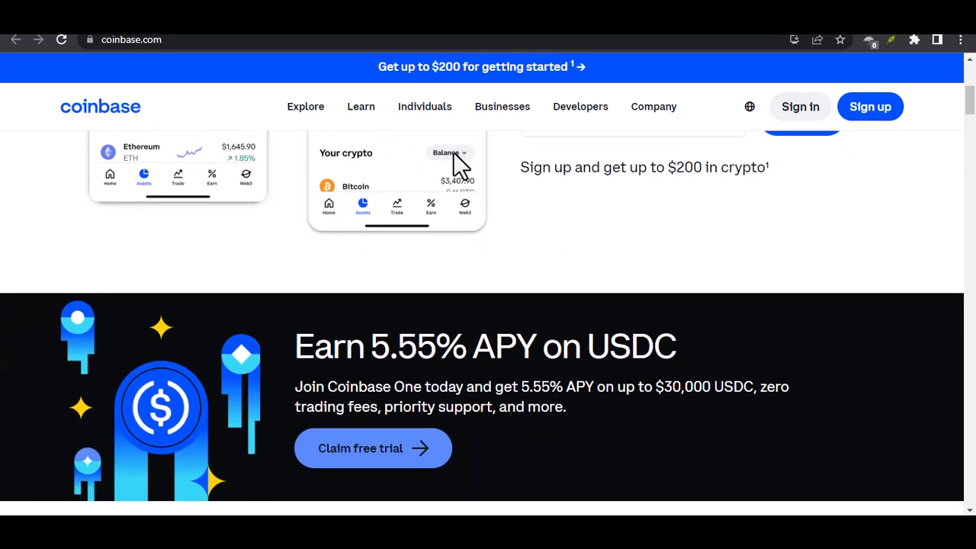
scroll("down", 3)
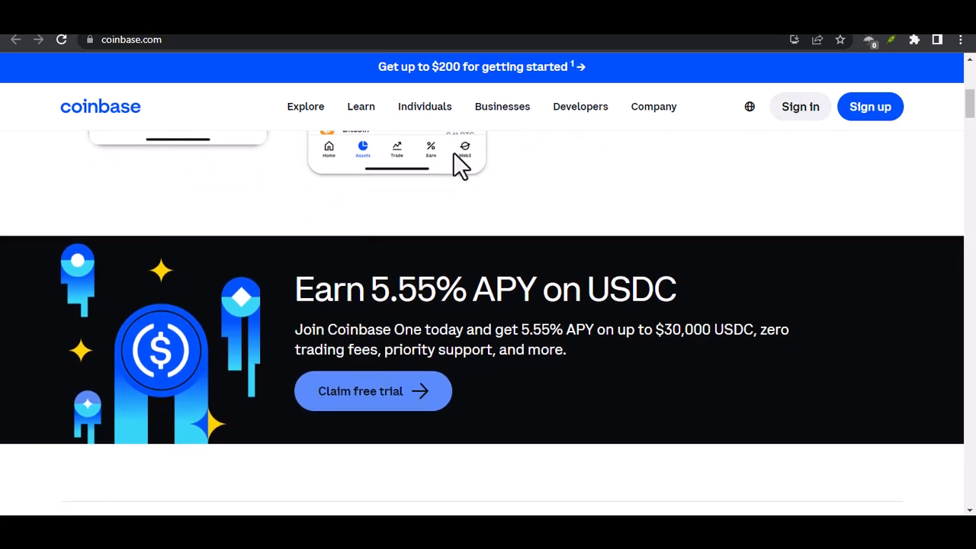
scroll("down", 3)
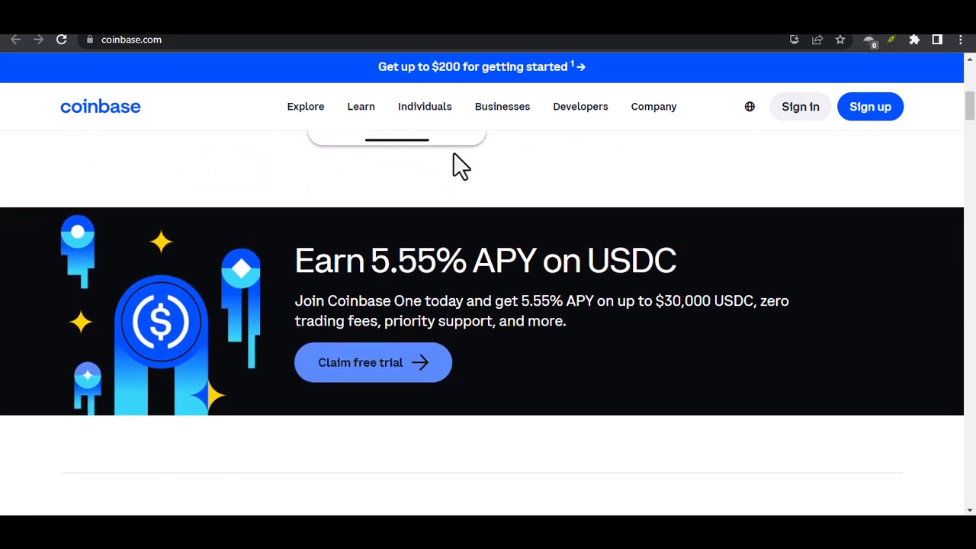
scroll("down", 3)
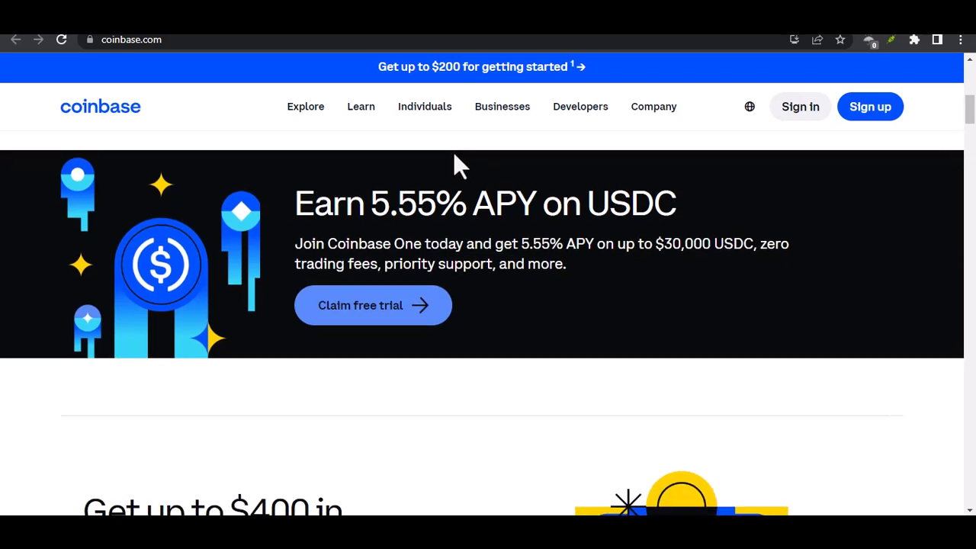
scroll("down", 3)
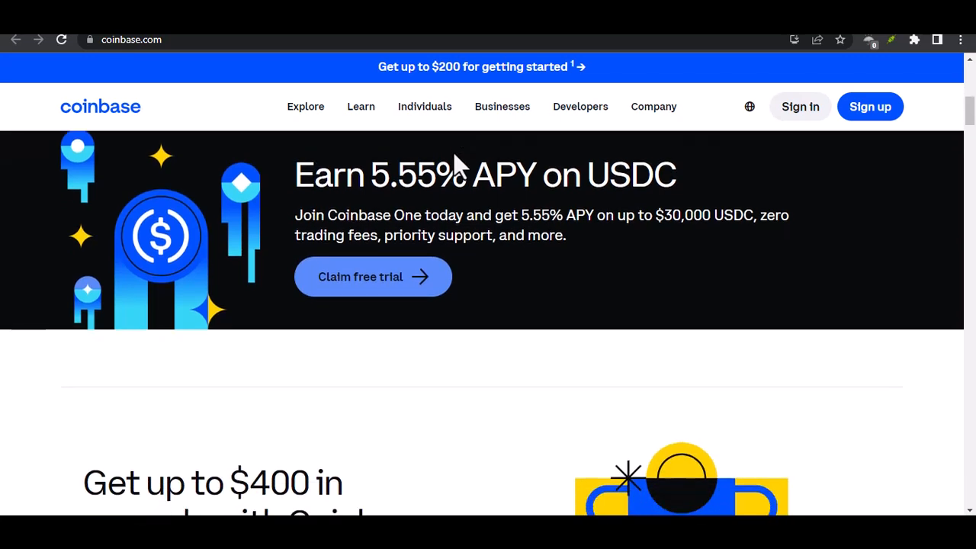
scroll("down", 3)
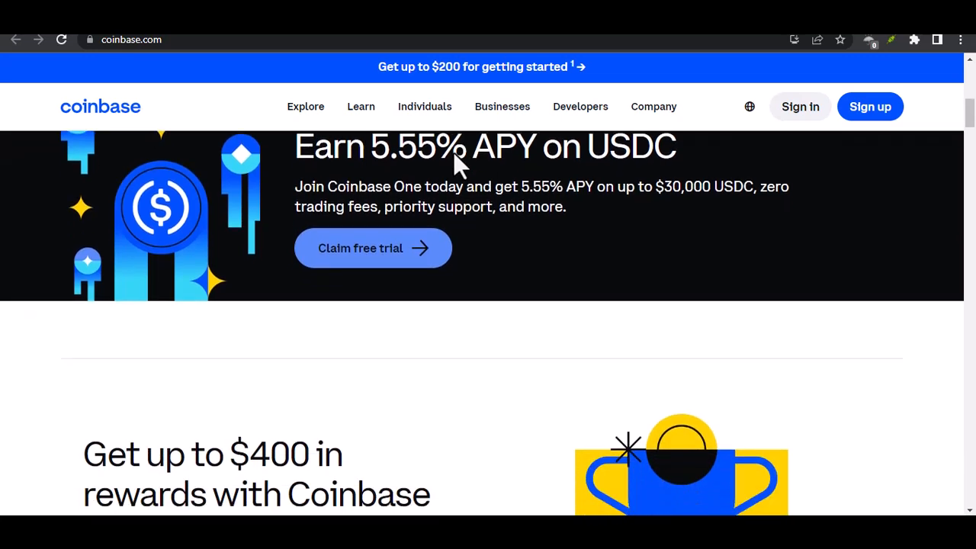
scroll("down", 3)
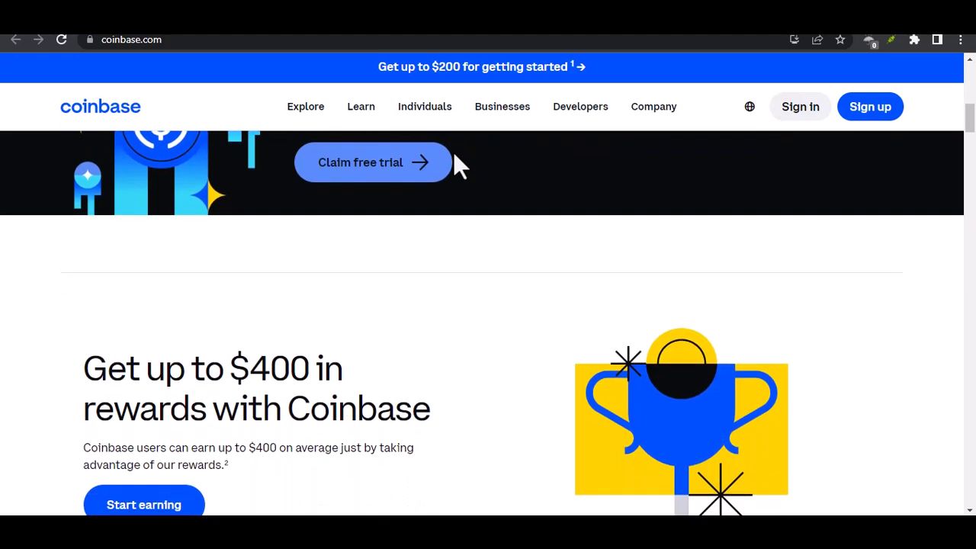
scroll("down", 3)
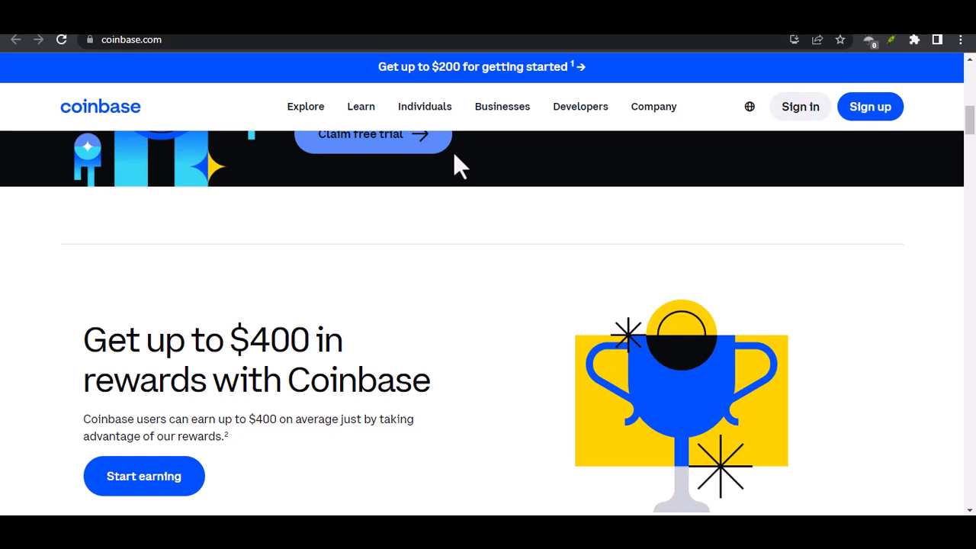
scroll("down", 3)
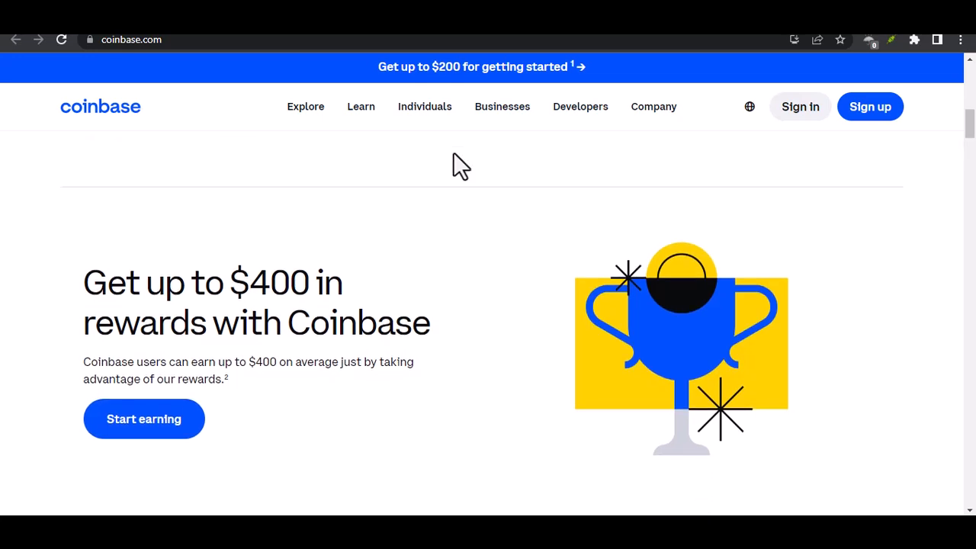
scroll("down", 3)
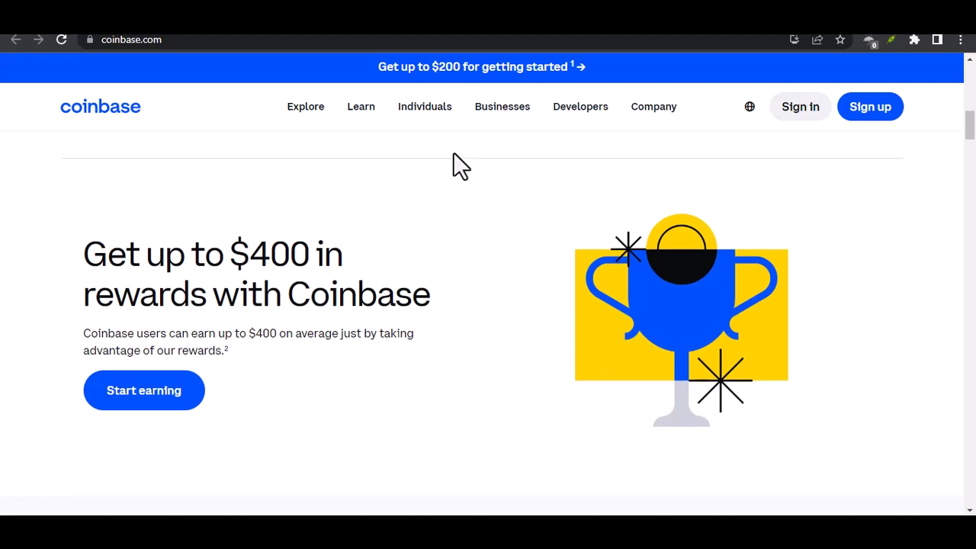
scroll("down", 3)
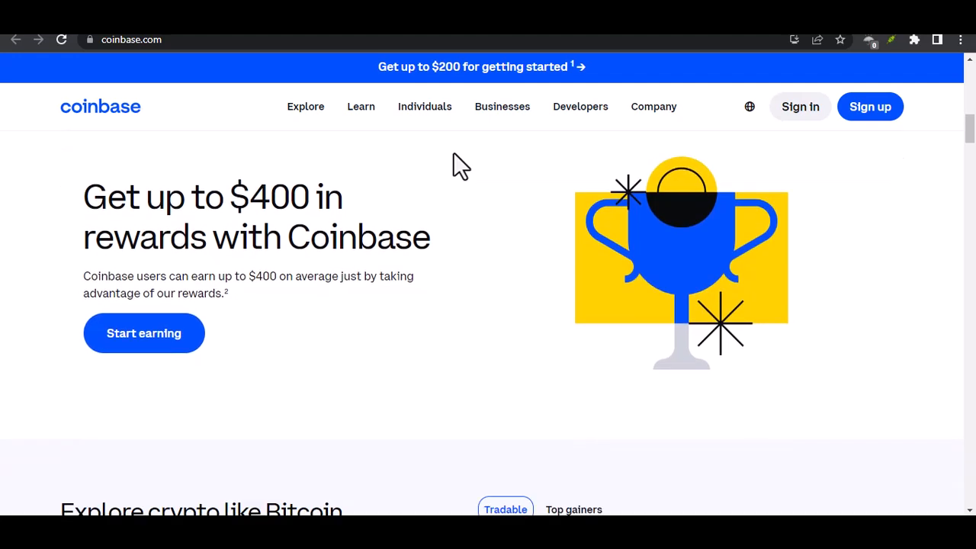
scroll("down", 3)
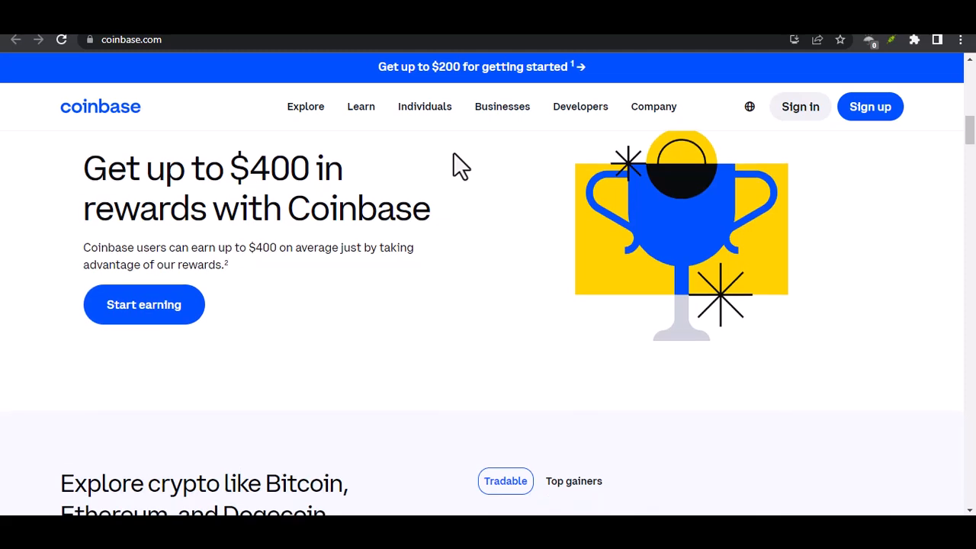
scroll("down", 3)
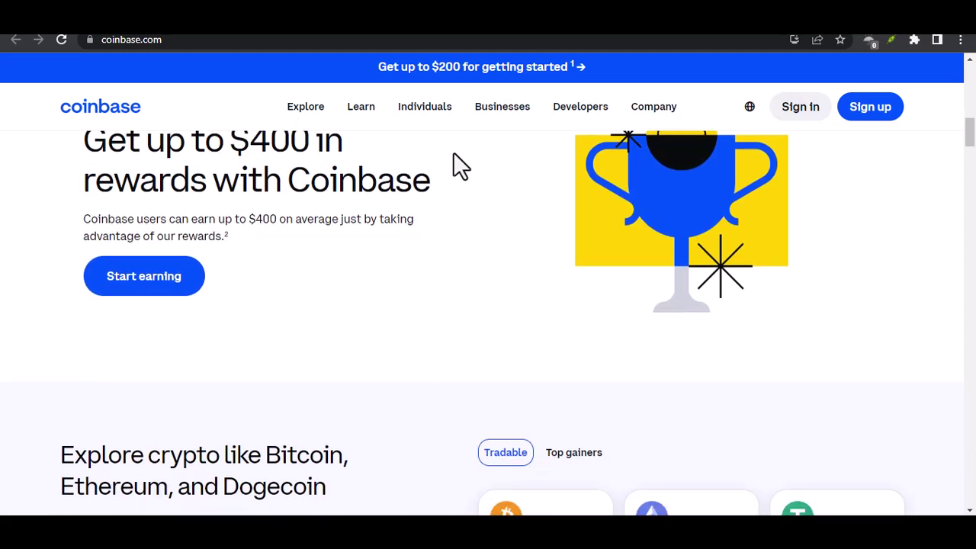
scroll("down", 3)
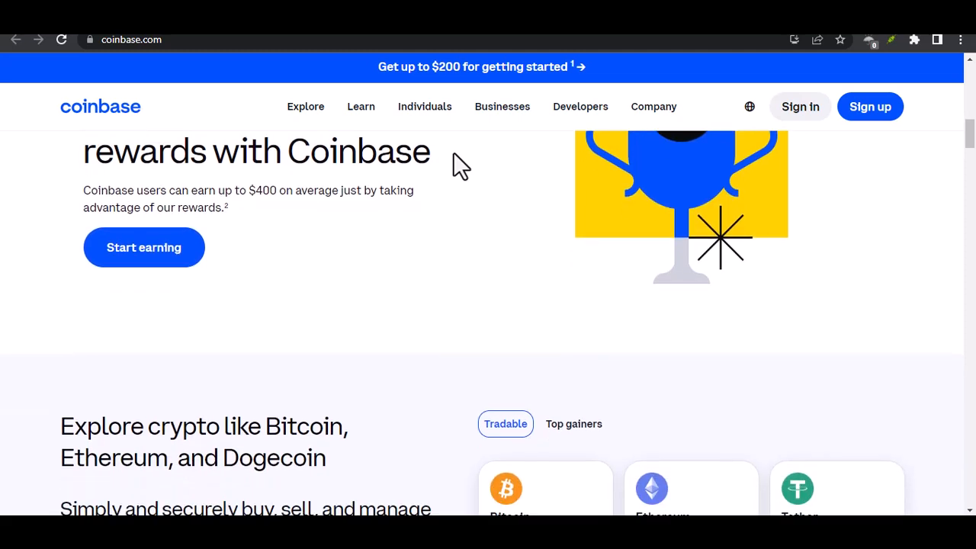
scroll("down", 3)
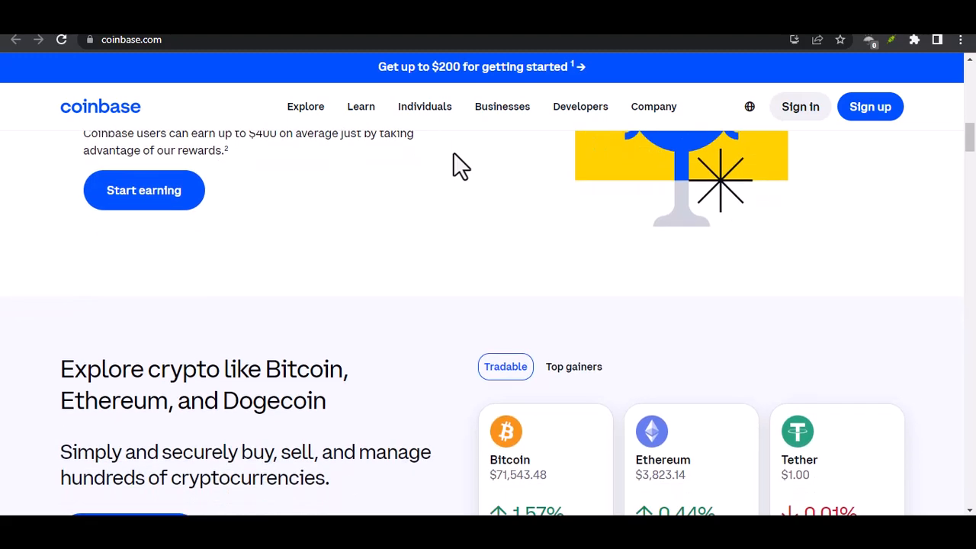
scroll("down", 3)
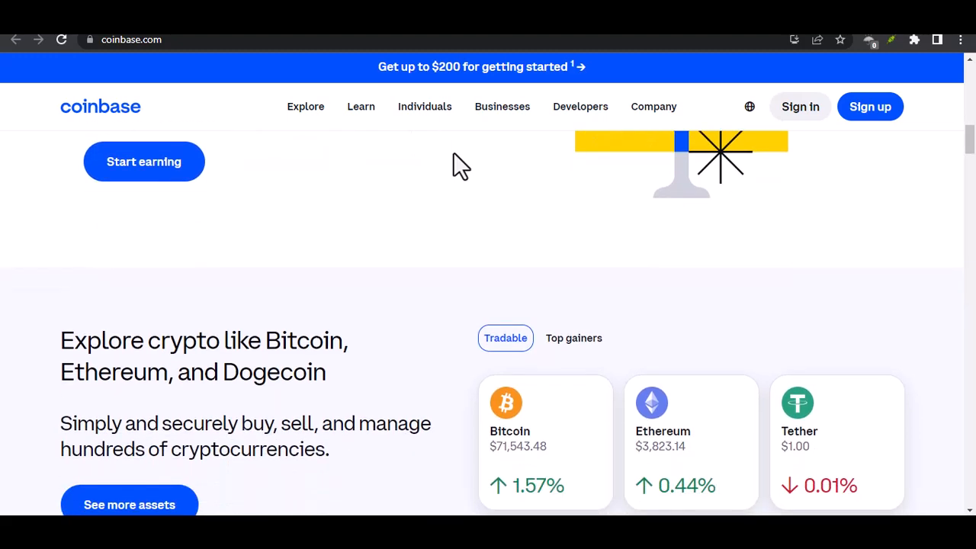
scroll("down", 3)
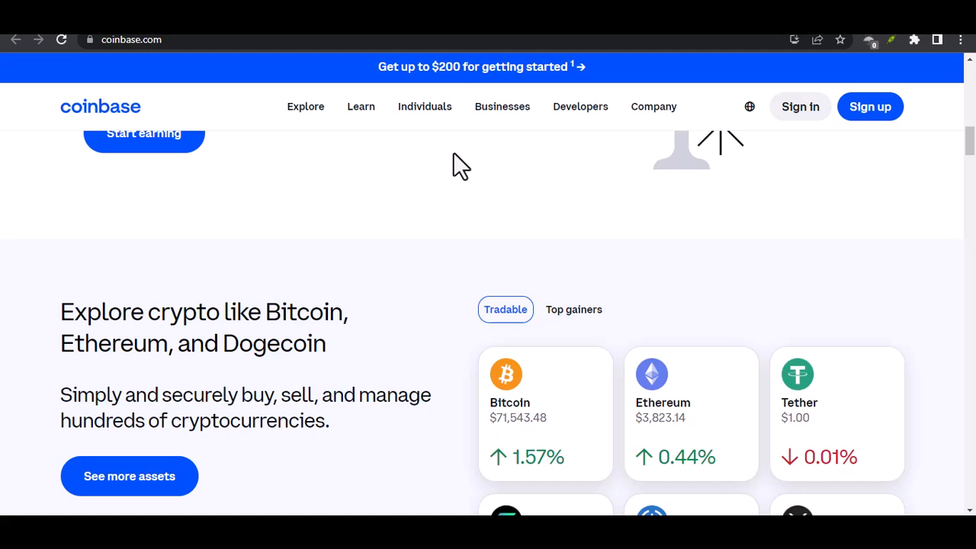
scroll("down", 3)
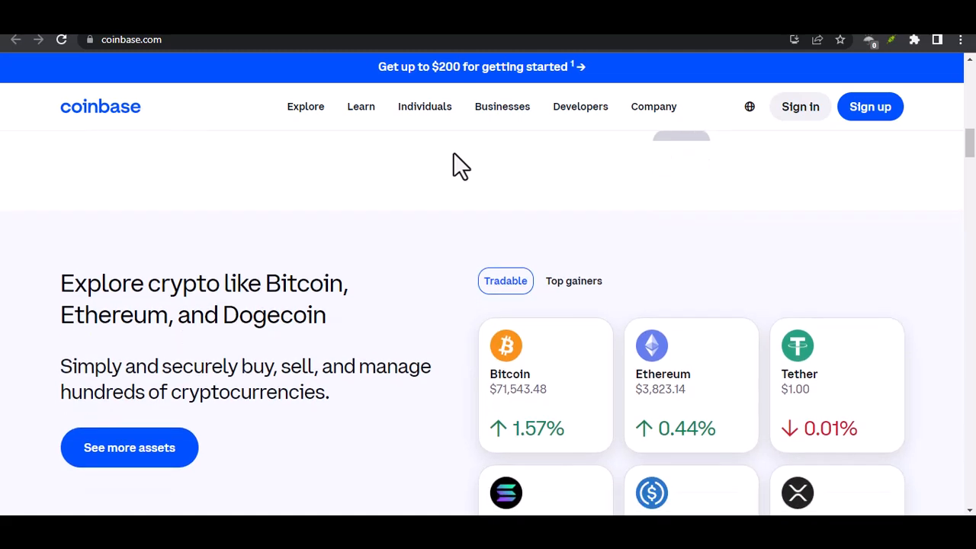
scroll("down", 3)
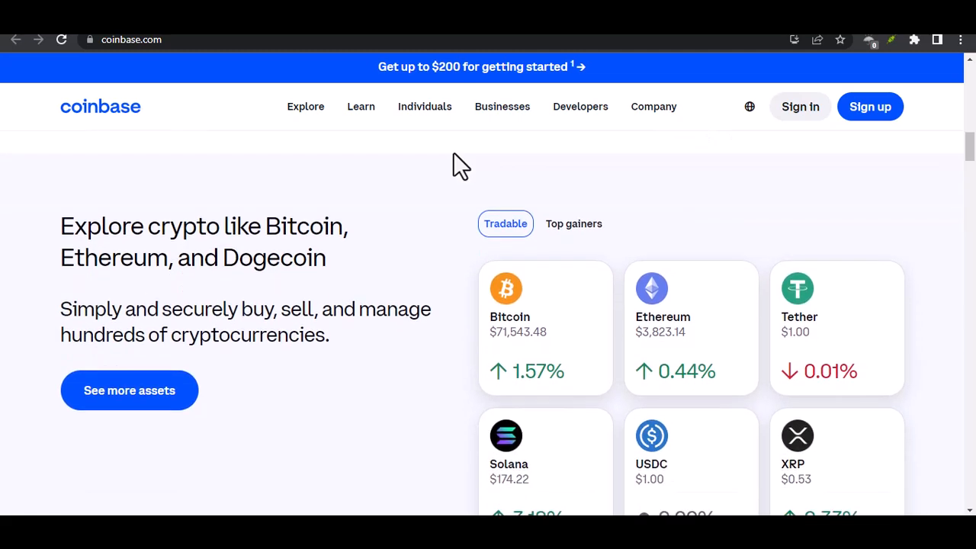
scroll("down", 3)
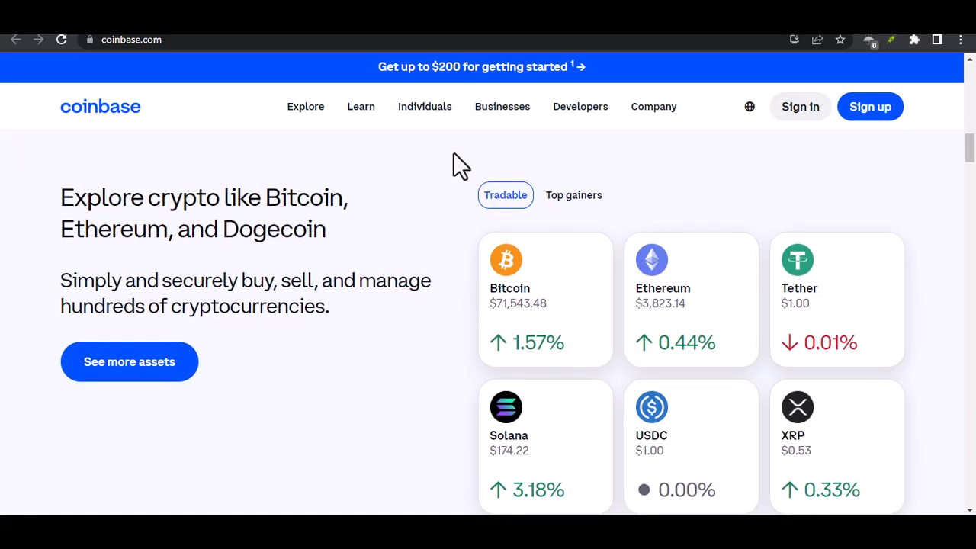
scroll("down", 3)
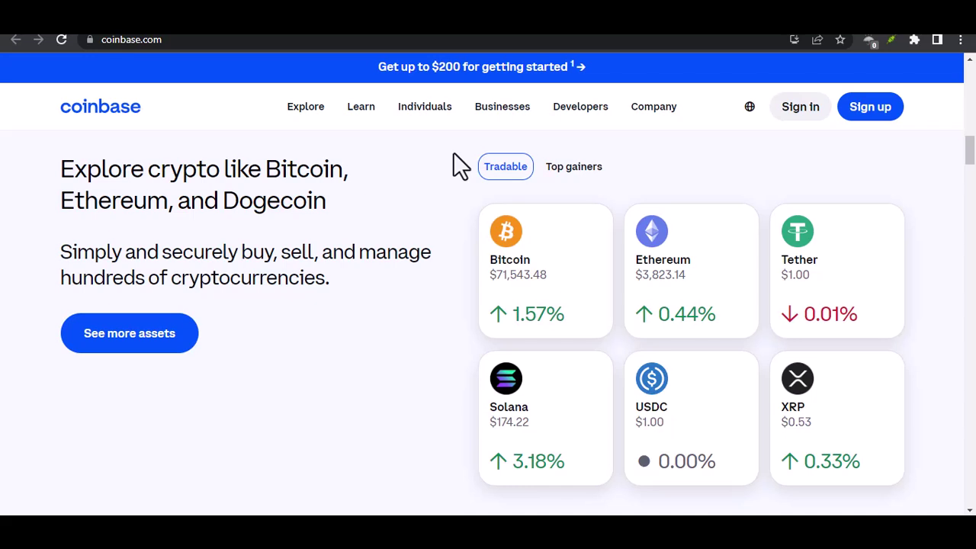
scroll("down", 3)
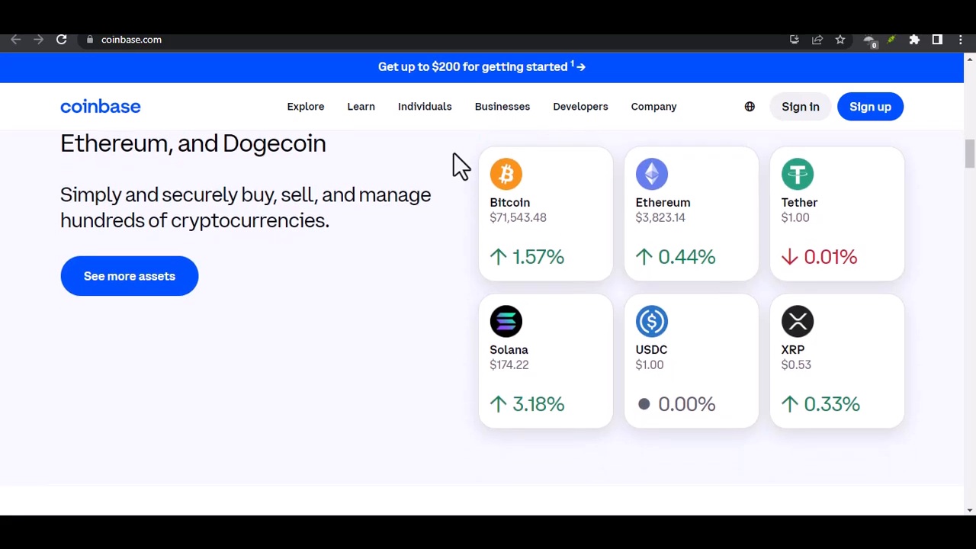
scroll("down", 3)
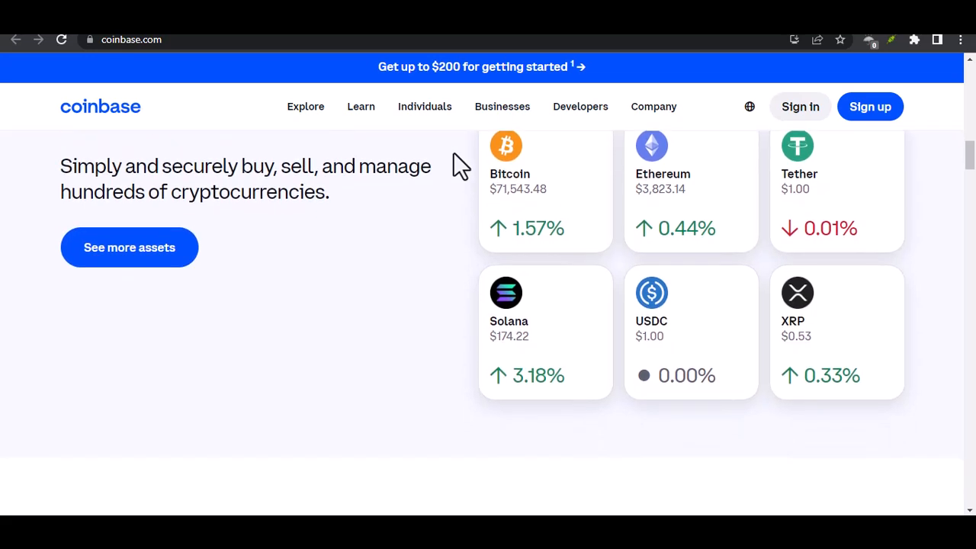
scroll("down", 3)
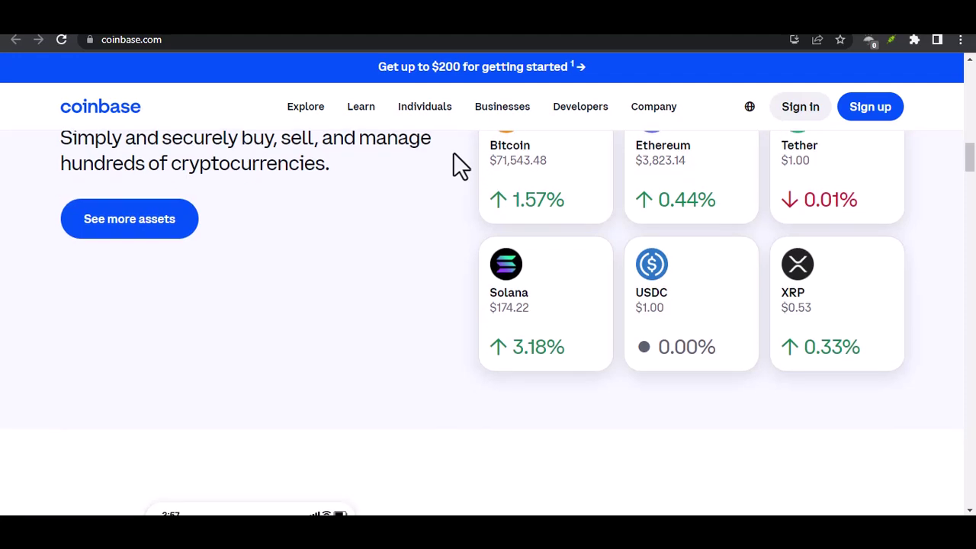
scroll("down", 3)
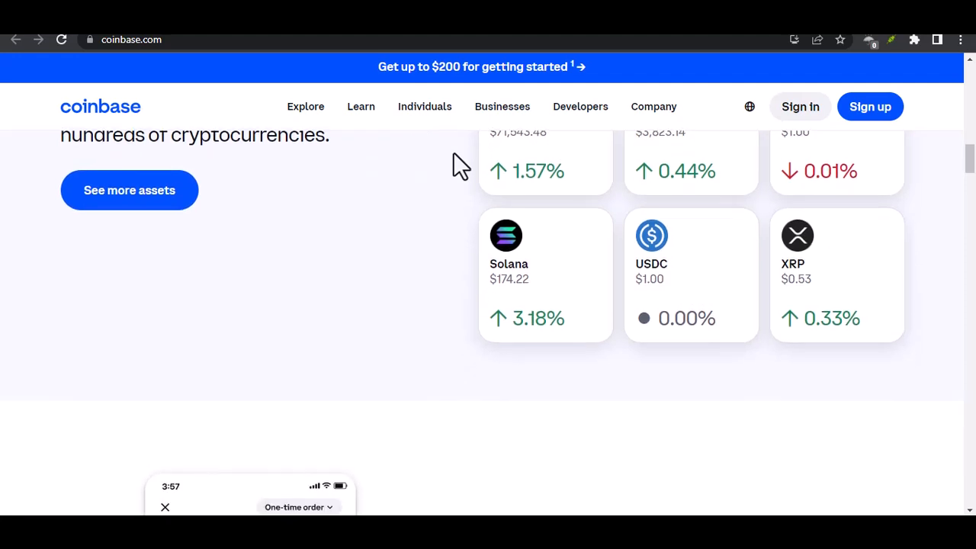
scroll("down", 3)
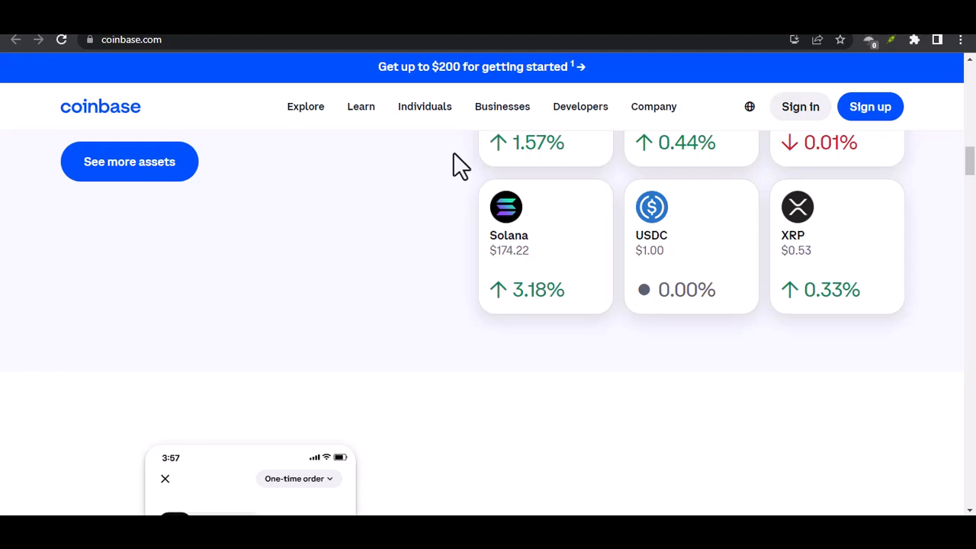
scroll("down", 3)
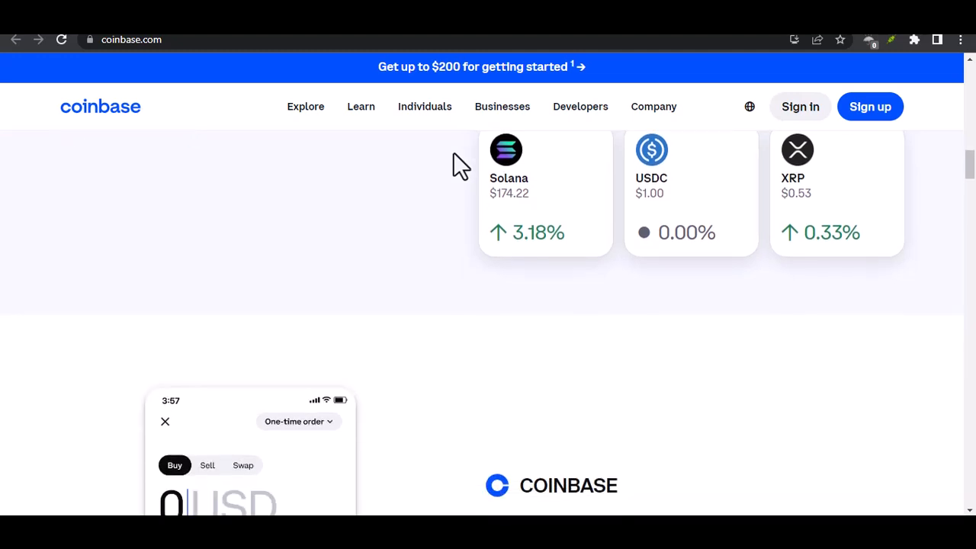
scroll("down", 3)
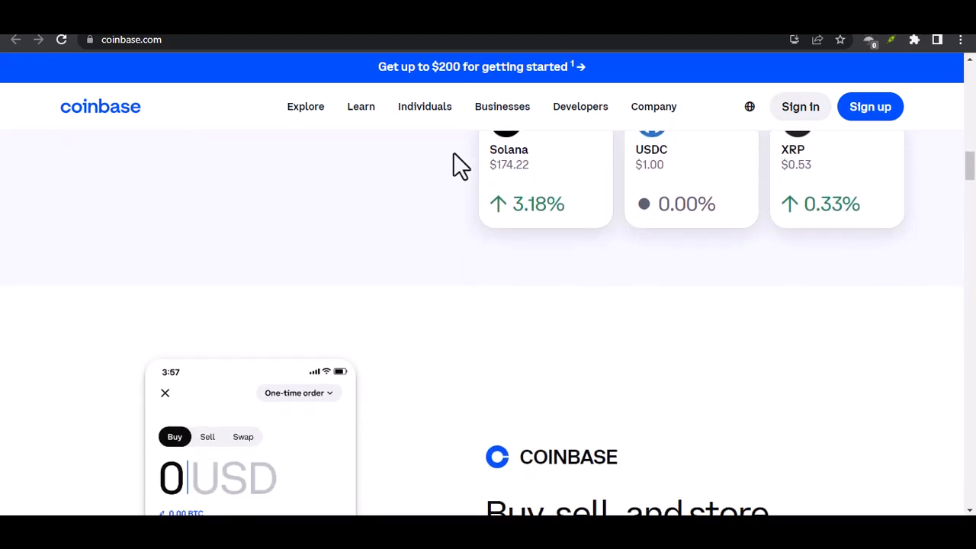
scroll("down", 3)
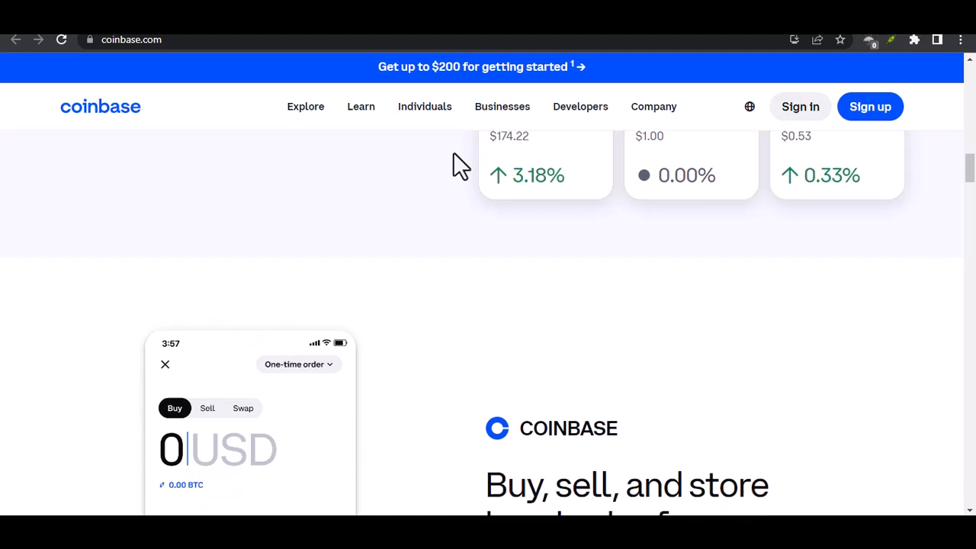
scroll("down", 3)
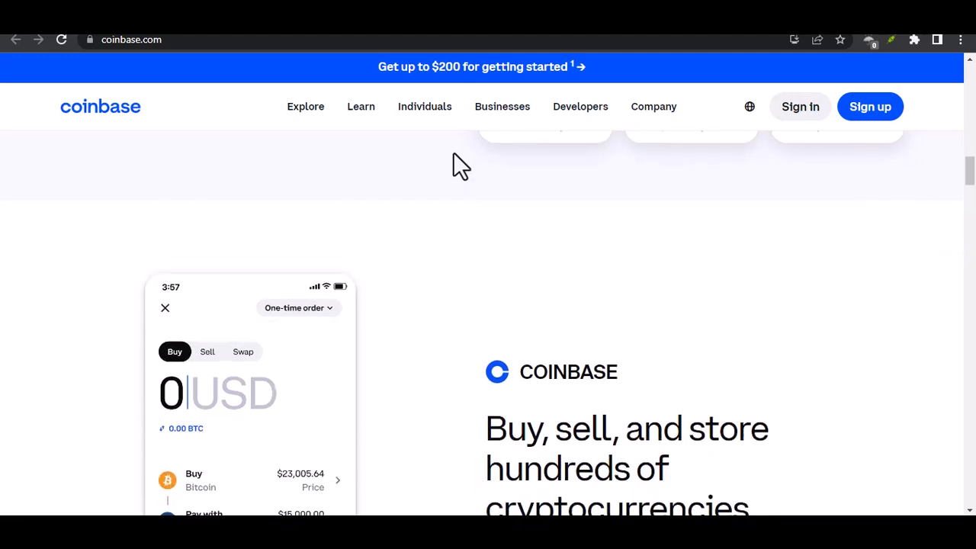
scroll("down", 3)
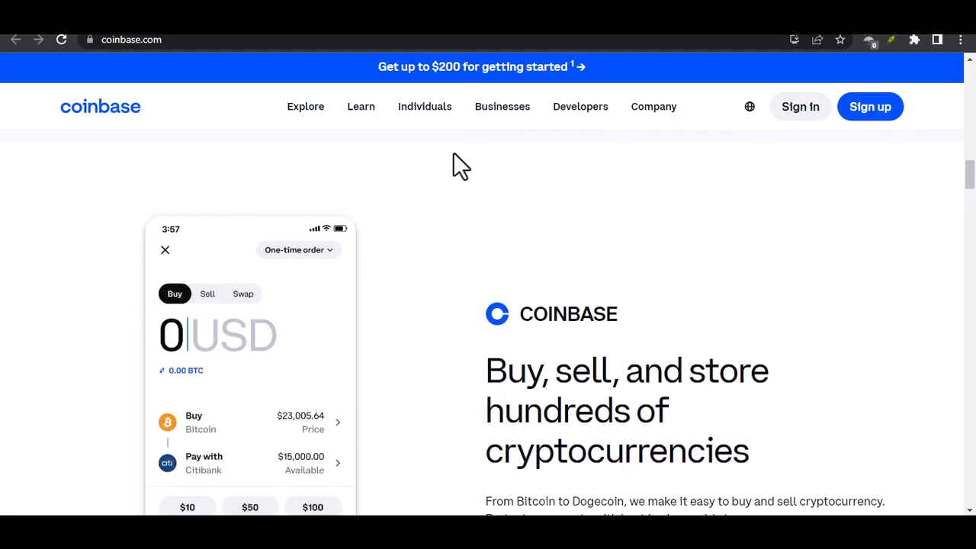
scroll("down", 3)
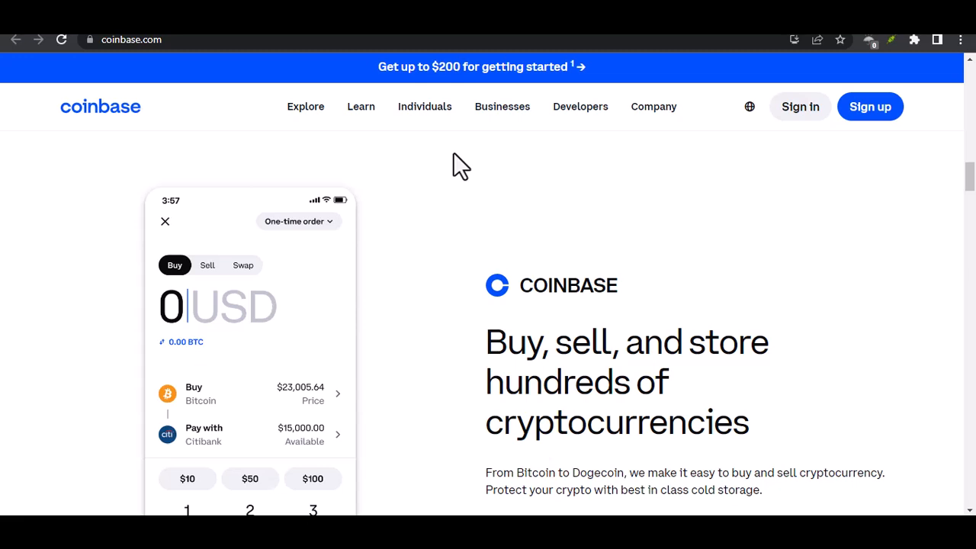
scroll("down", 3)
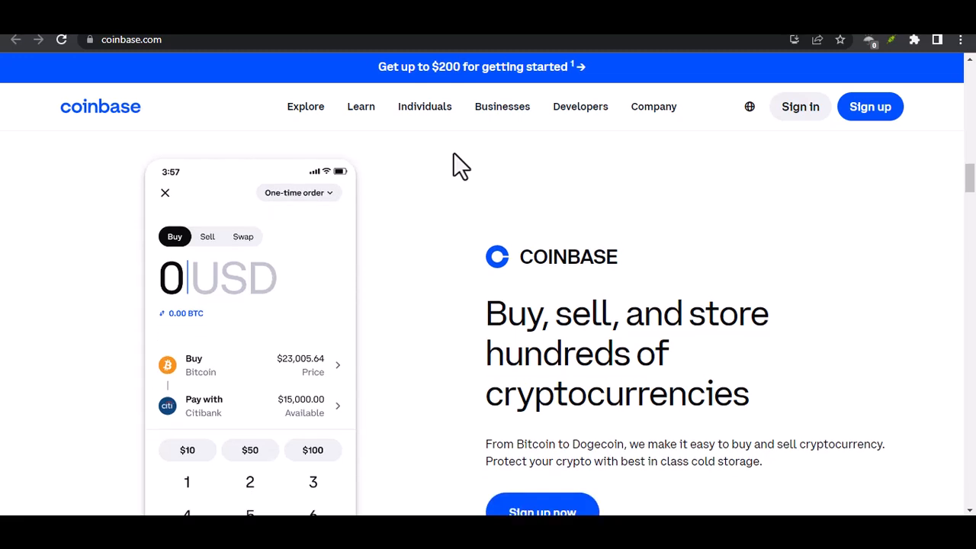
scroll("down", 3)
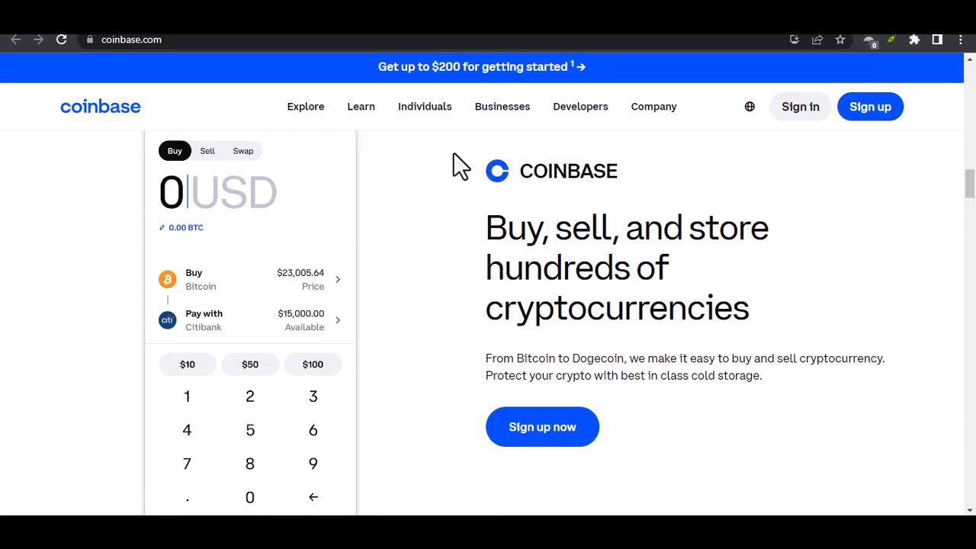
scroll("down", 3)
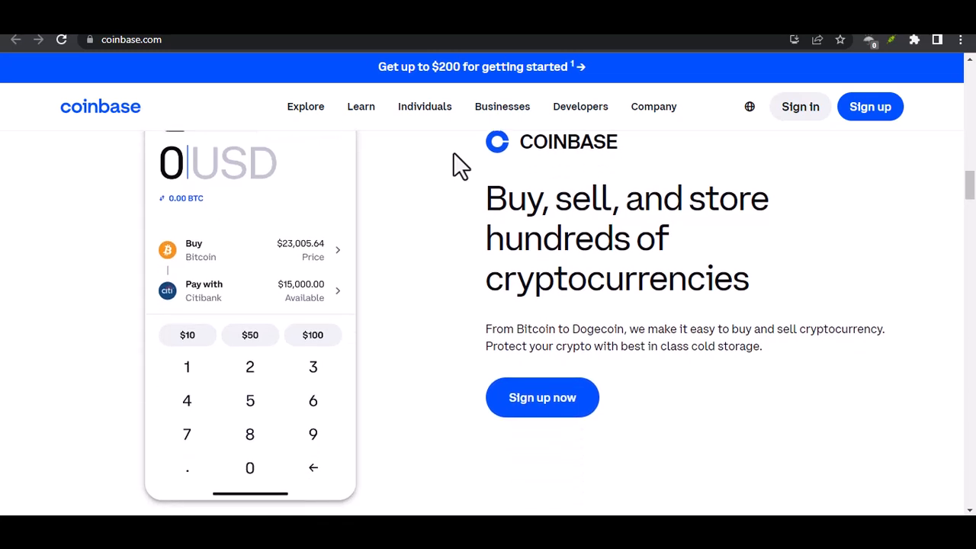
scroll("down", 3)
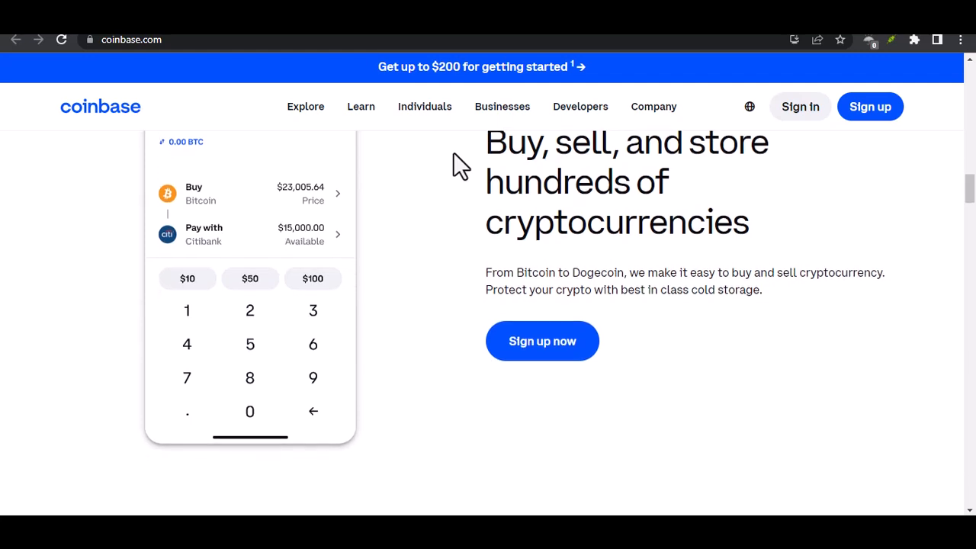
scroll("down", 3)
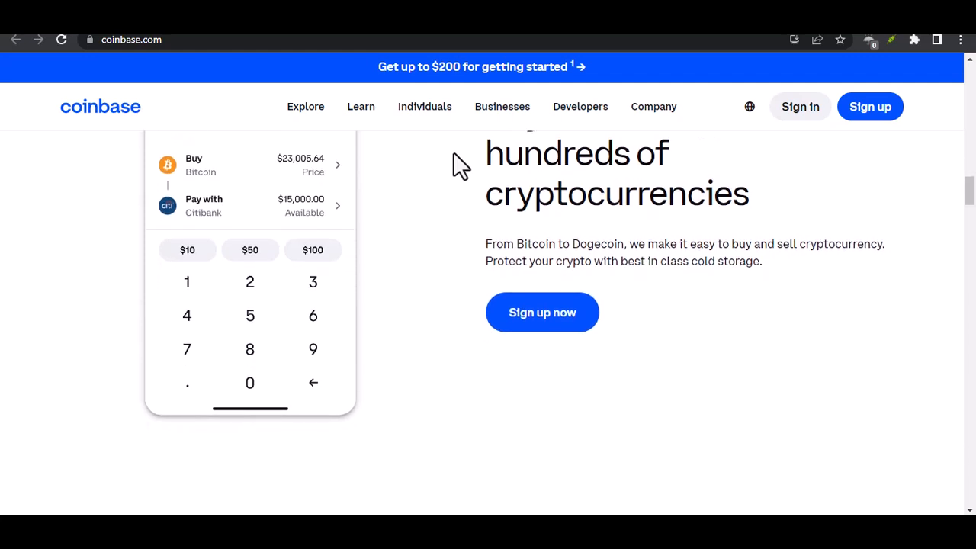
scroll("down", 3)
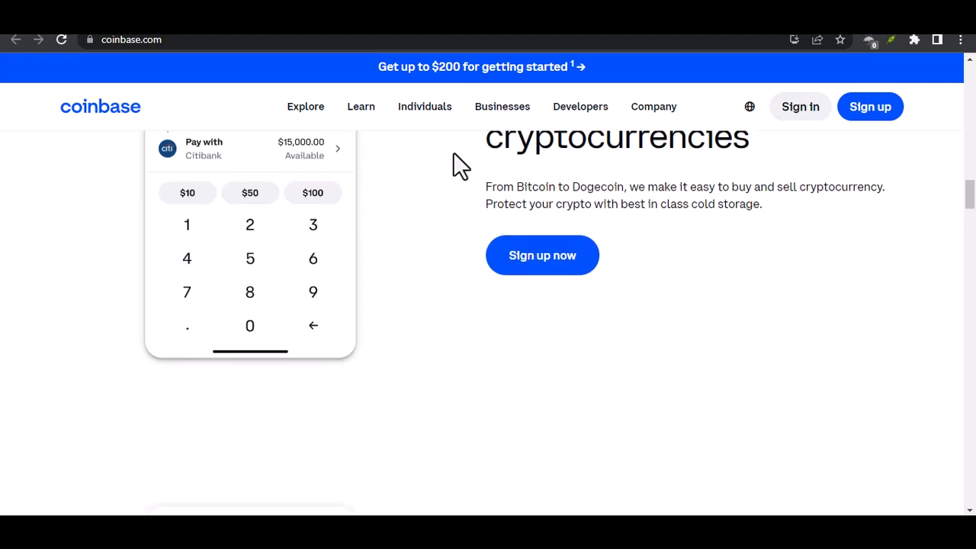
scroll("down", 3)
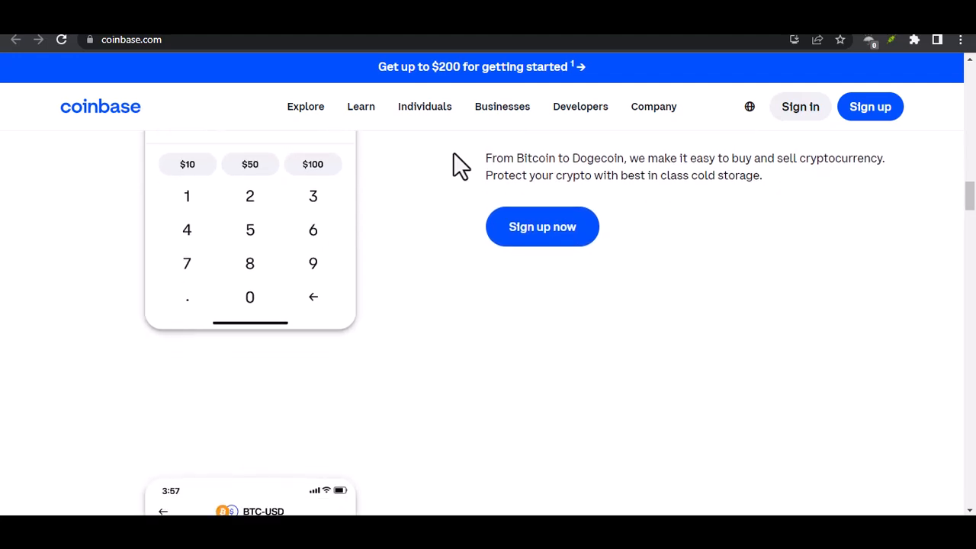
scroll("down", 3)
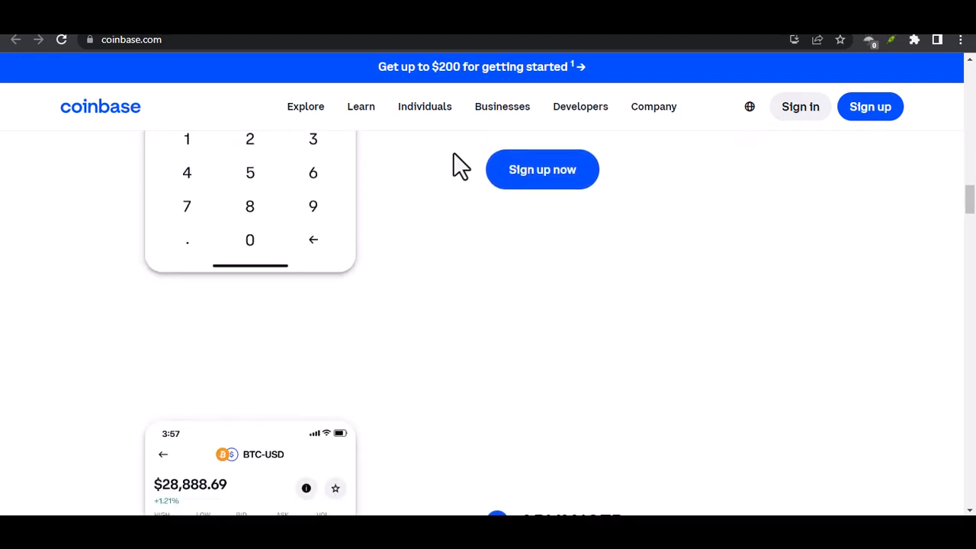
scroll("down", 3)
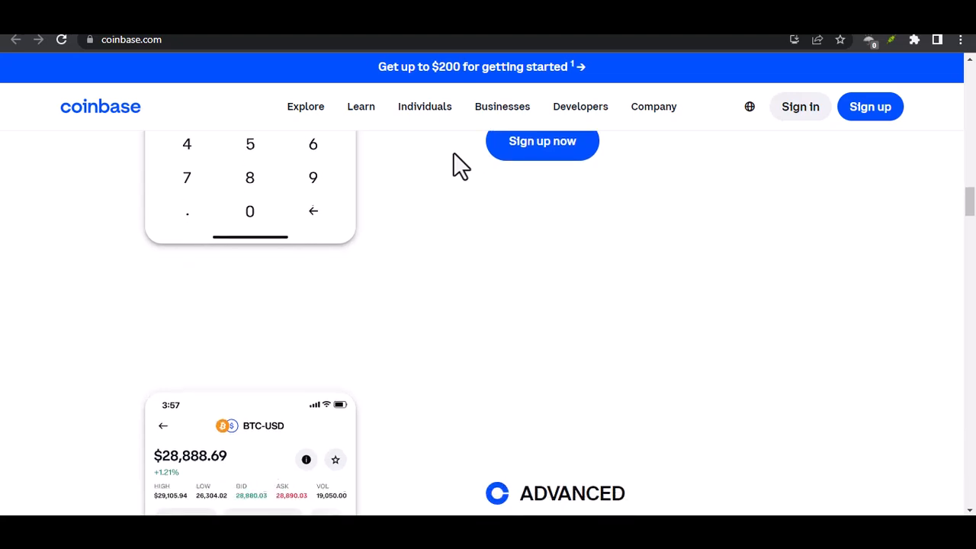
scroll("down", 3)
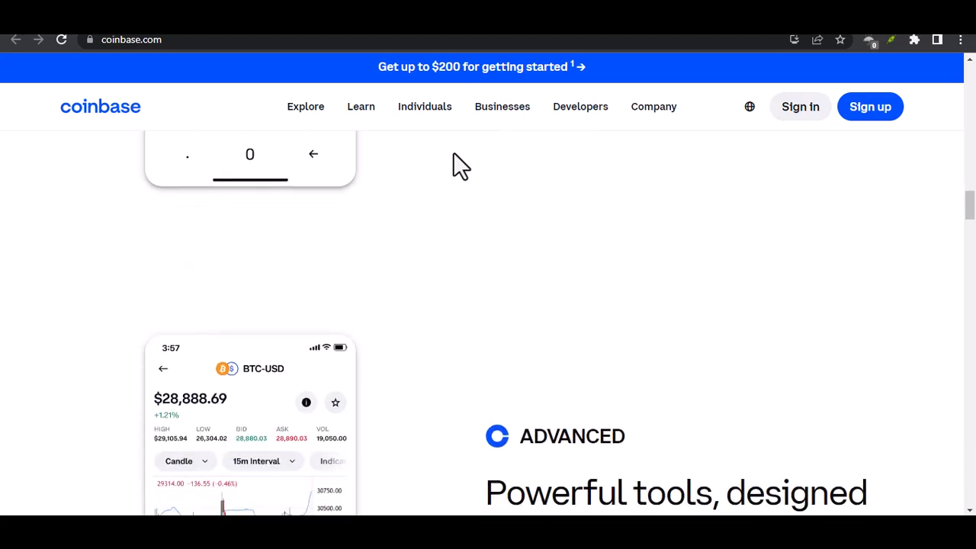
scroll("down", 3)
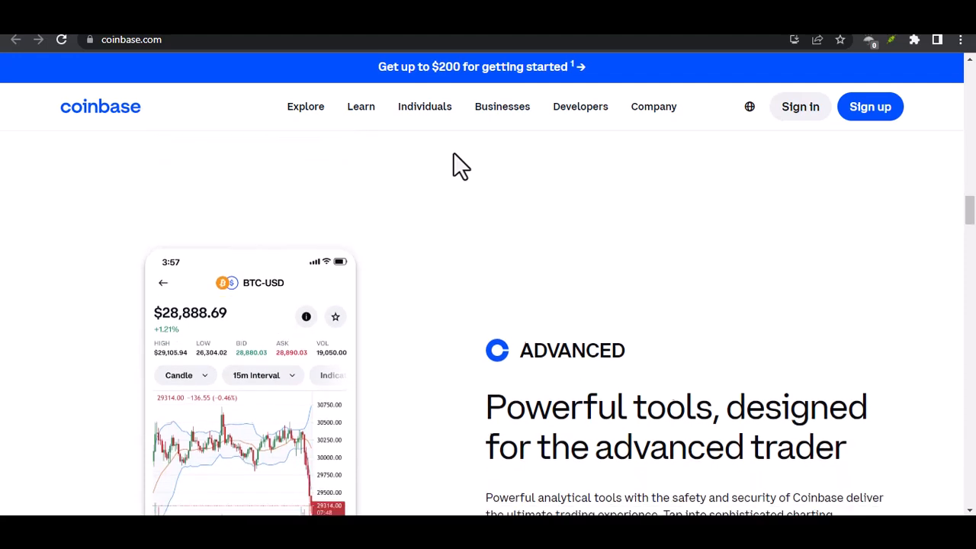
scroll("down", 3)
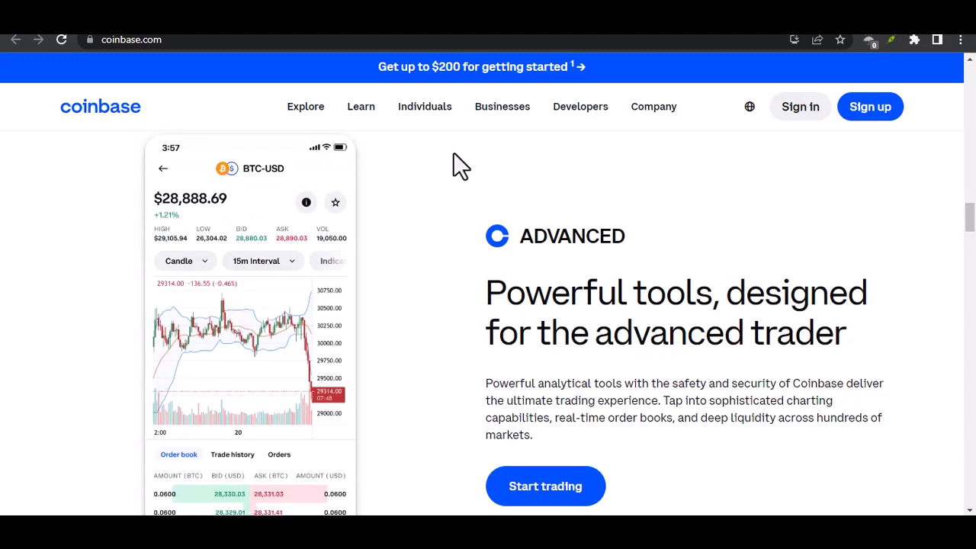
scroll("down", 3)
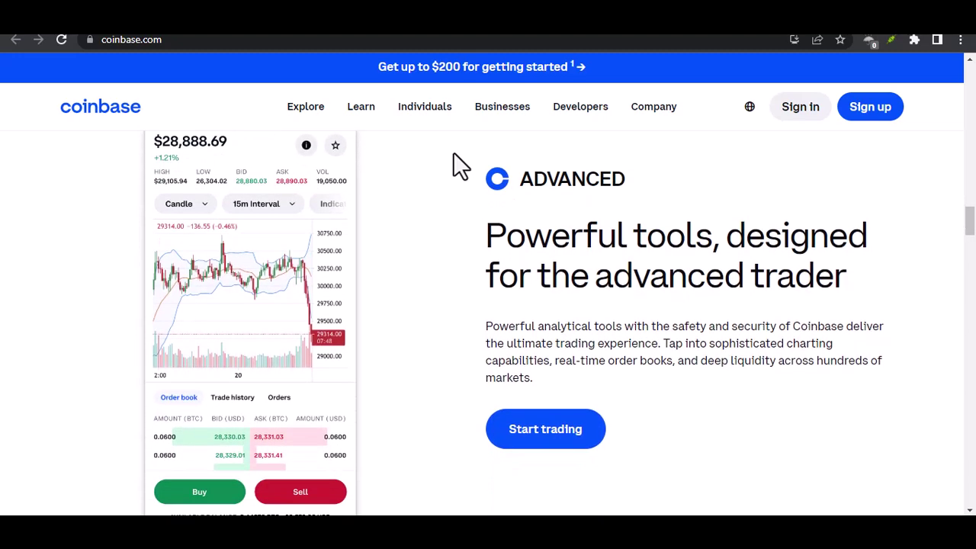
scroll("down", 3)
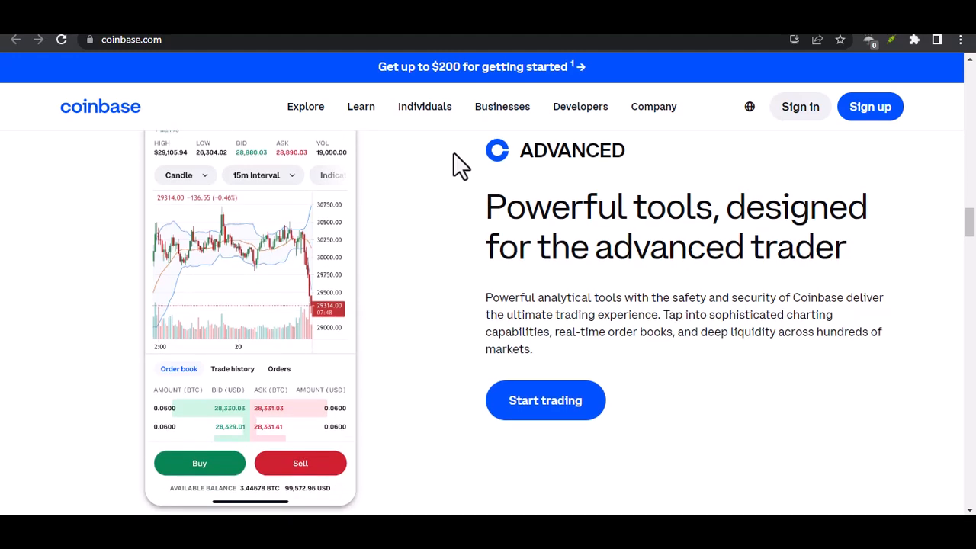
scroll("down", 3)
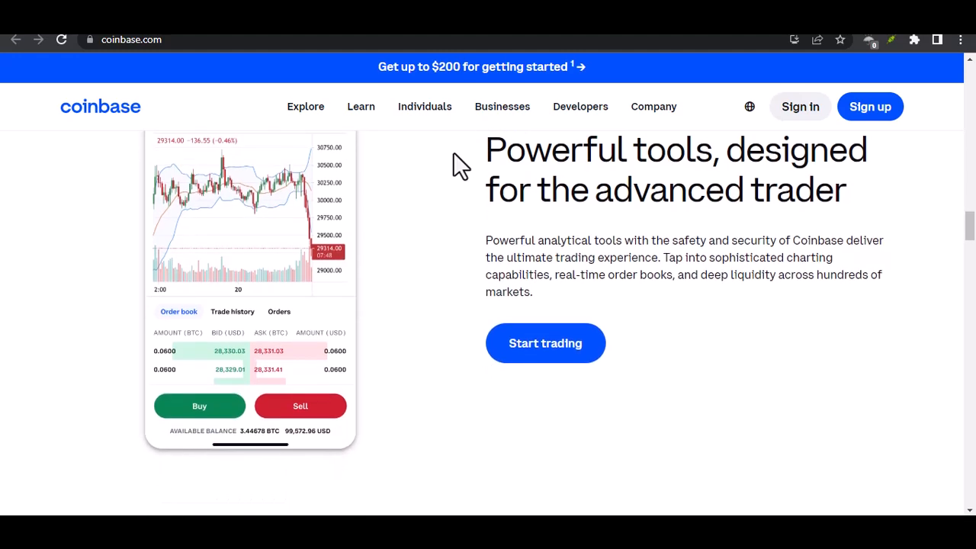
scroll("down", 3)
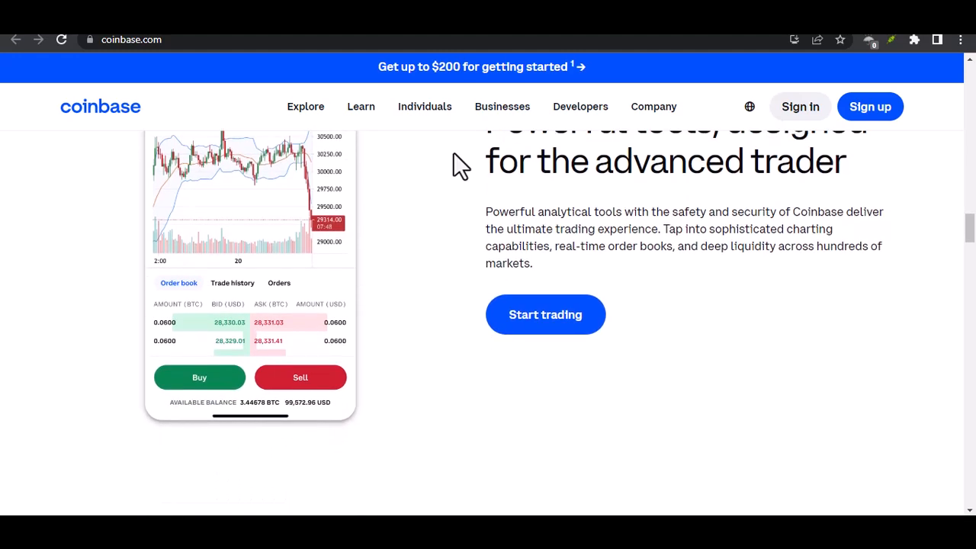
scroll("down", 3)
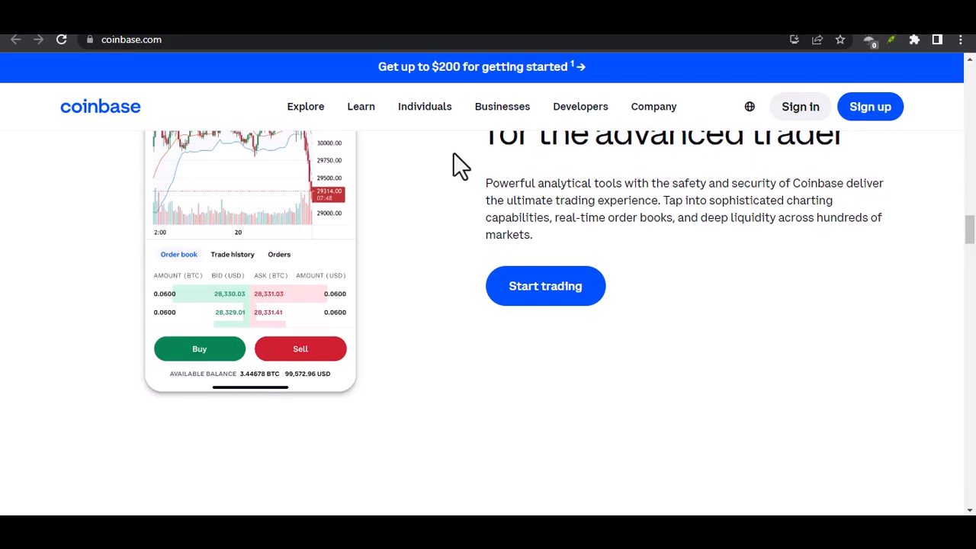
scroll("down", 3)
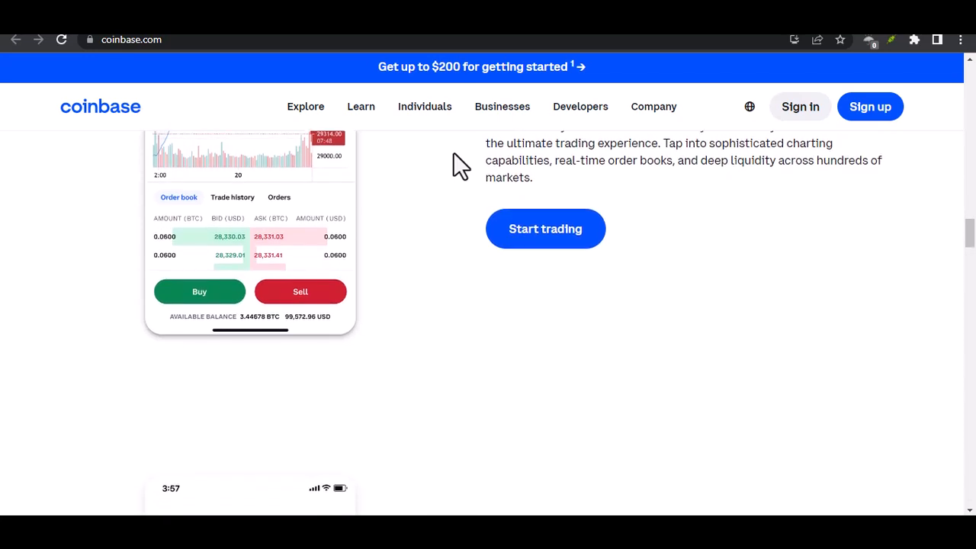
scroll("down", 3)
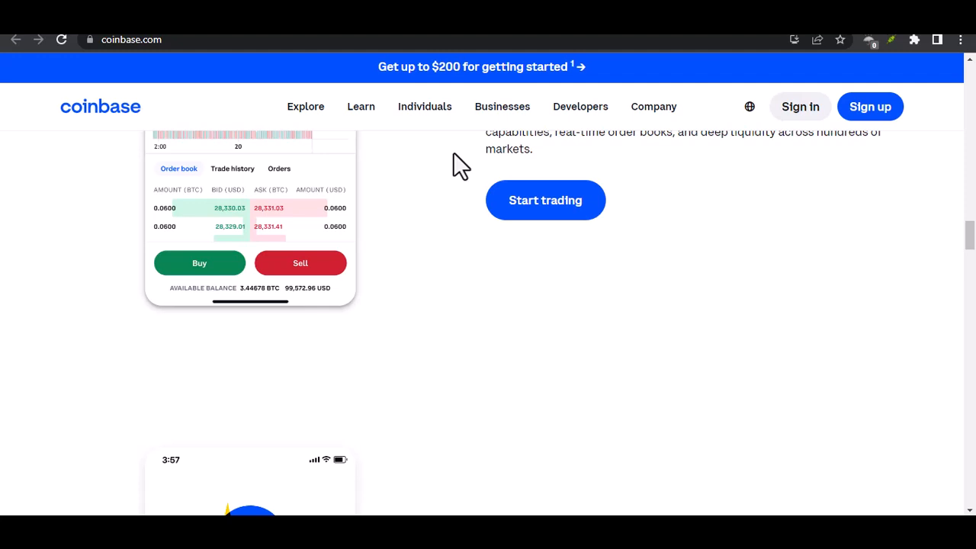
scroll("down", 3)
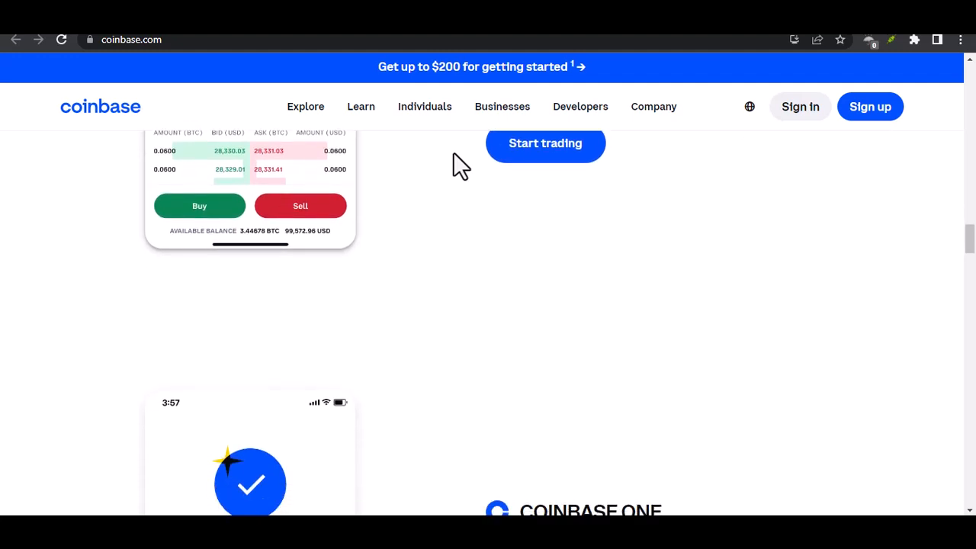
scroll("down", 3)
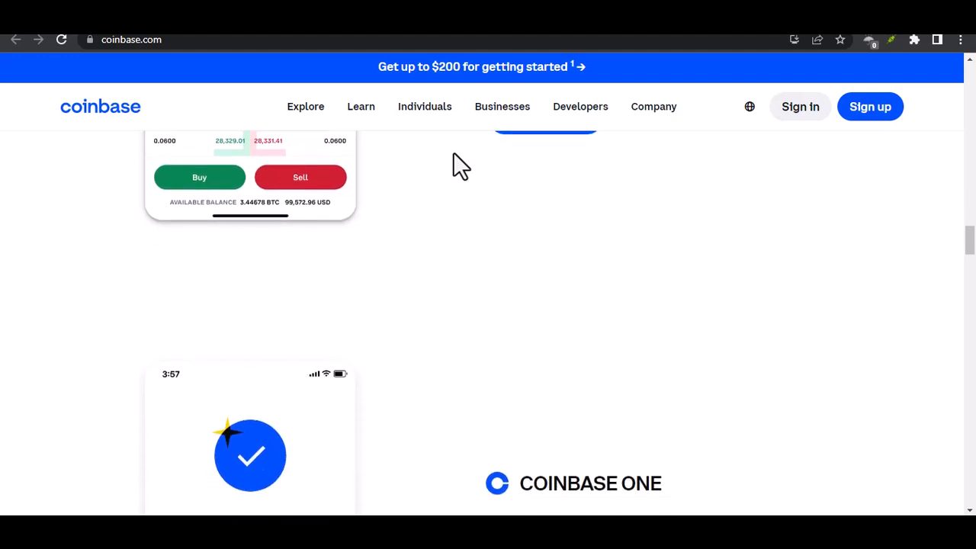
scroll("down", 3)
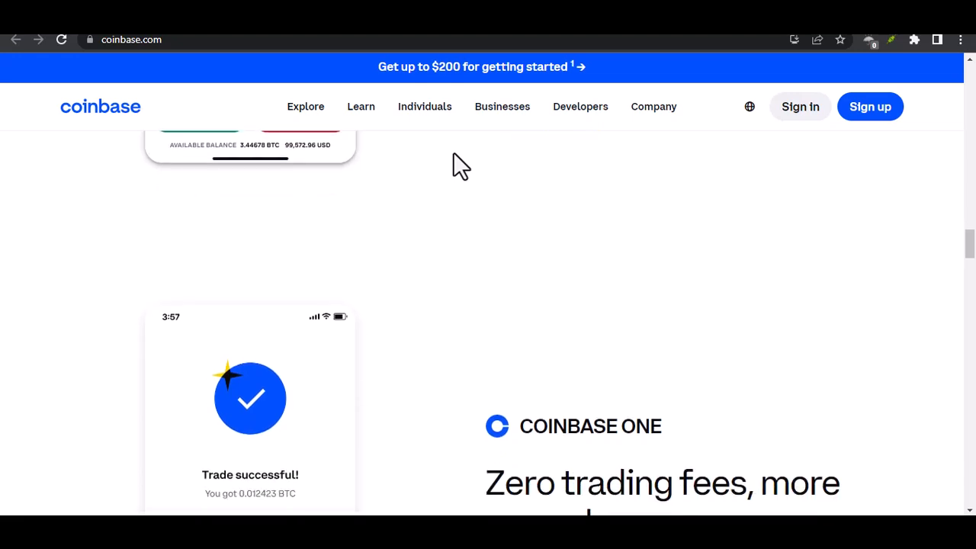
scroll("down", 3)
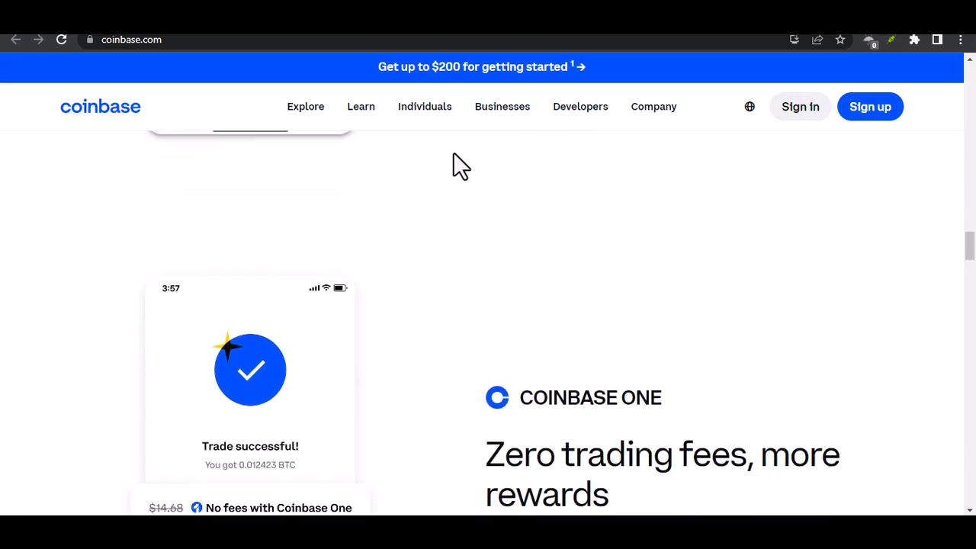
scroll("down", 3)
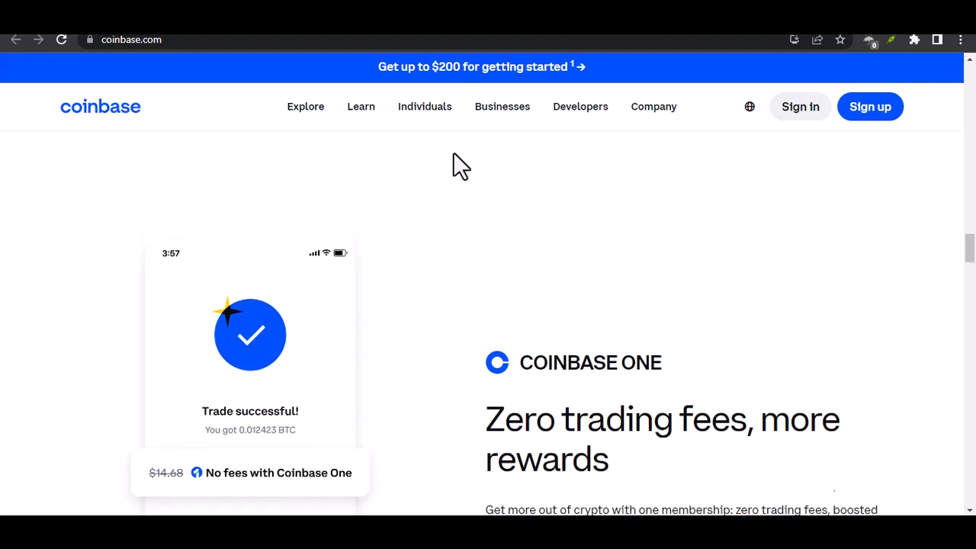
scroll("down", 3)
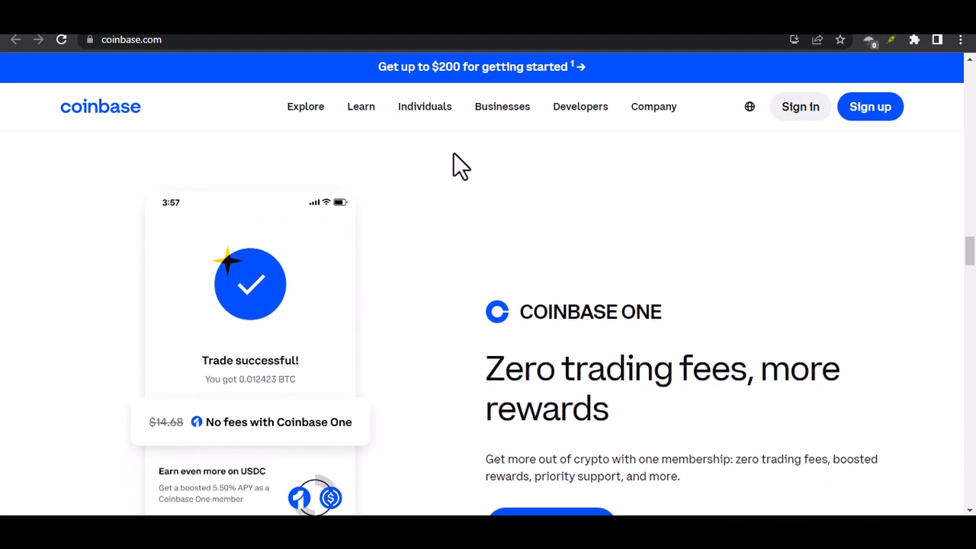
scroll("down", 3)
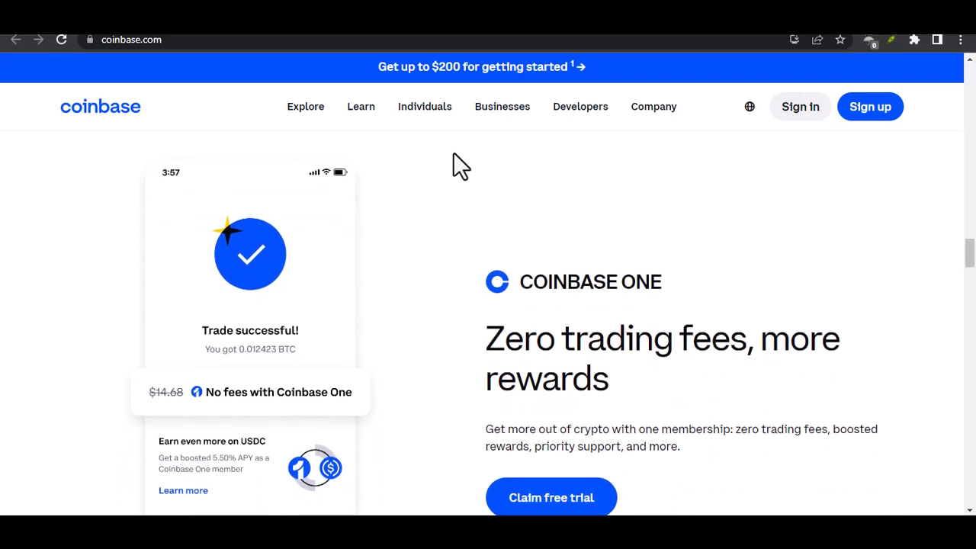
scroll("down", 3)
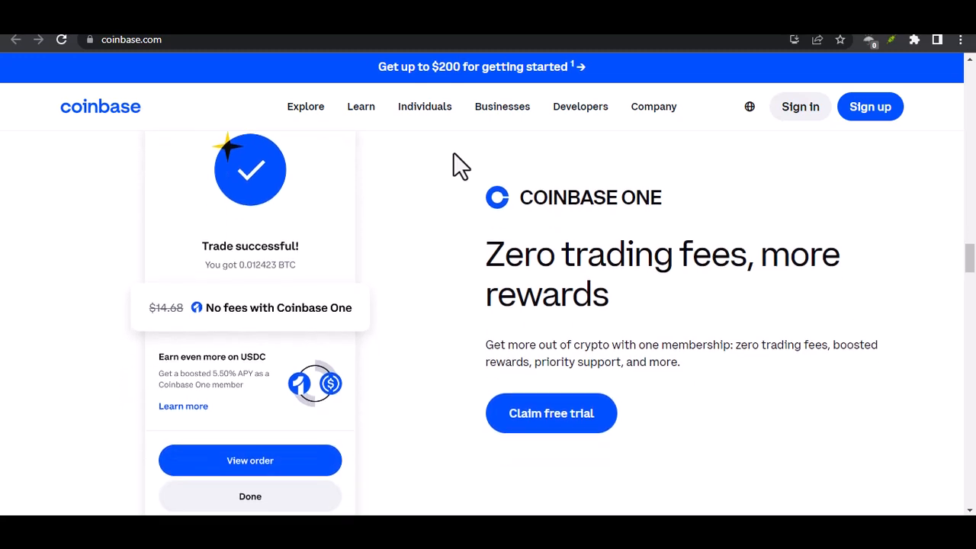
scroll("down", 3)
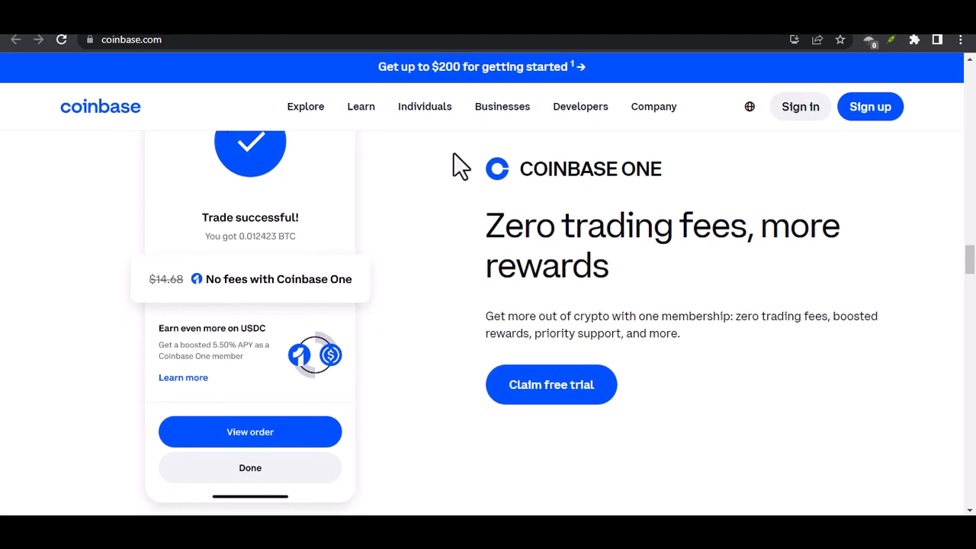
scroll("down", 3)
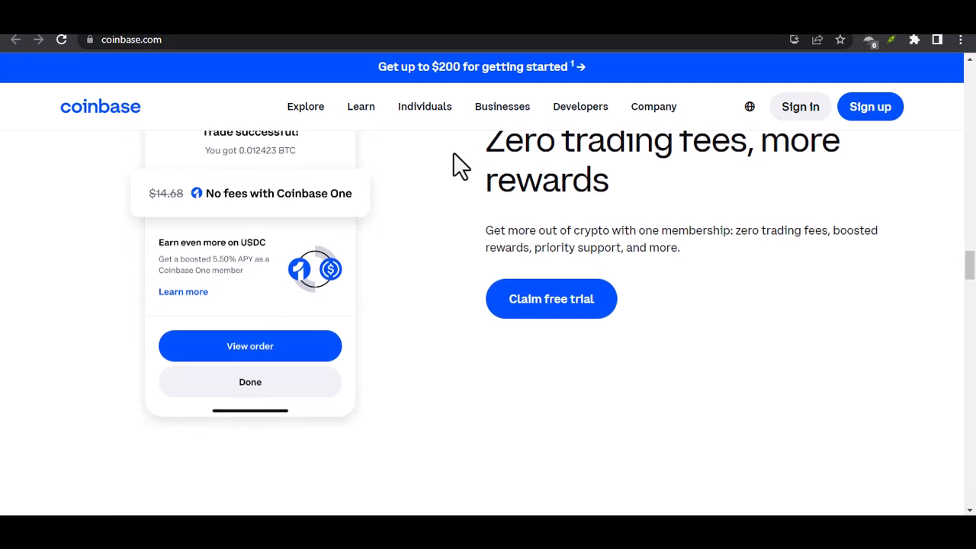
scroll("down", 3)
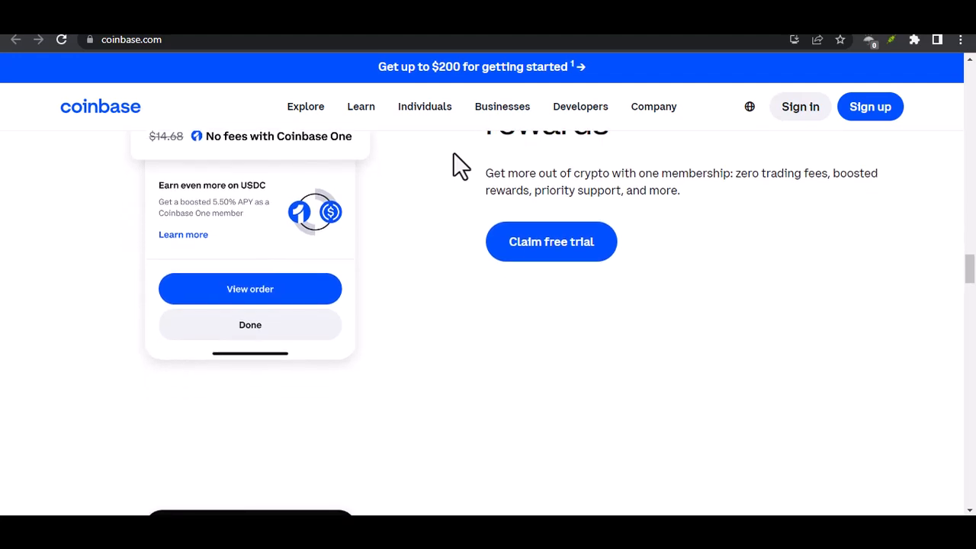
scroll("down", 3)
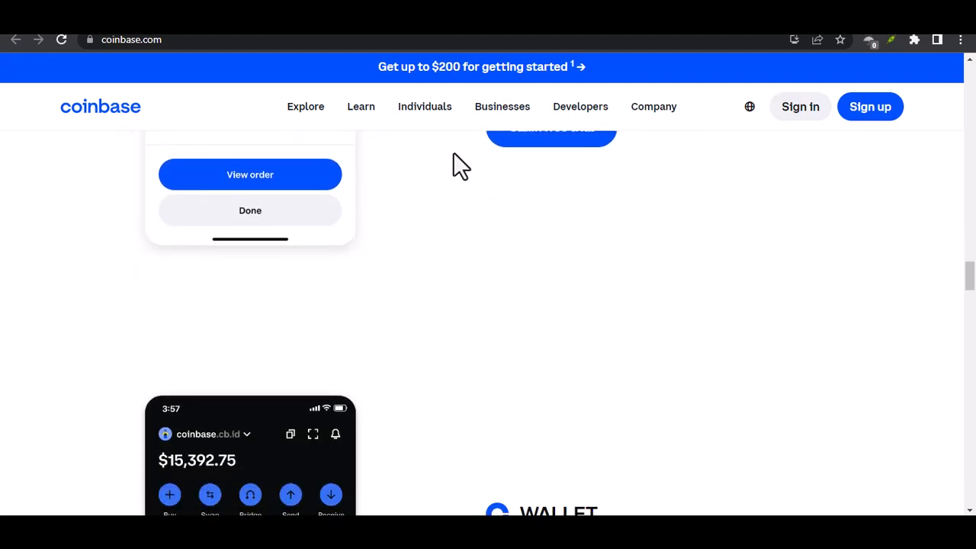
scroll("down", 3)
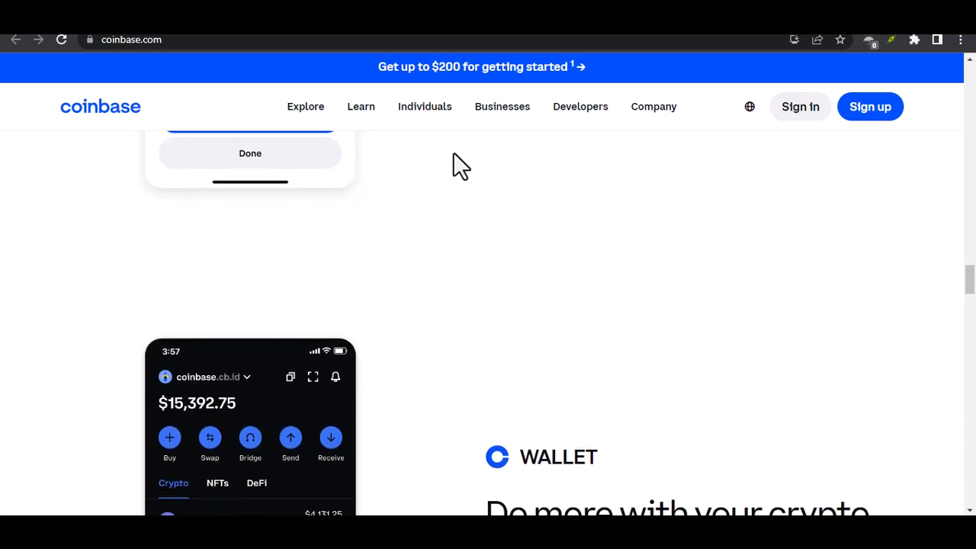
scroll("down", 3)
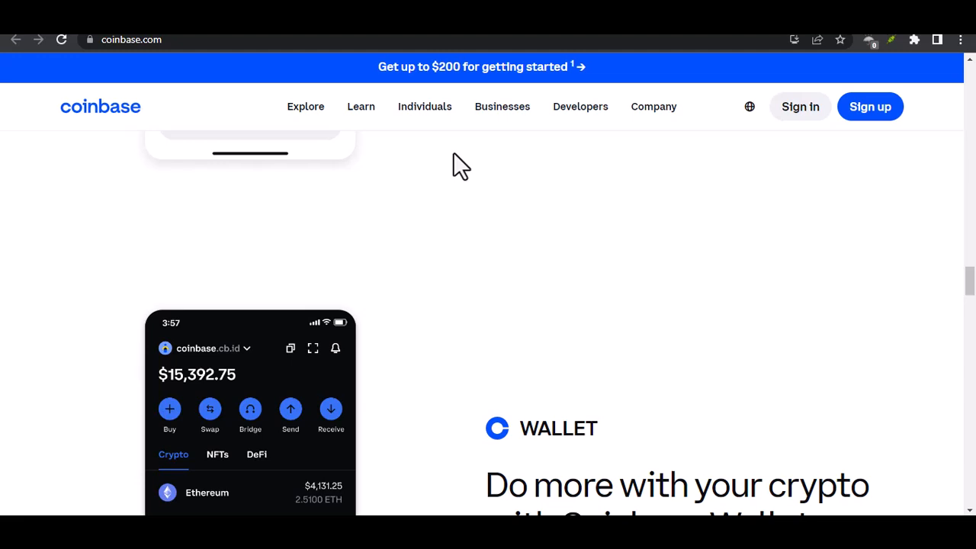
scroll("down", 3)
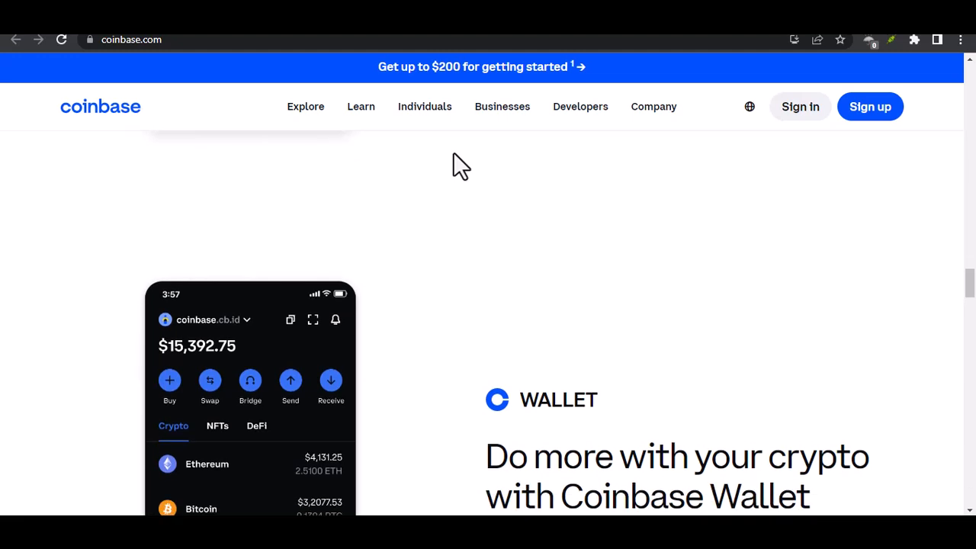
scroll("down", 3)
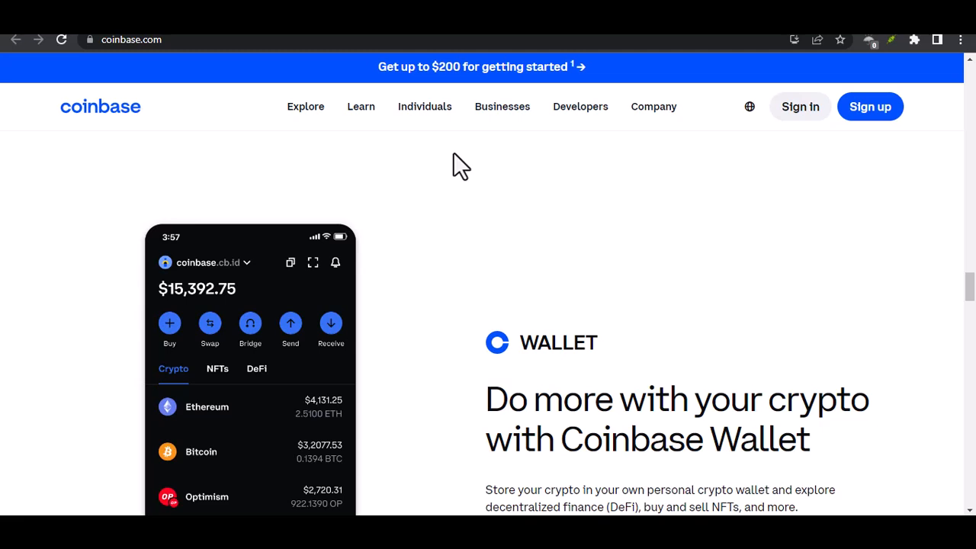
scroll("down", 3)
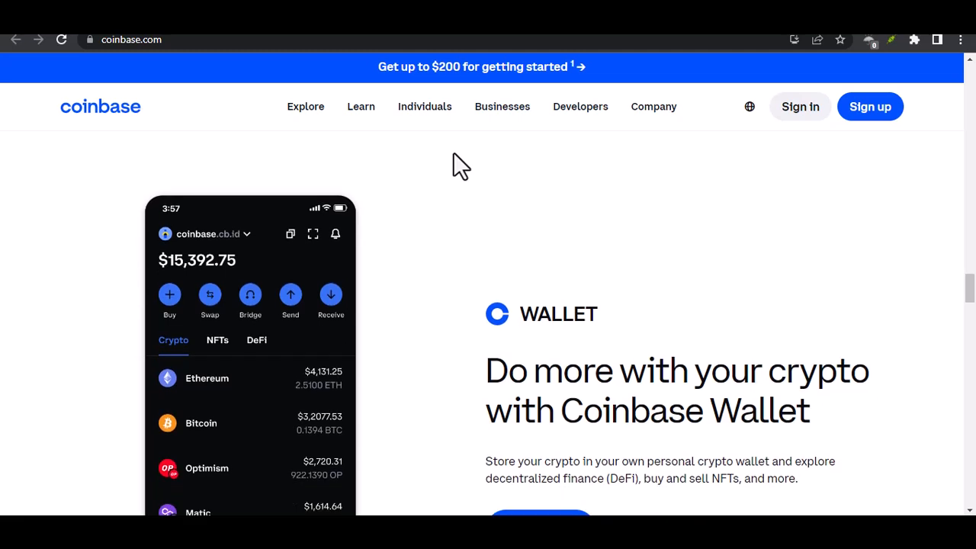
scroll("down", 3)
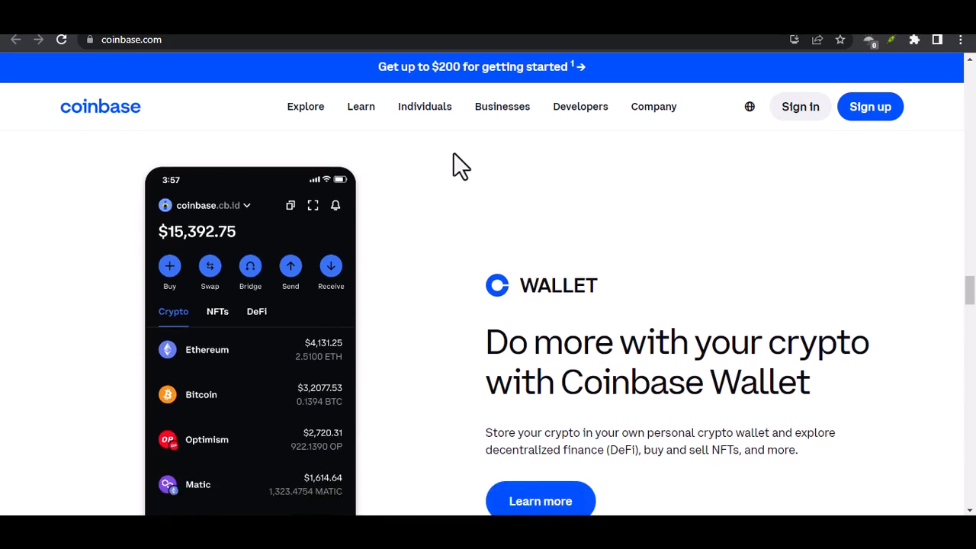
scroll("down", 3)
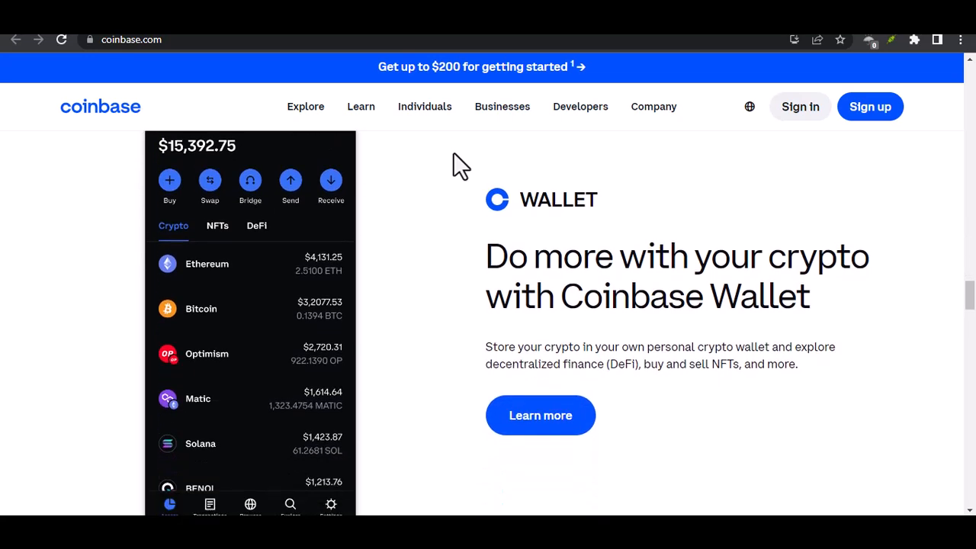
scroll("down", 3)
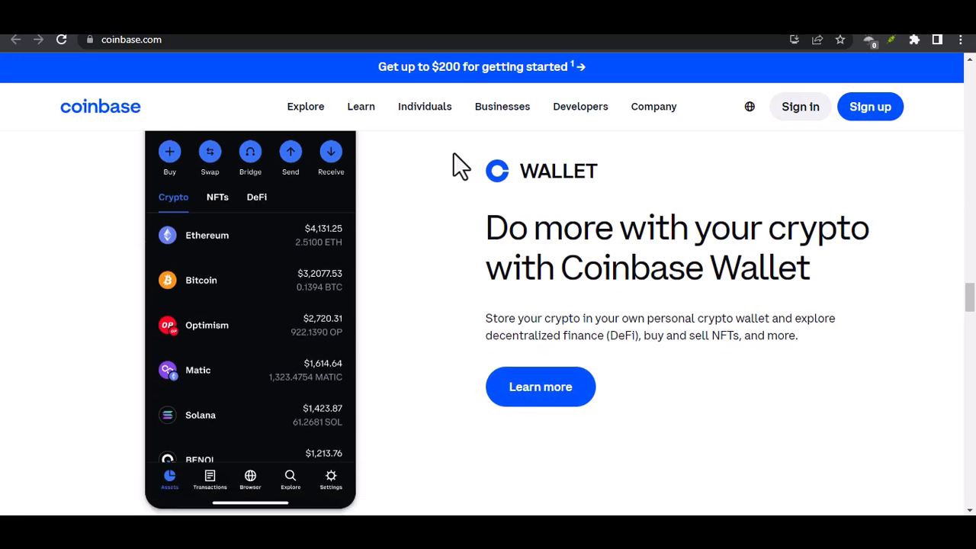
scroll("down", 3)
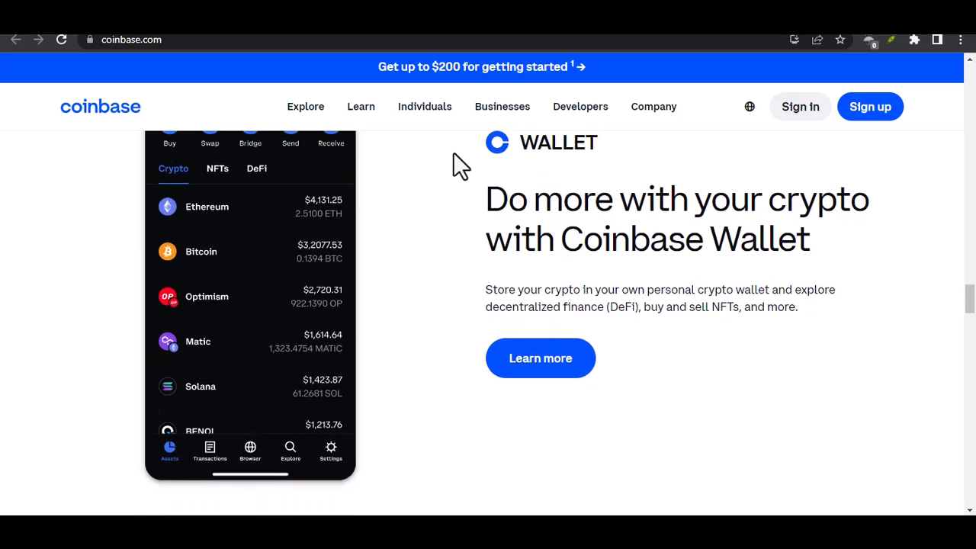
scroll("down", 3)
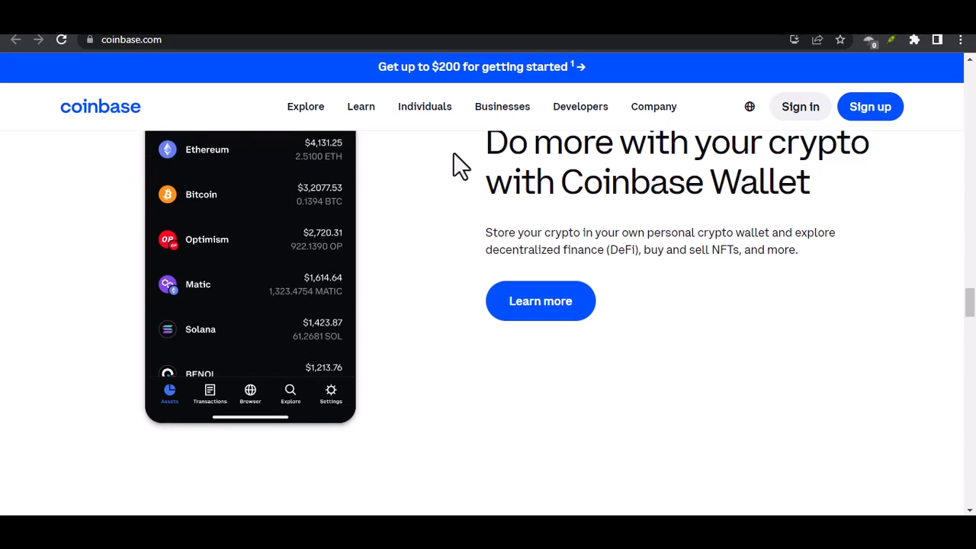
scroll("down", 3)
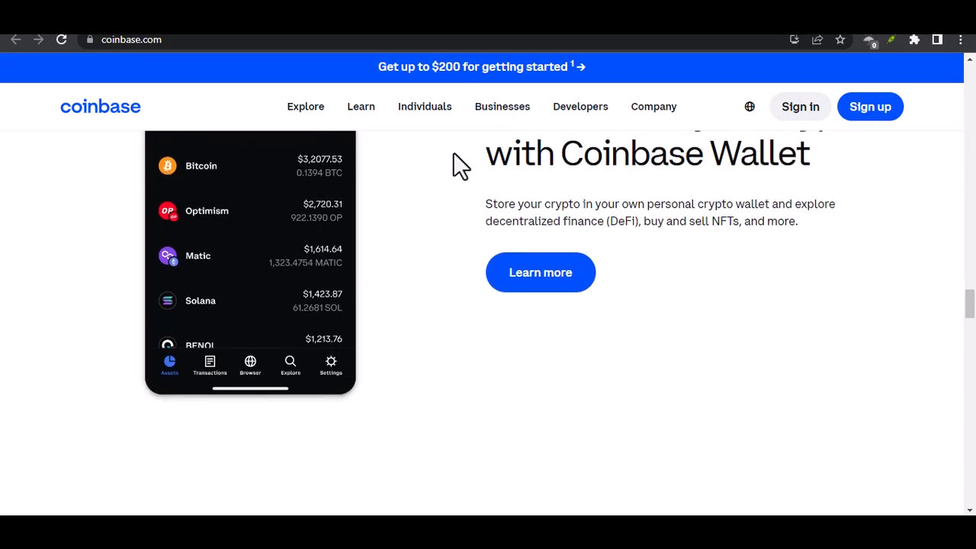
scroll("down", 3)
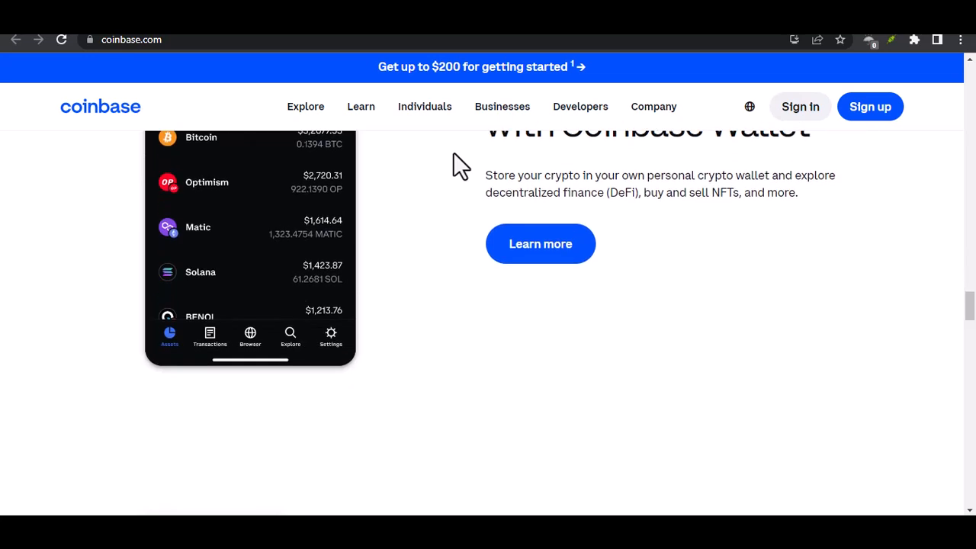
scroll("down", 3)
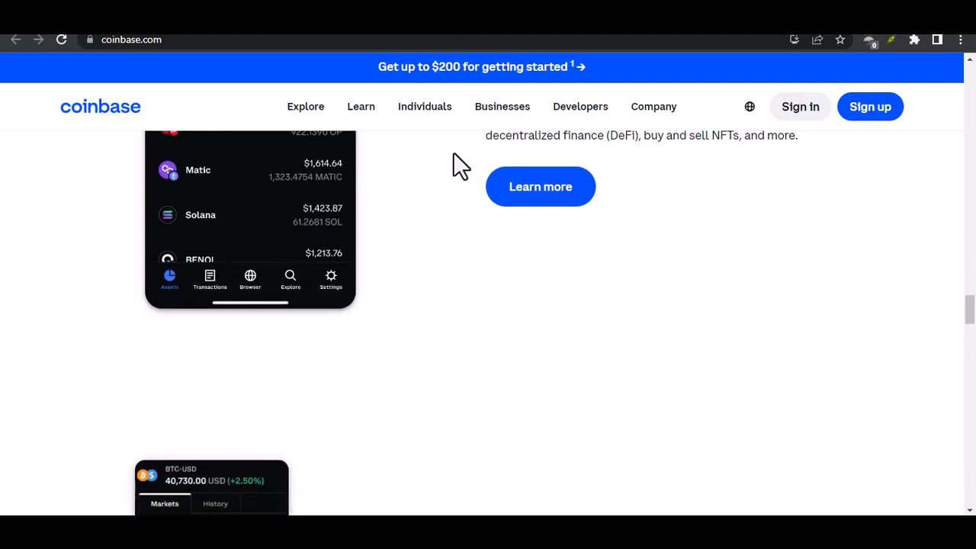
scroll("down", 3)
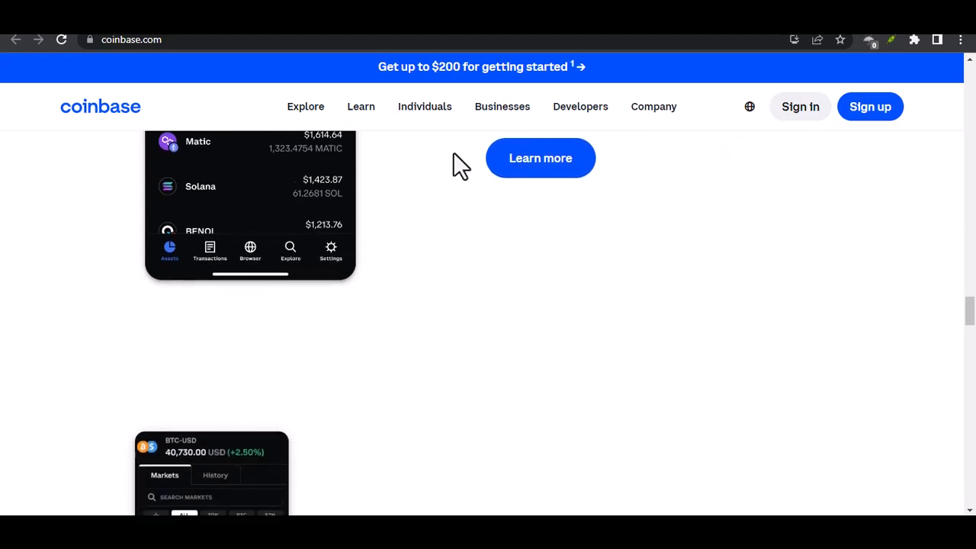
scroll("down", 3)
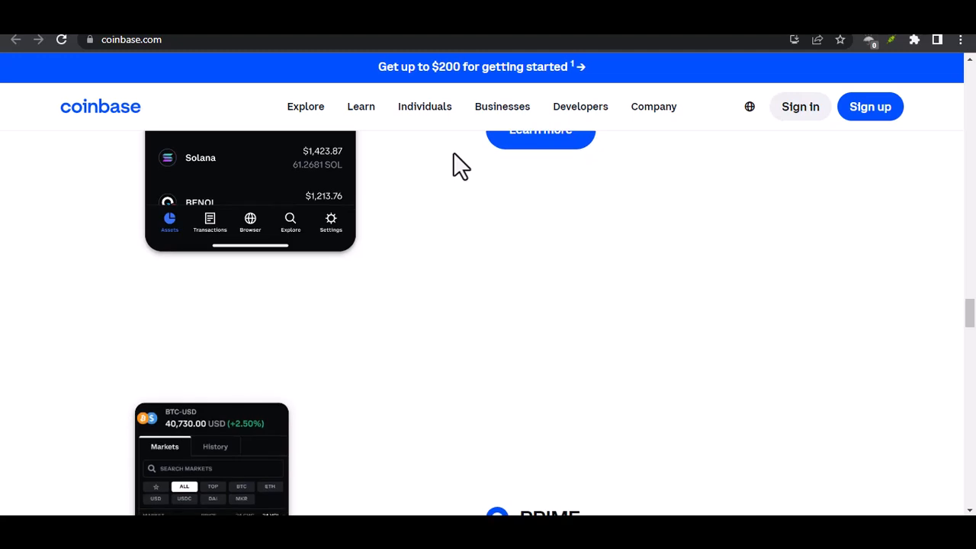
scroll("down", 3)
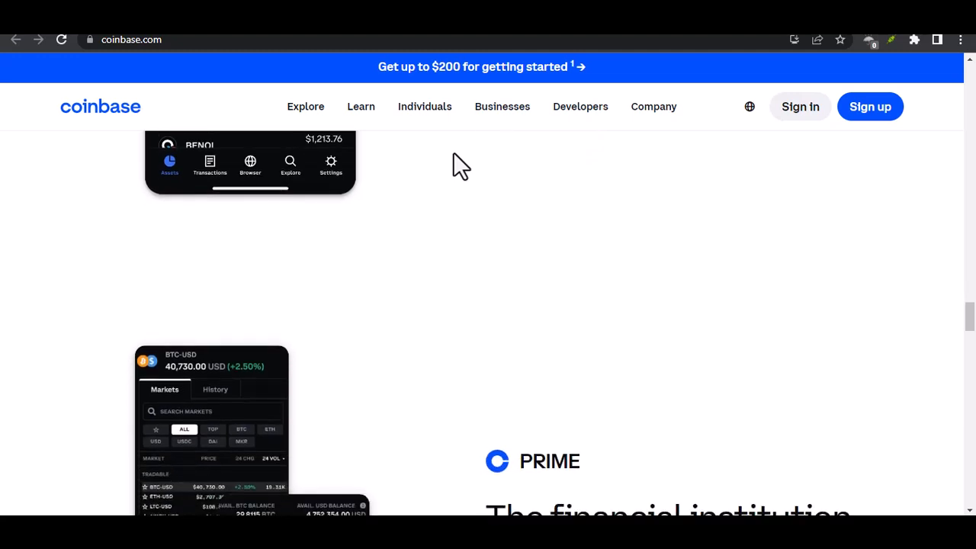
scroll("down", 3)
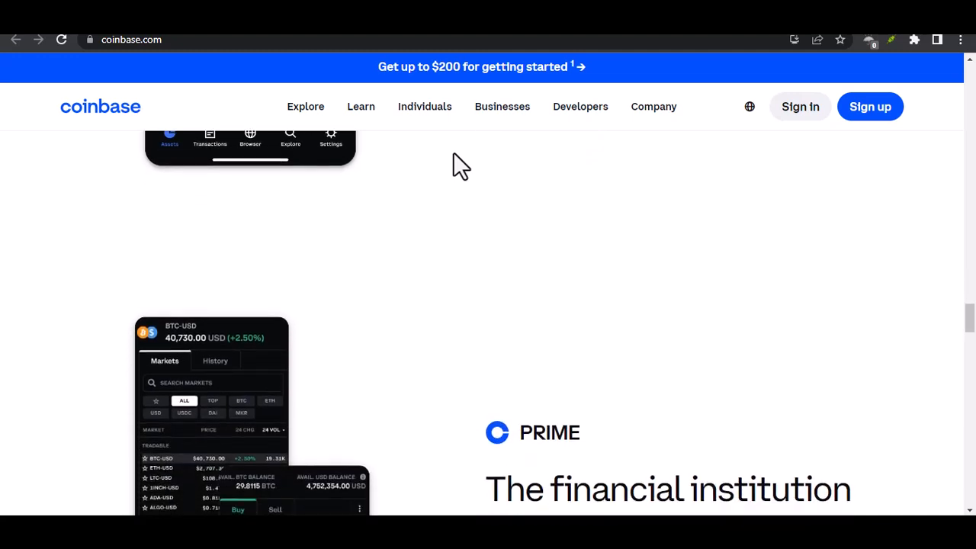
scroll("down", 3)
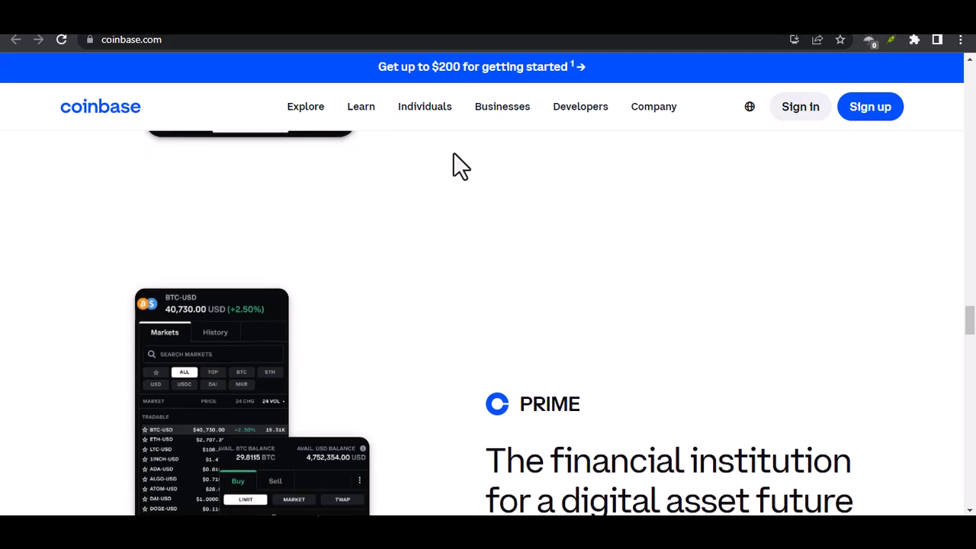
scroll("down", 3)
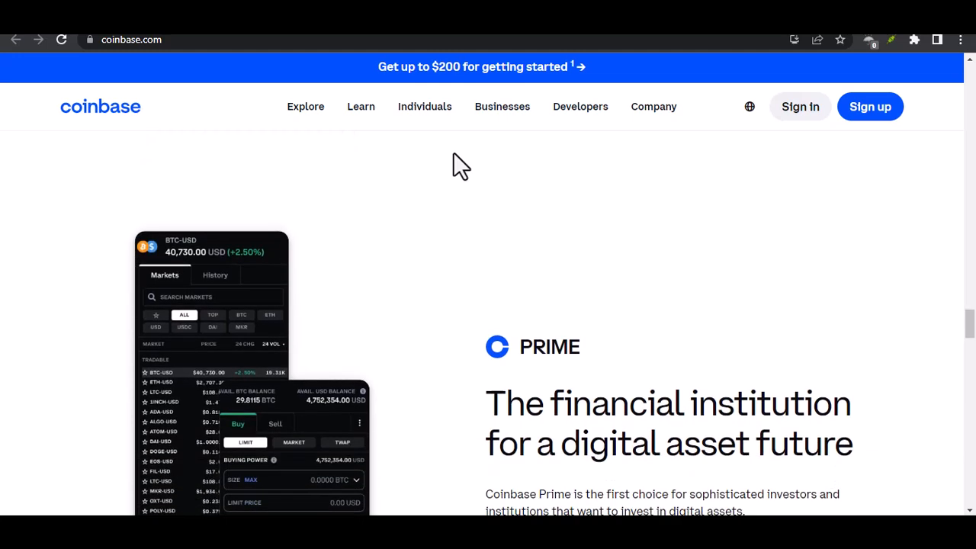
scroll("down", 3)
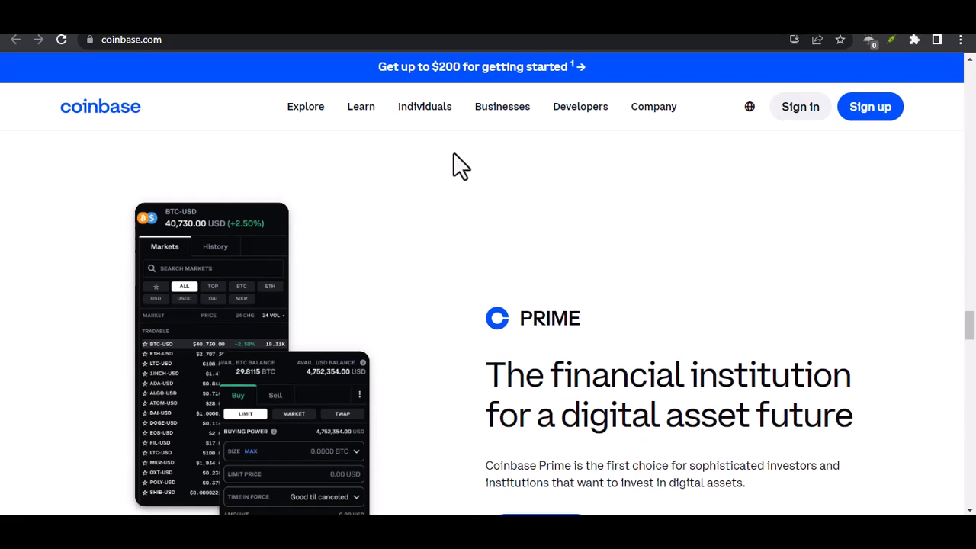
scroll("down", 3)
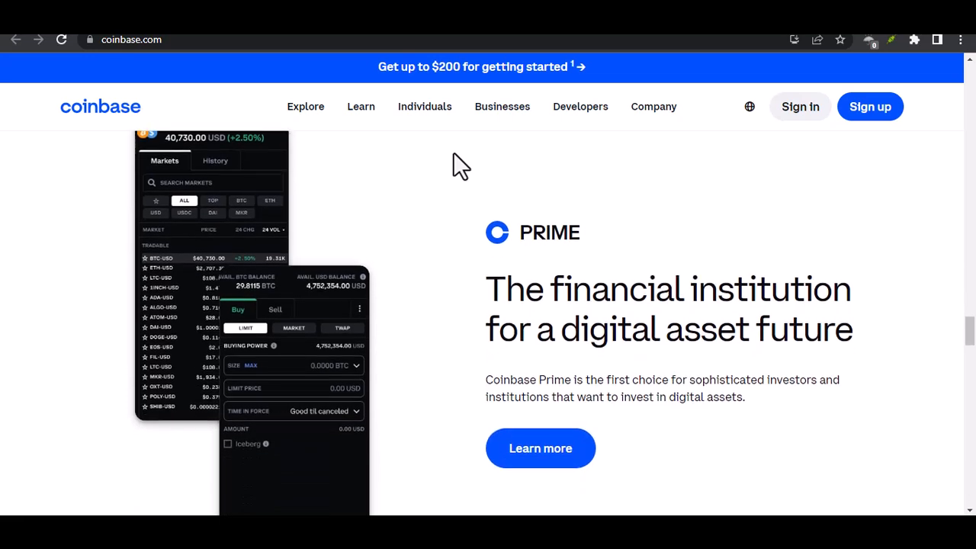
scroll("down", 3)
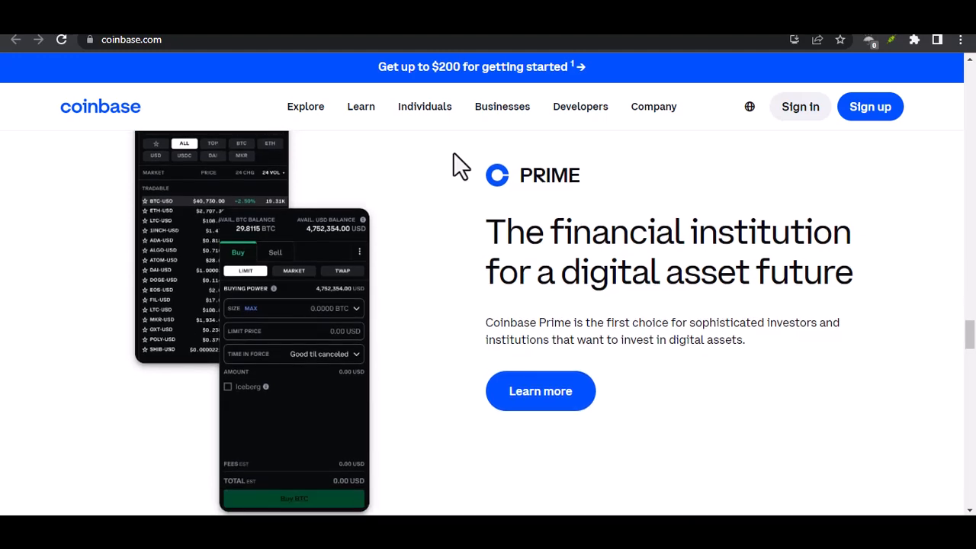
scroll("down", 3)
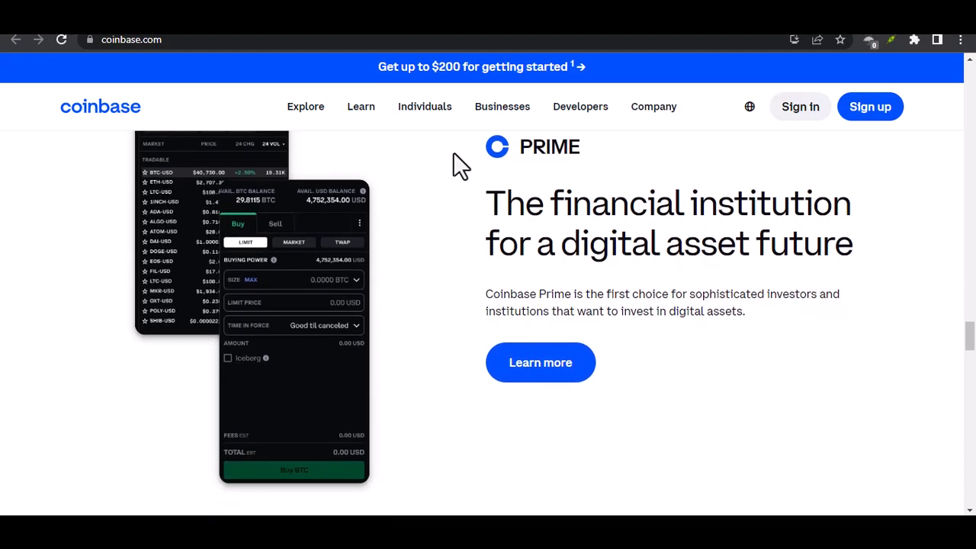
scroll("down", 3)
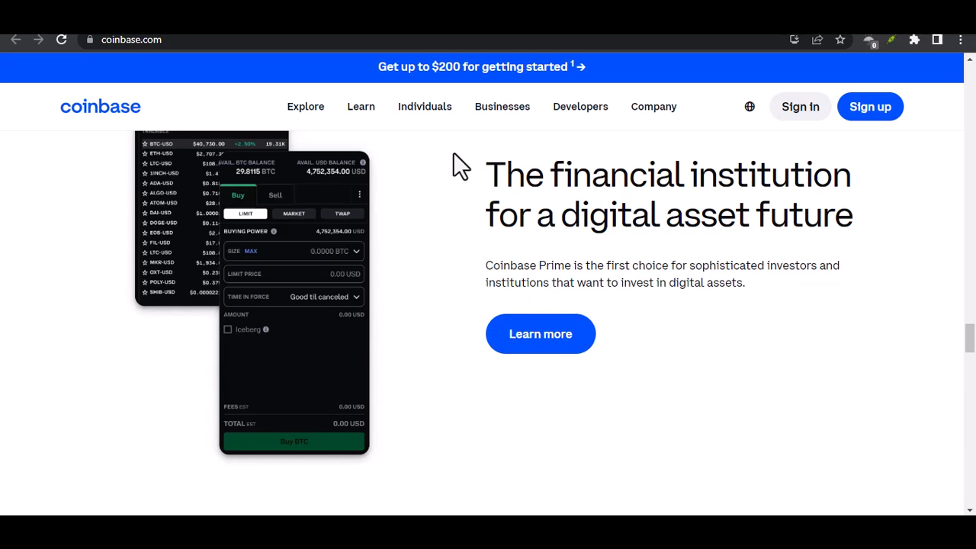
scroll("down", 3)
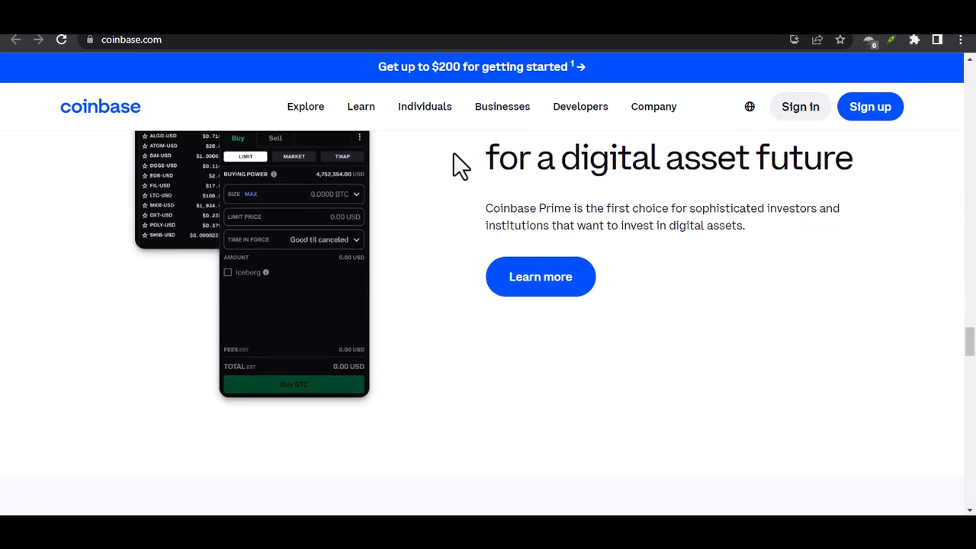
scroll("down", 3)
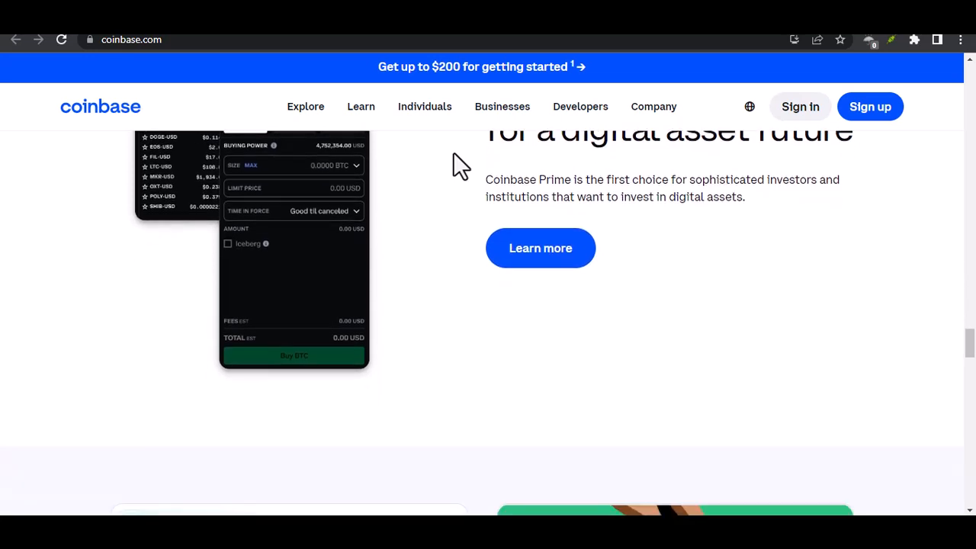
scroll("down", 3)
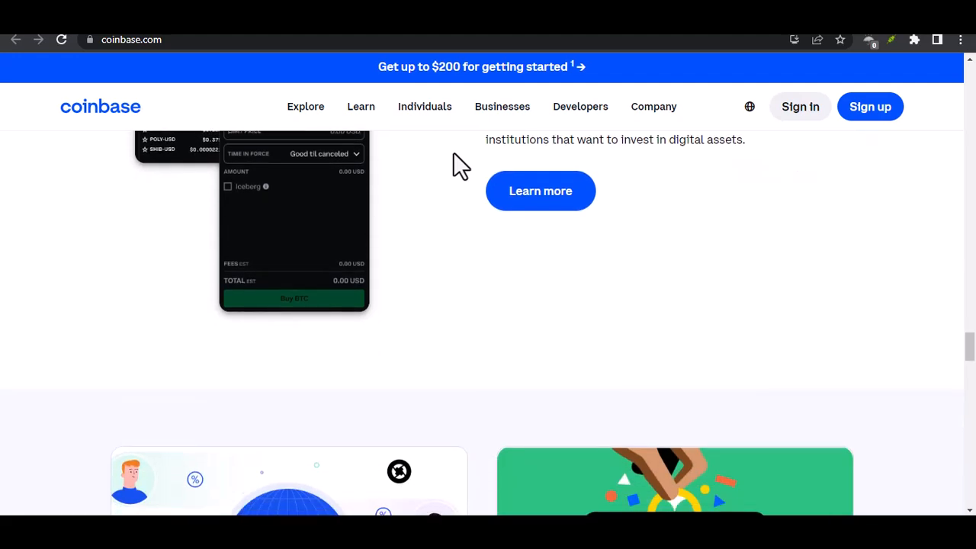
scroll("down", 3)
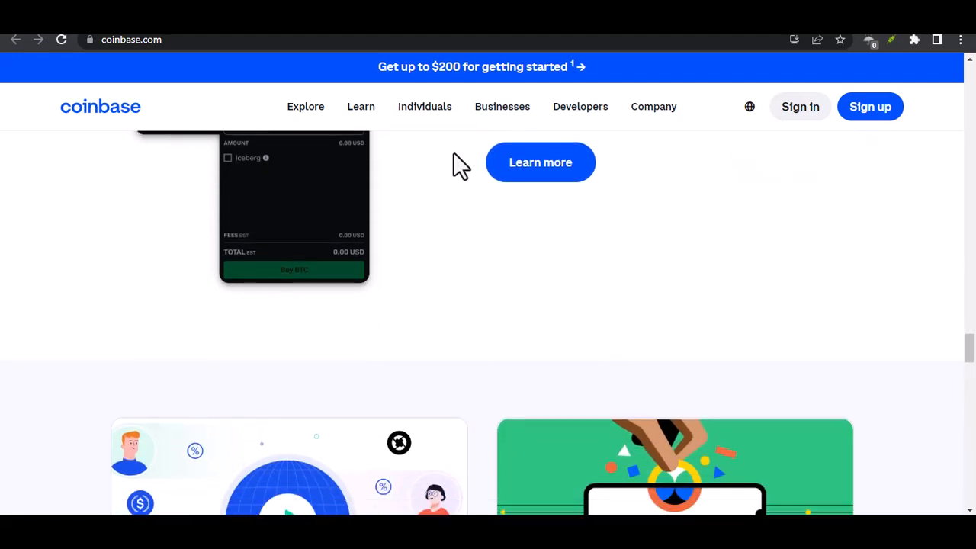
scroll("down", 3)
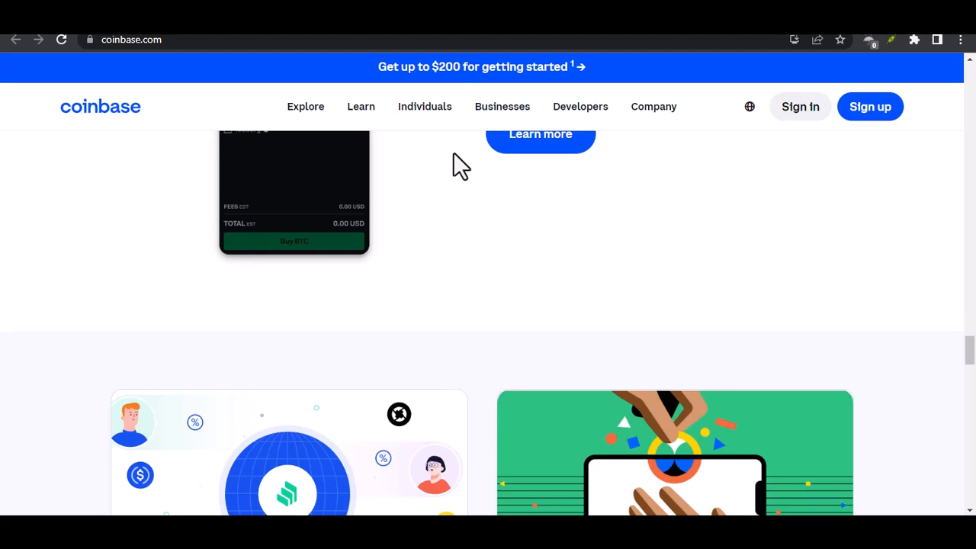
scroll("down", 3)
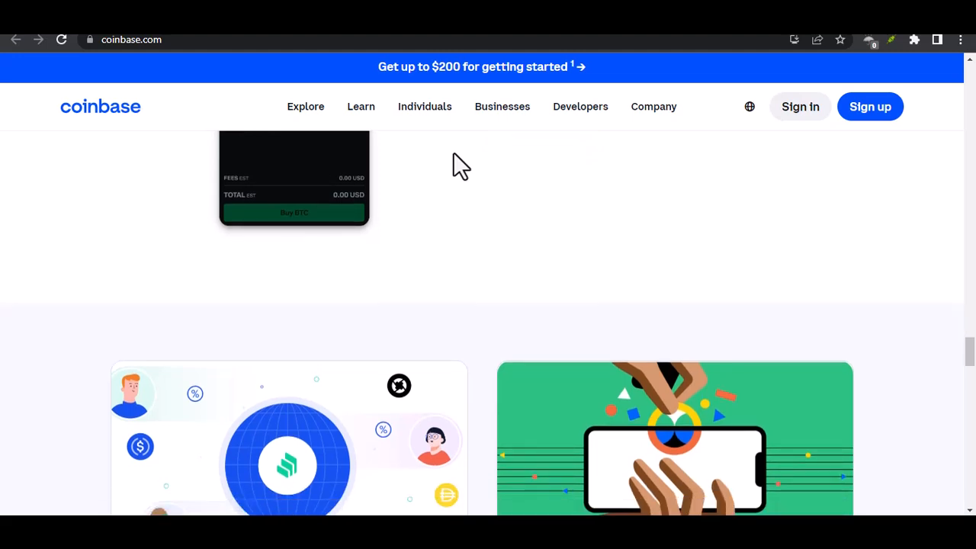
scroll("down", 3)
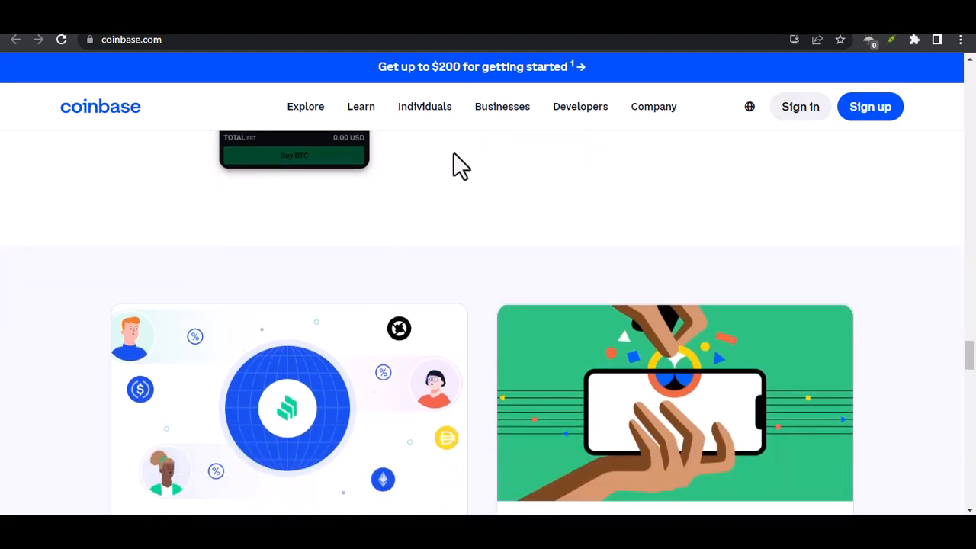
scroll("down", 3)
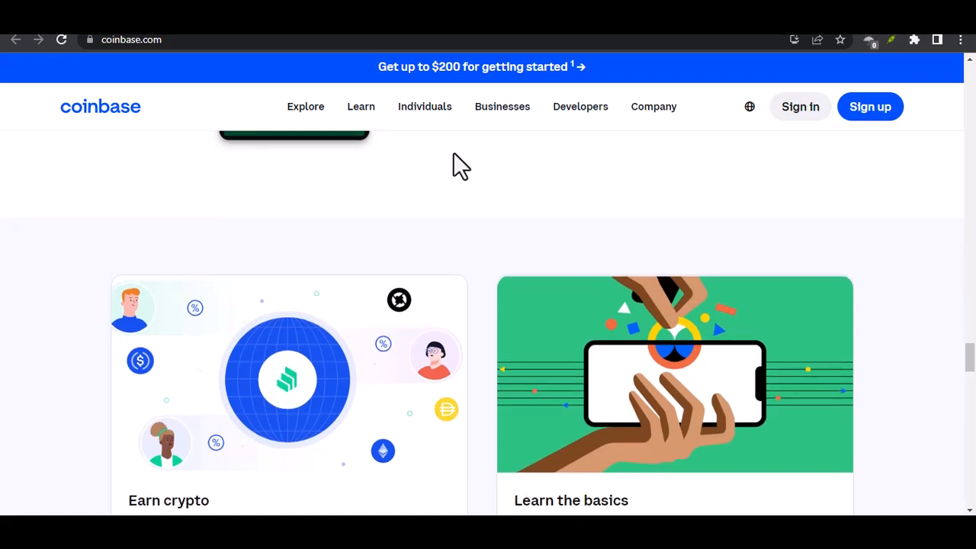
scroll("down", 3)
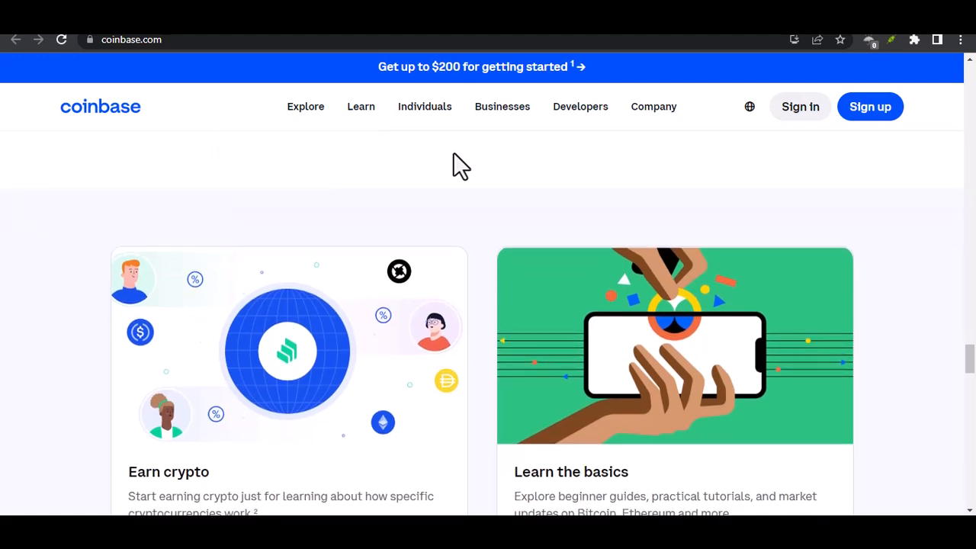
scroll("down", 3)
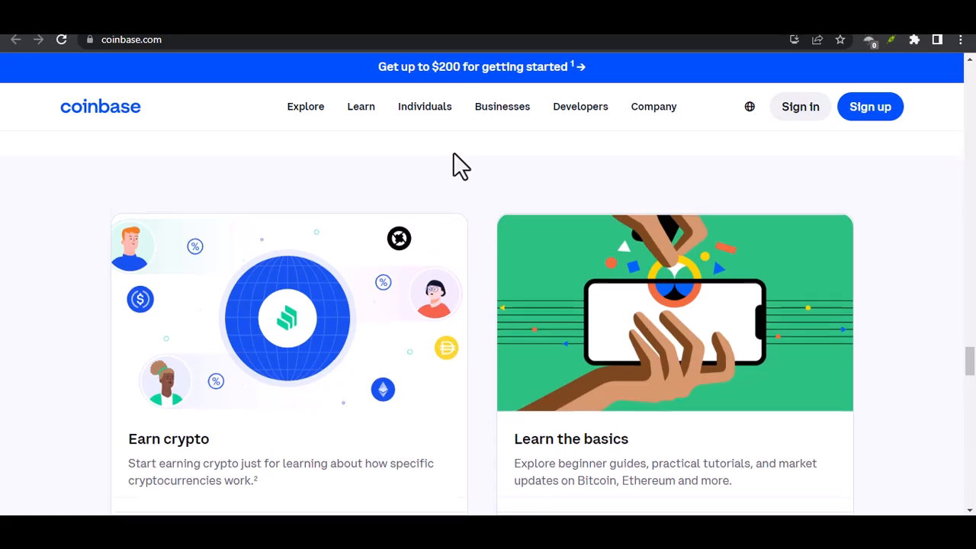
scroll("down", 3)
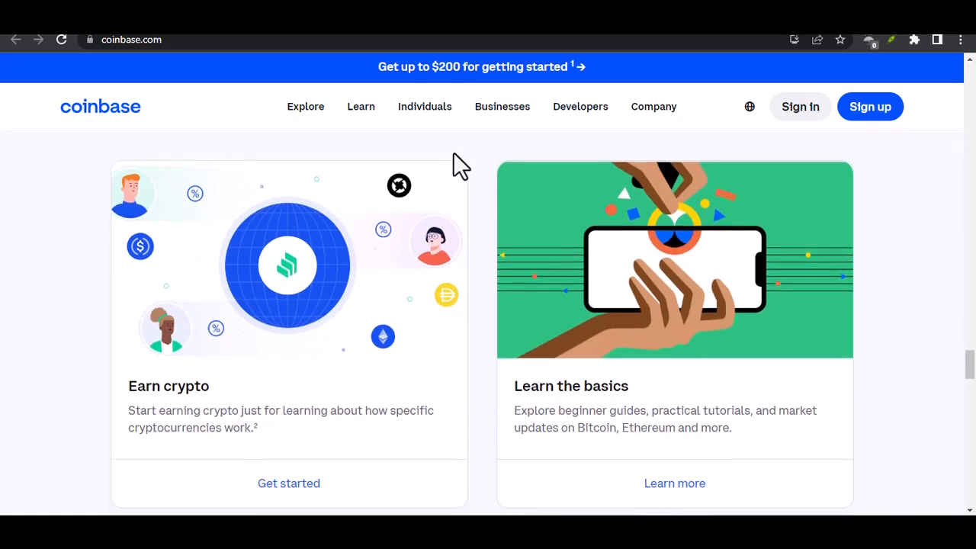
scroll("down", 3)
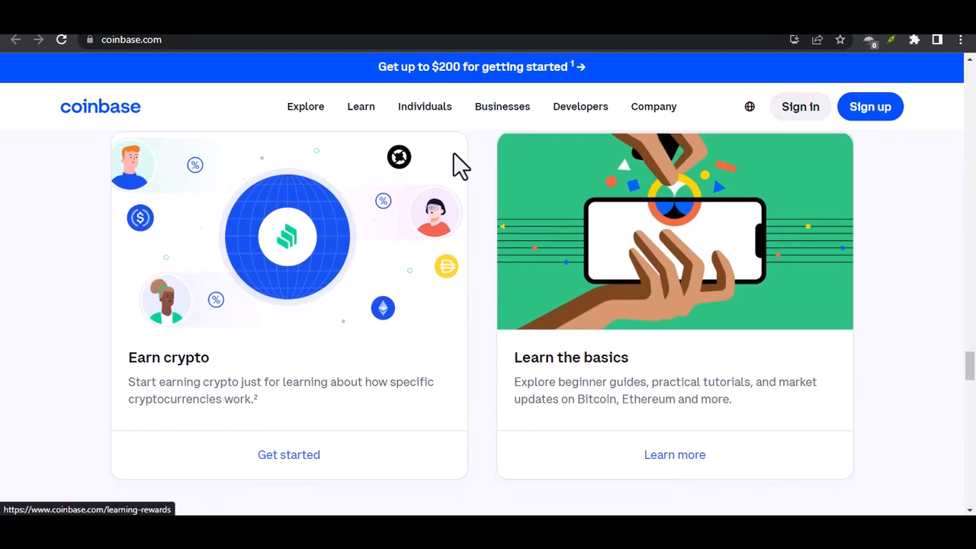
scroll("down", 3)
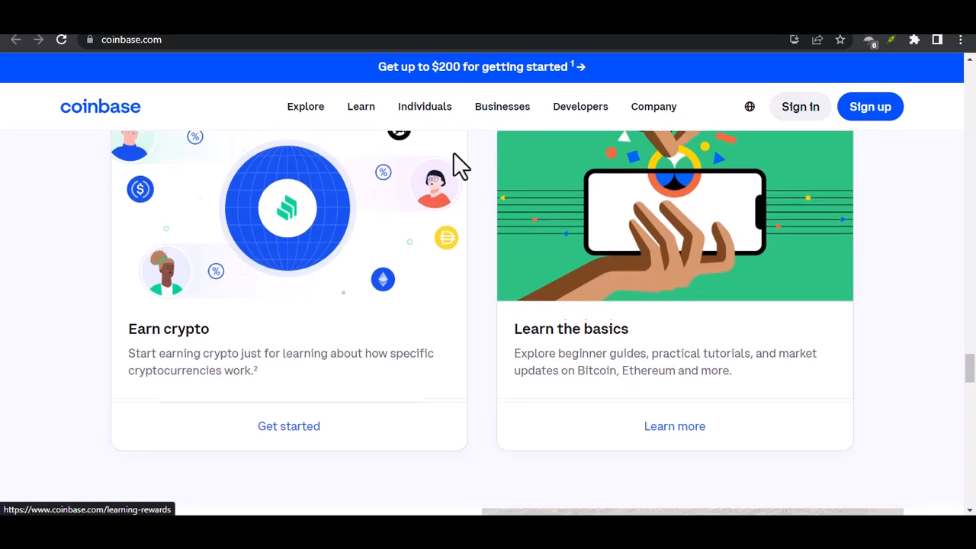
scroll("down", 3)
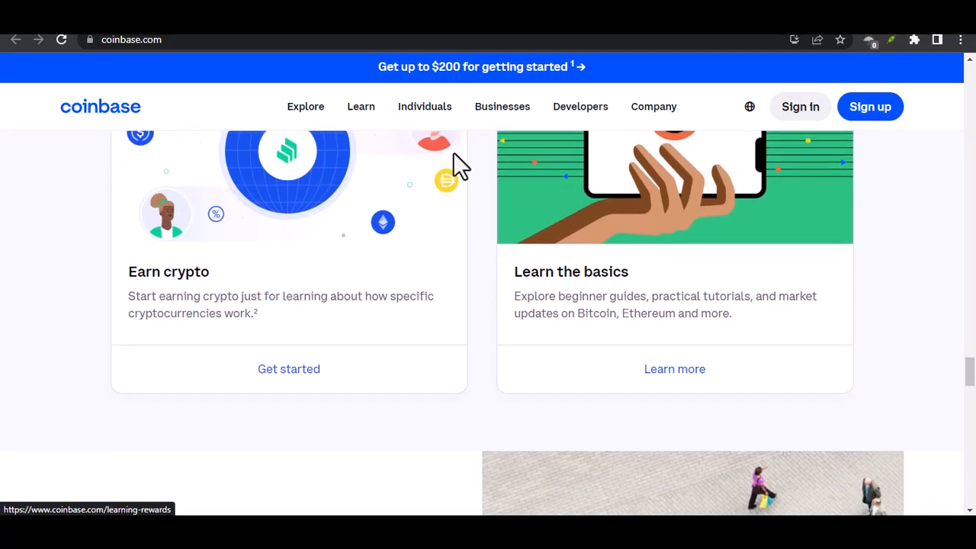
scroll("down", 3)
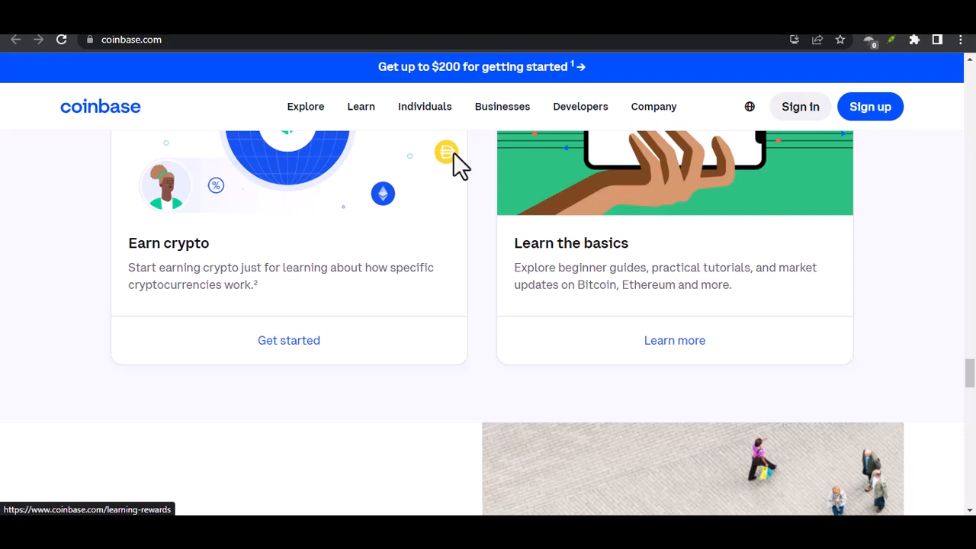
scroll("down", 3)
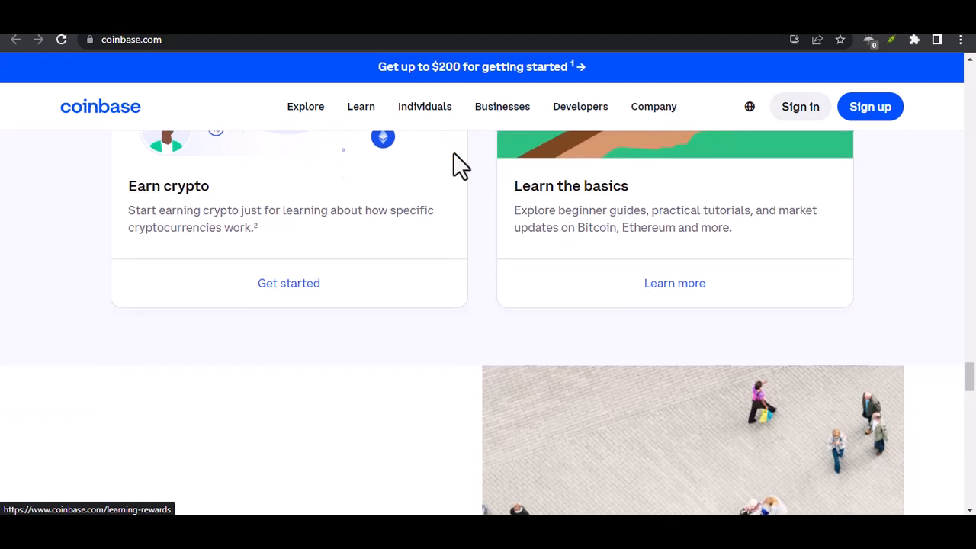
scroll("down", 3)
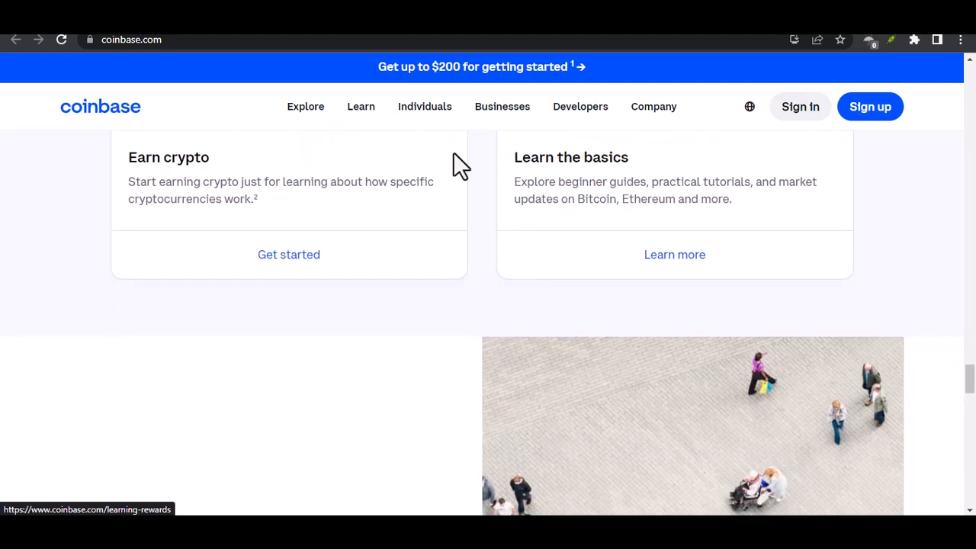
scroll("down", 3)
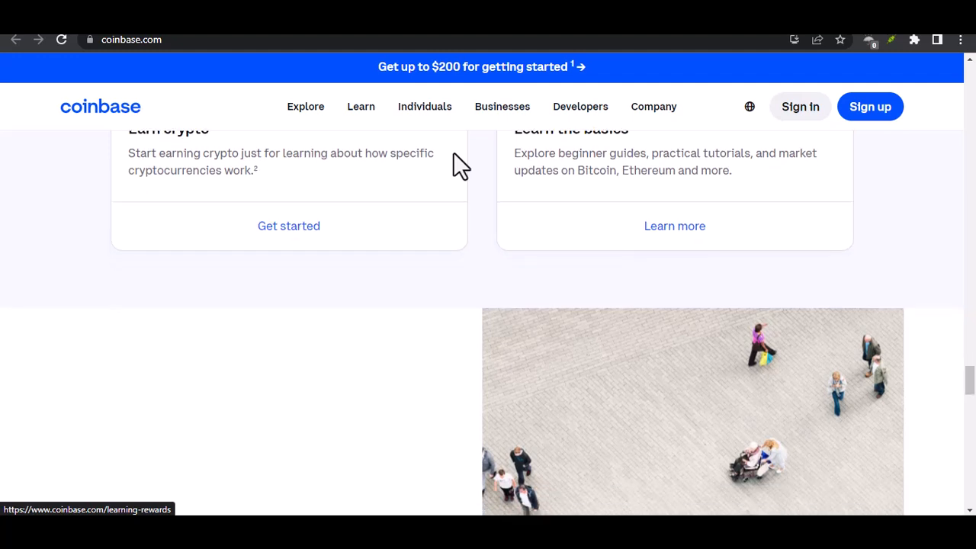
scroll("down", 3)
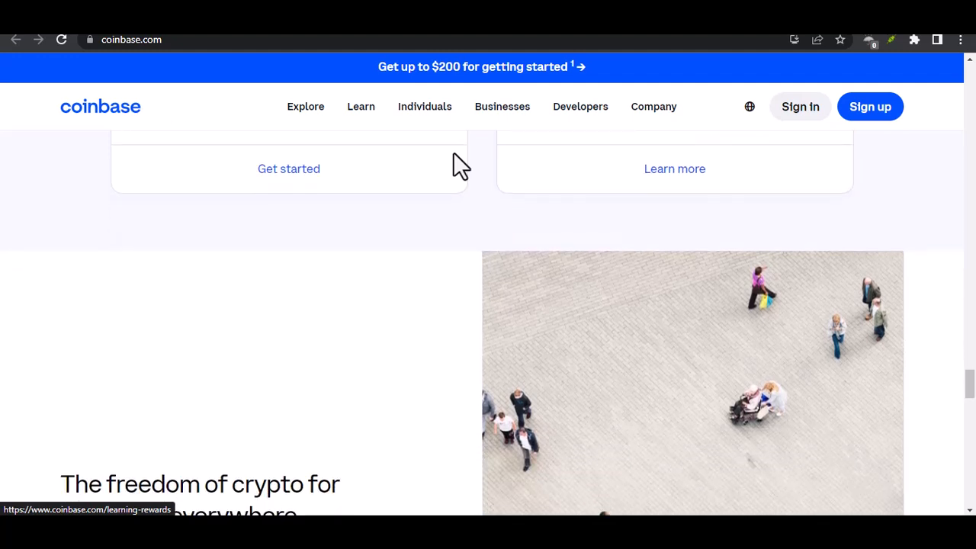
scroll("down", 3)
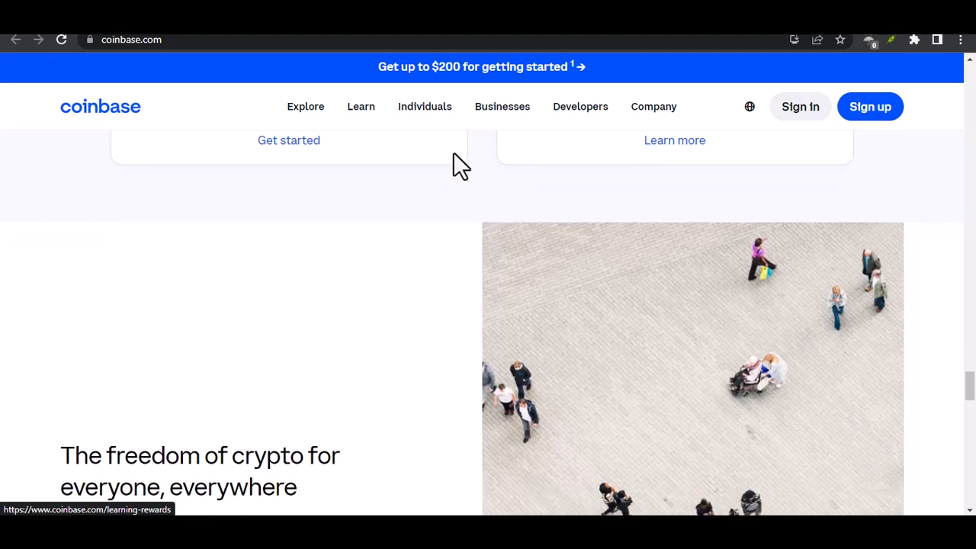
scroll("down", 3)
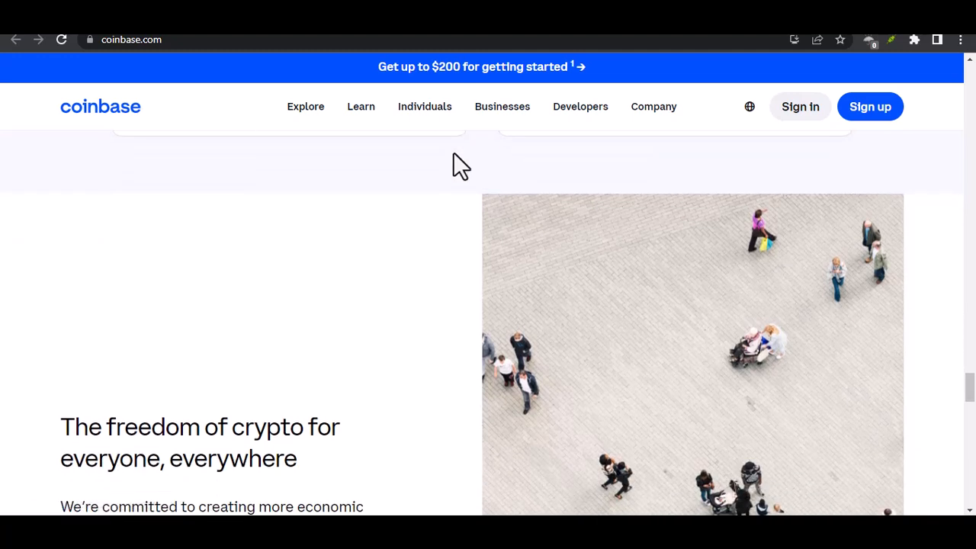
scroll("down", 3)
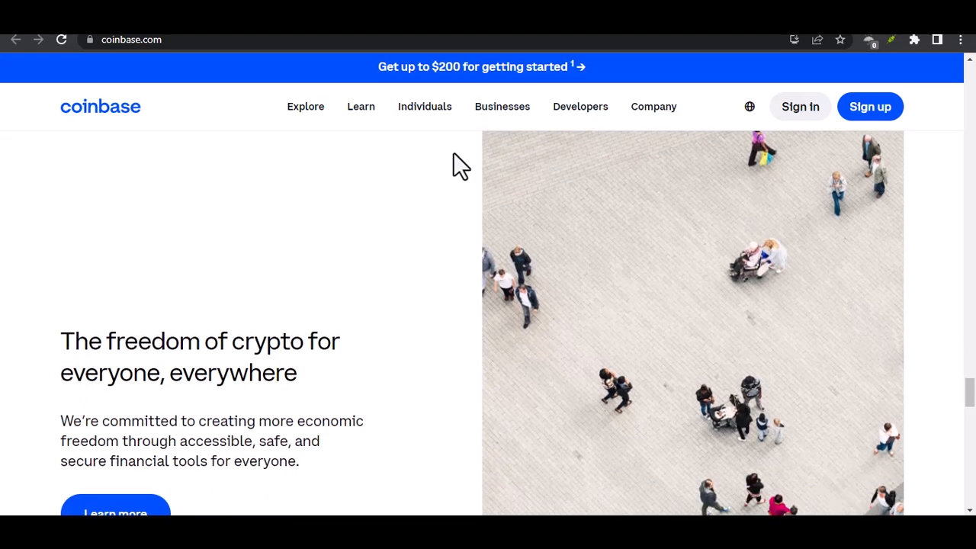
scroll("down", 3)
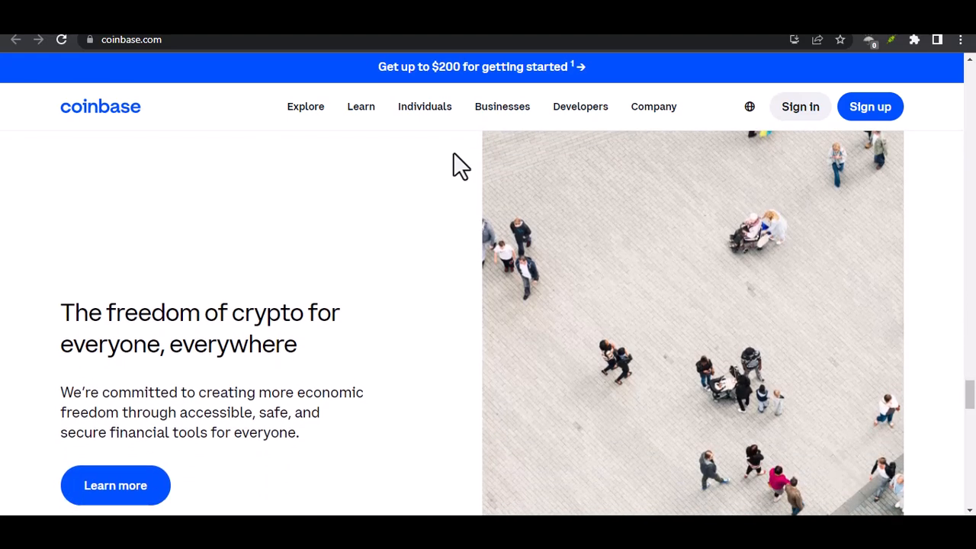
scroll("down", 3)
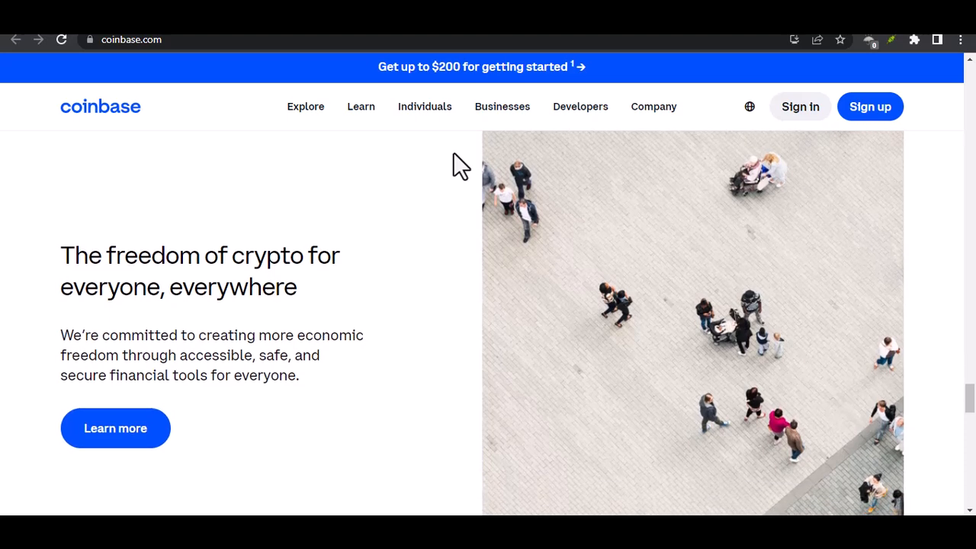
scroll("down", 3)
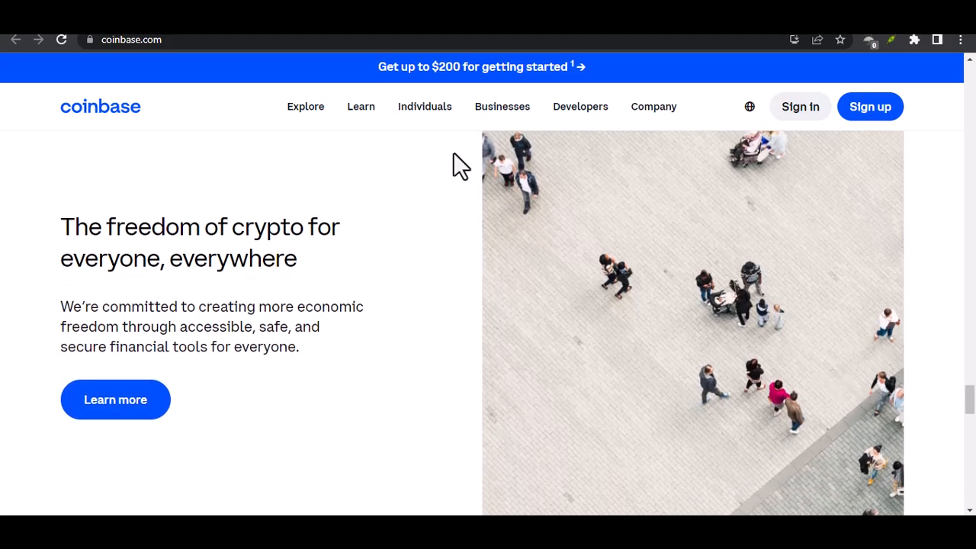
scroll("down", 3)
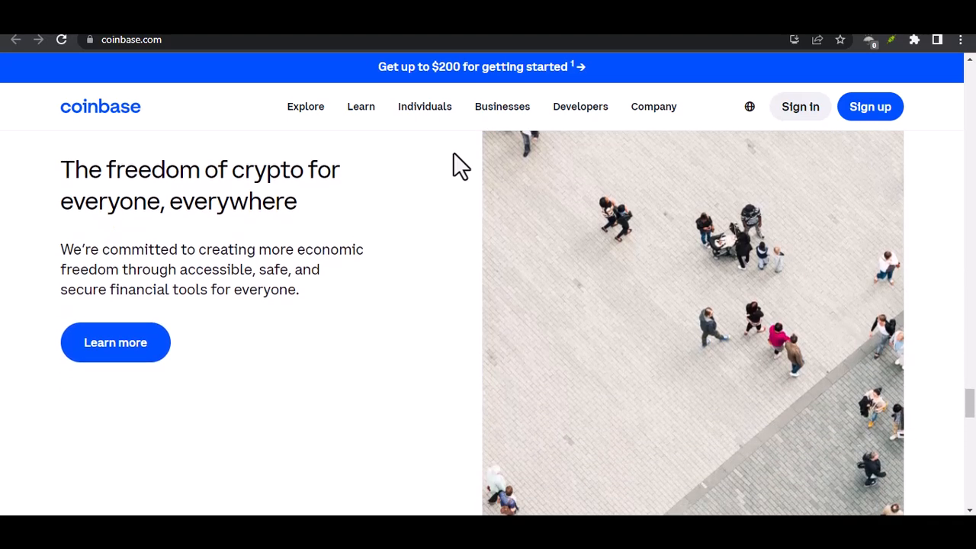
scroll("down", 3)
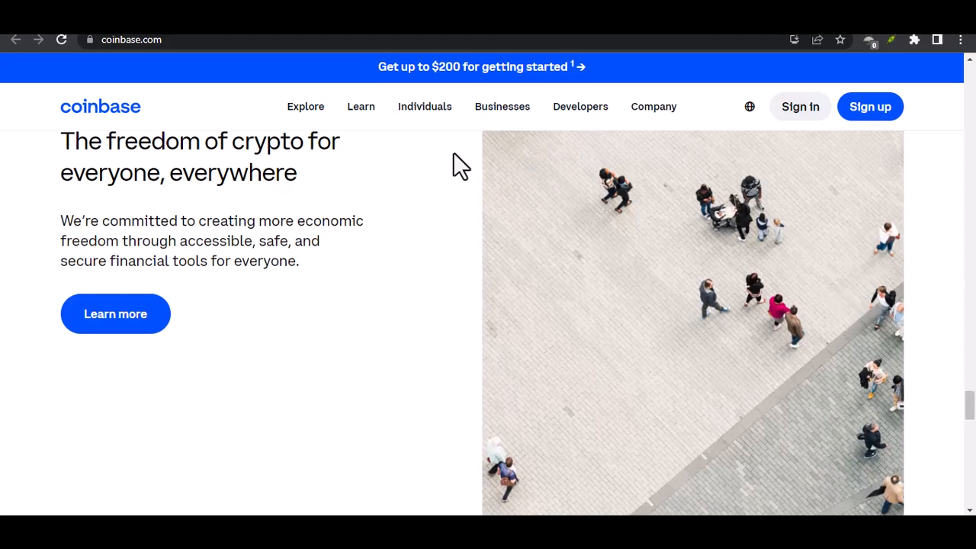
scroll("down", 3)
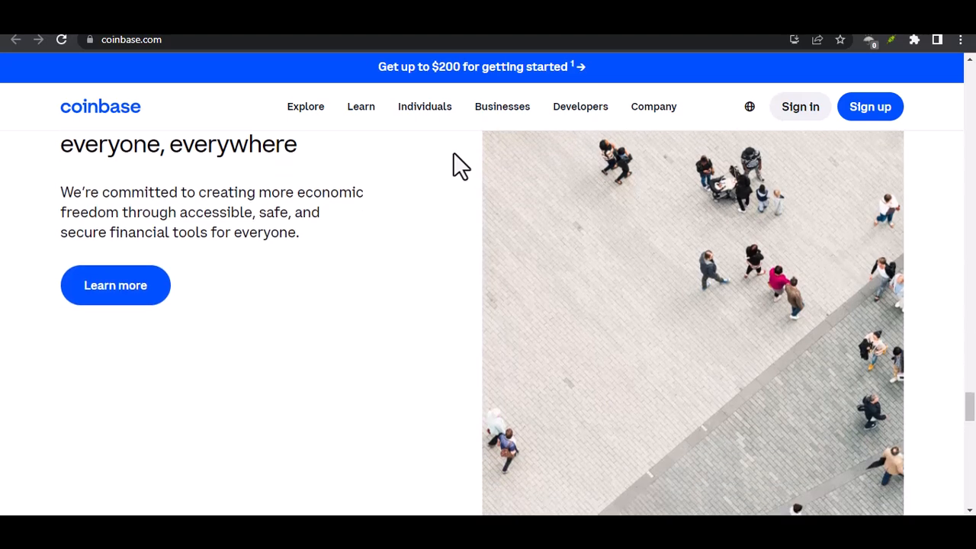
scroll("down", 3)
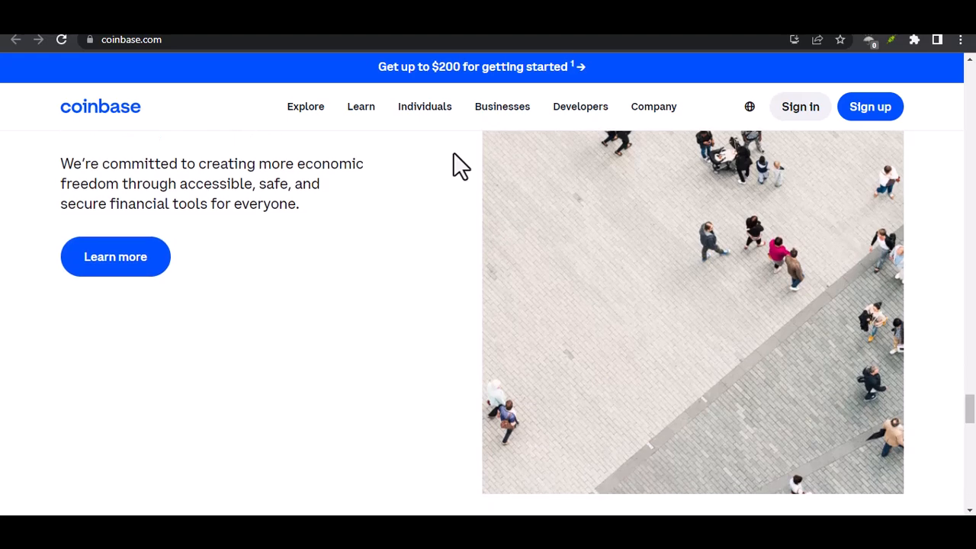
scroll("down", 3)
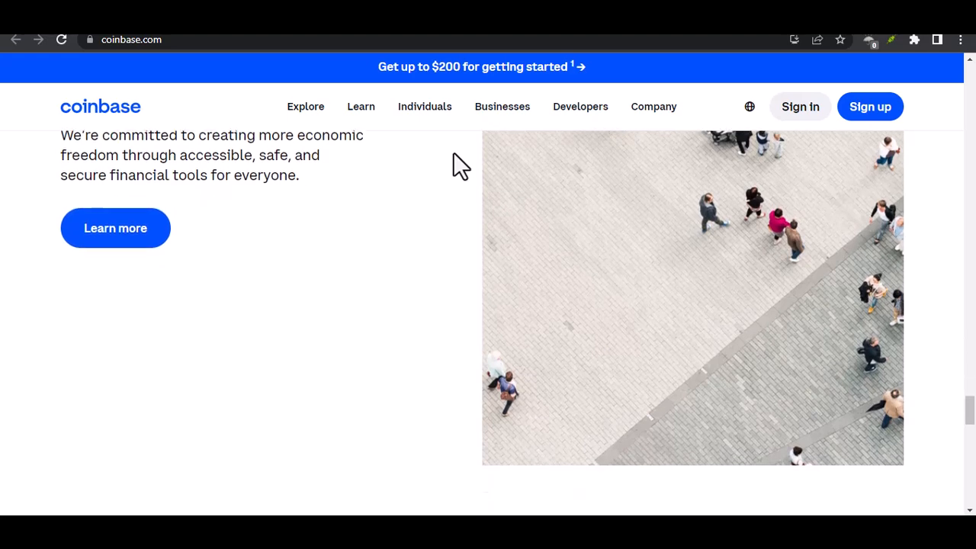
scroll("down", 3)
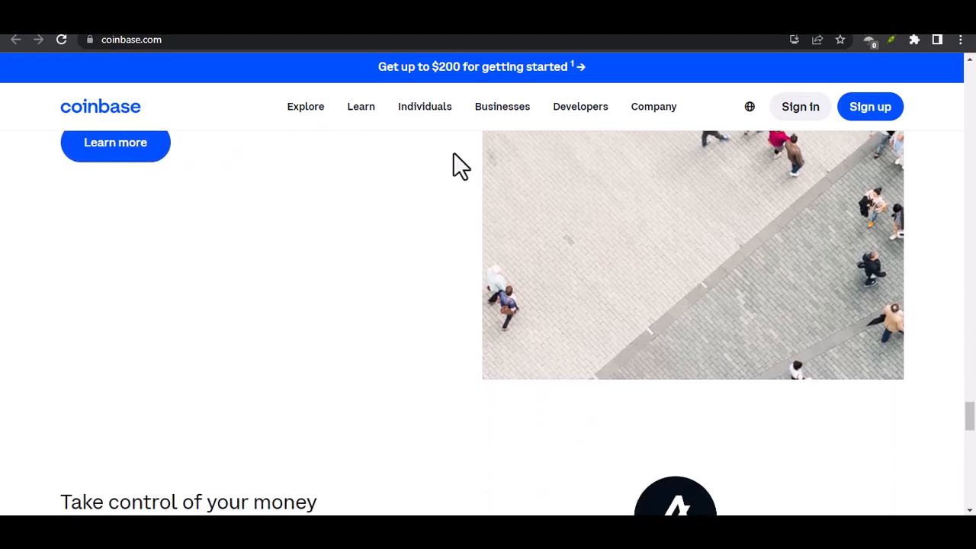
scroll("down", 3)
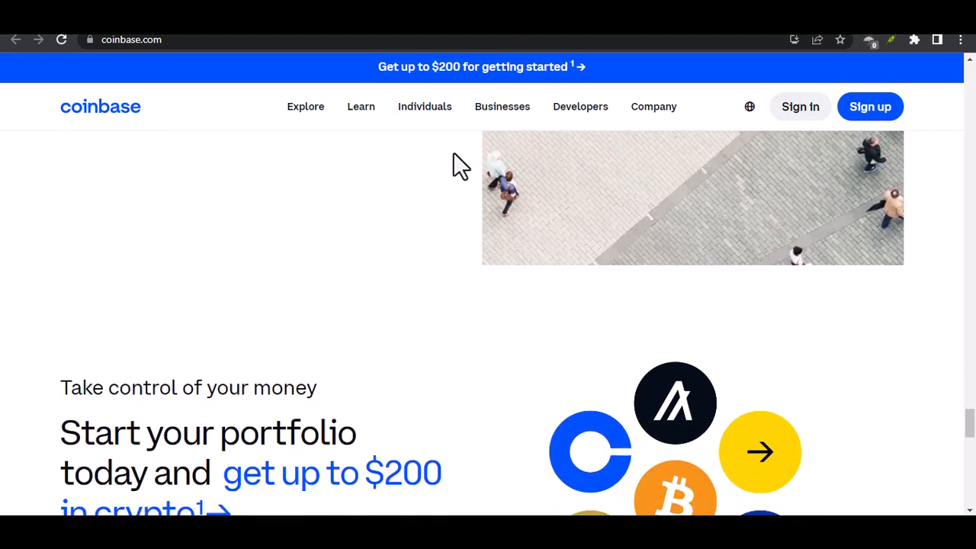
scroll("down", 3)
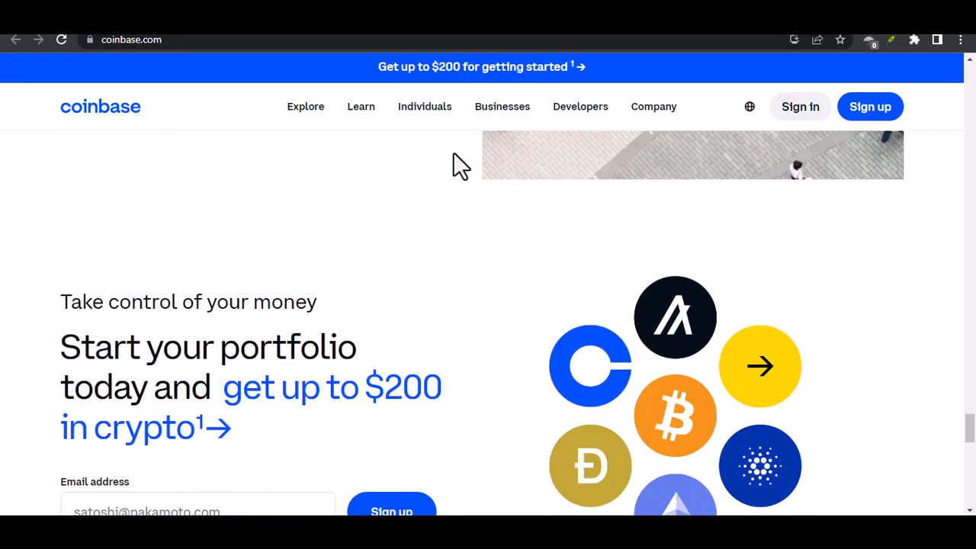
scroll("down", 3)
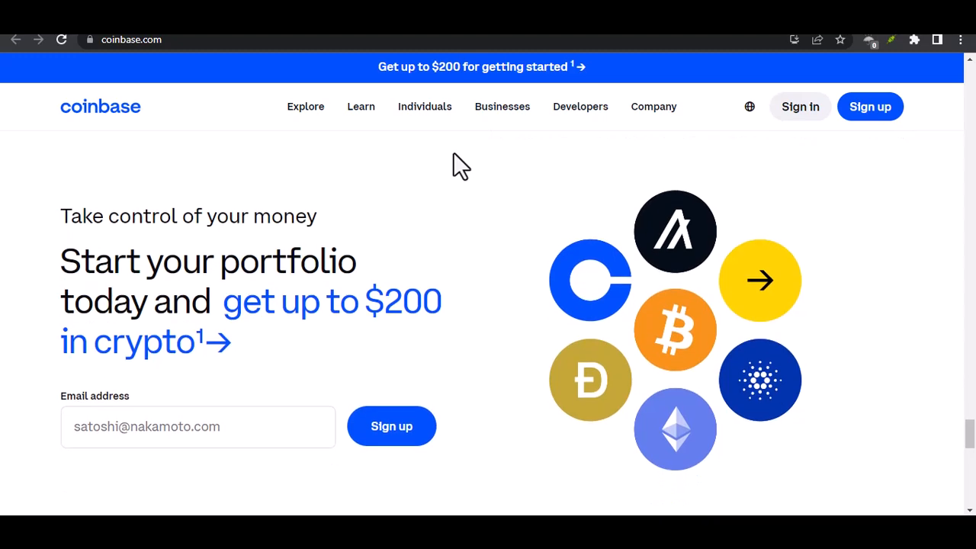
scroll("down", 3)
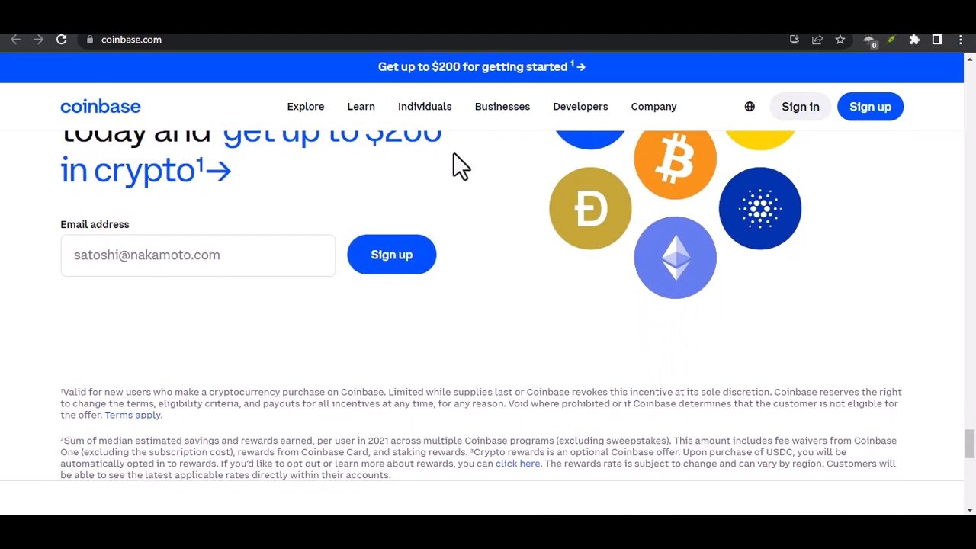
scroll("down", 3)
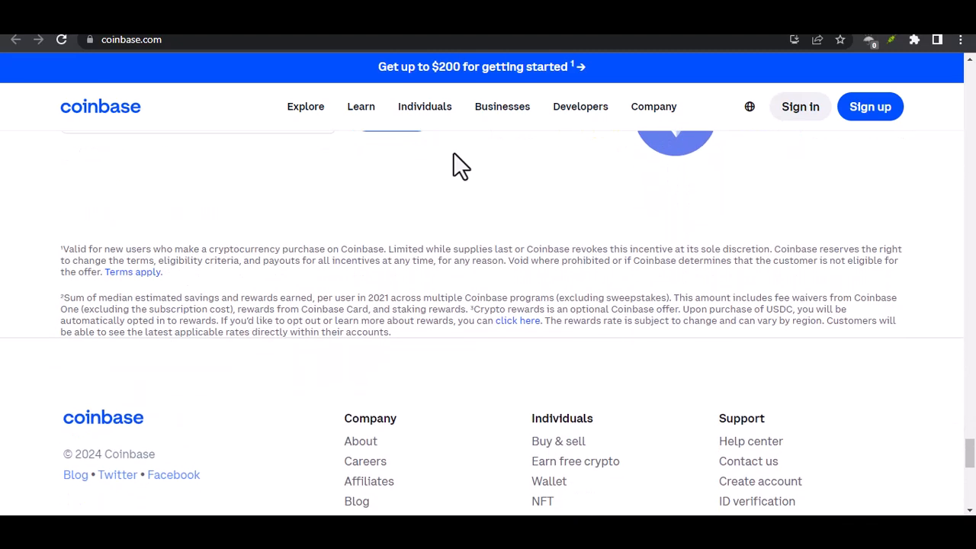
scroll("up", 3)
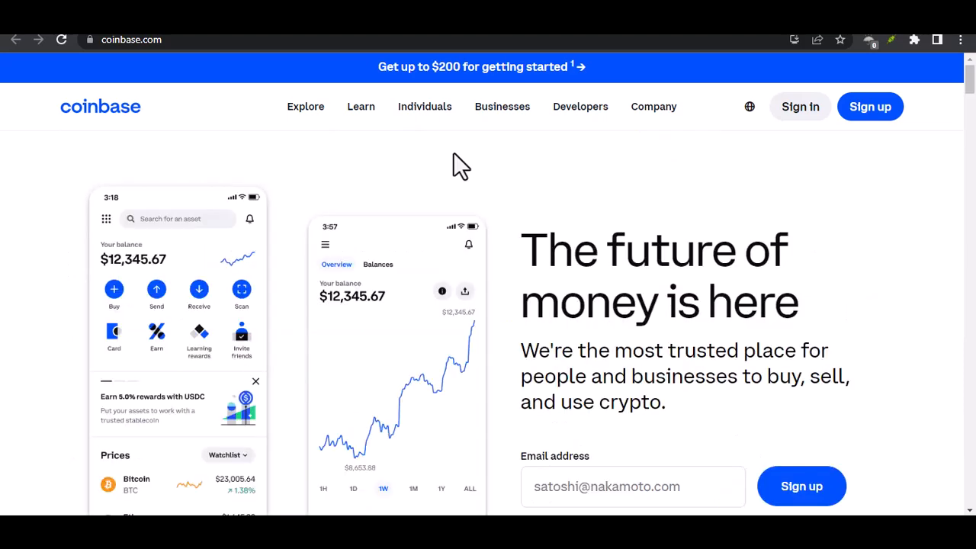
scroll("down", 3)
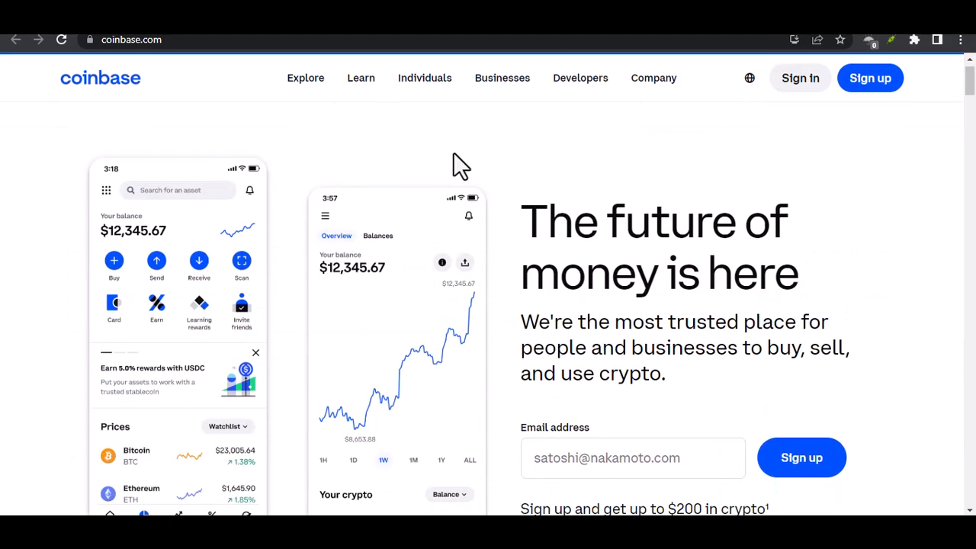
scroll("down", 3)
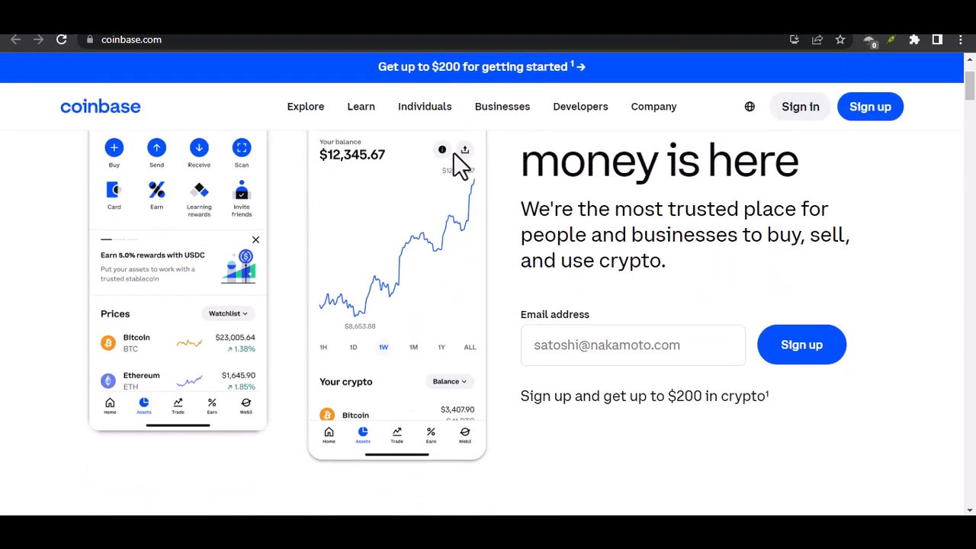
scroll("down", 3)
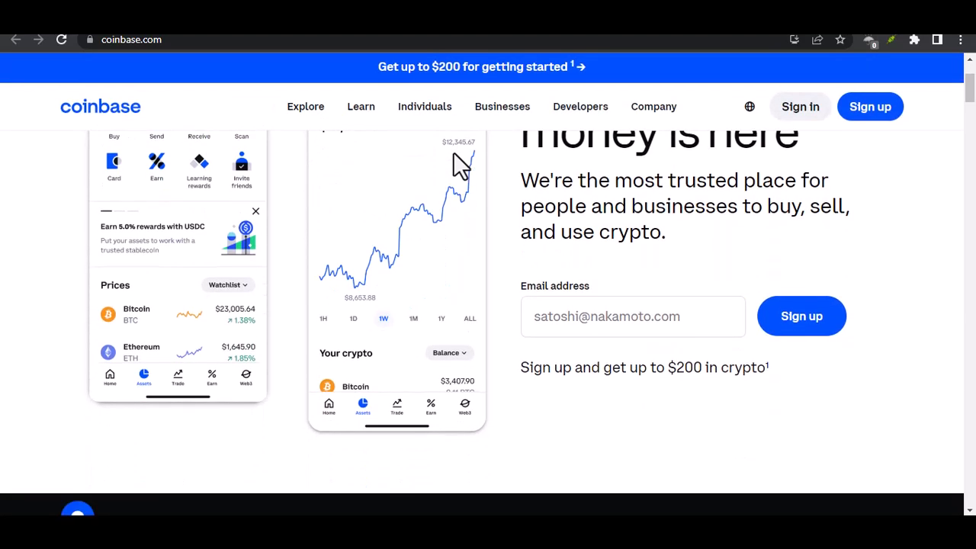
scroll("down", 3)
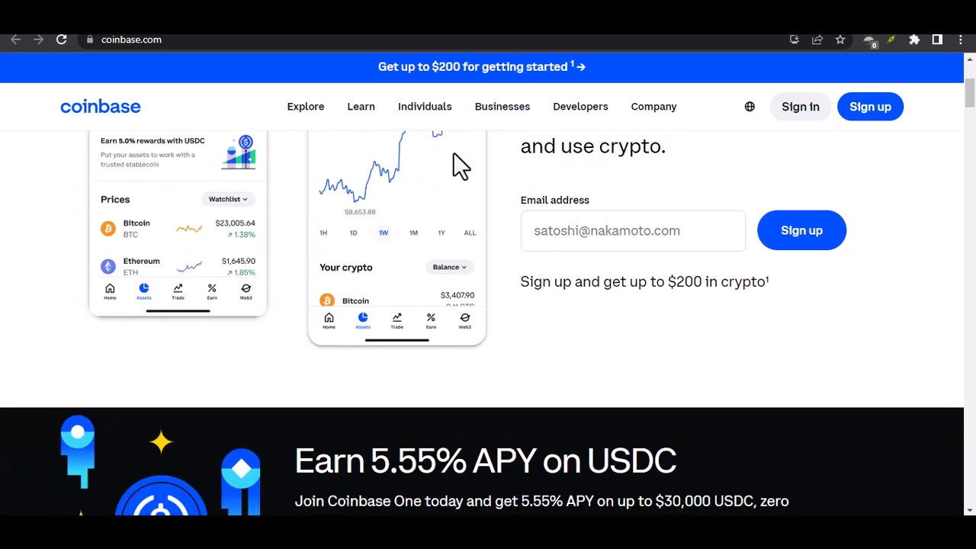
scroll("down", 3)
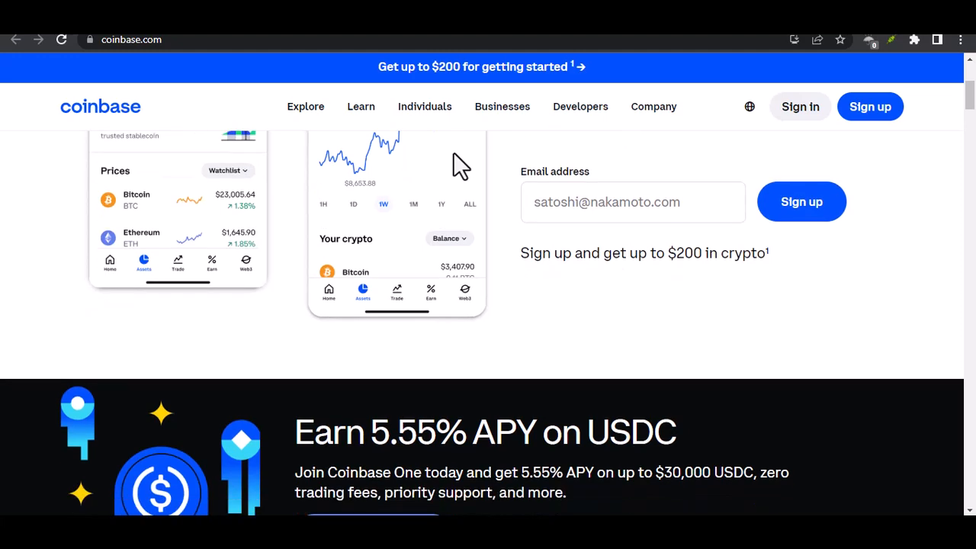
scroll("down", 3)
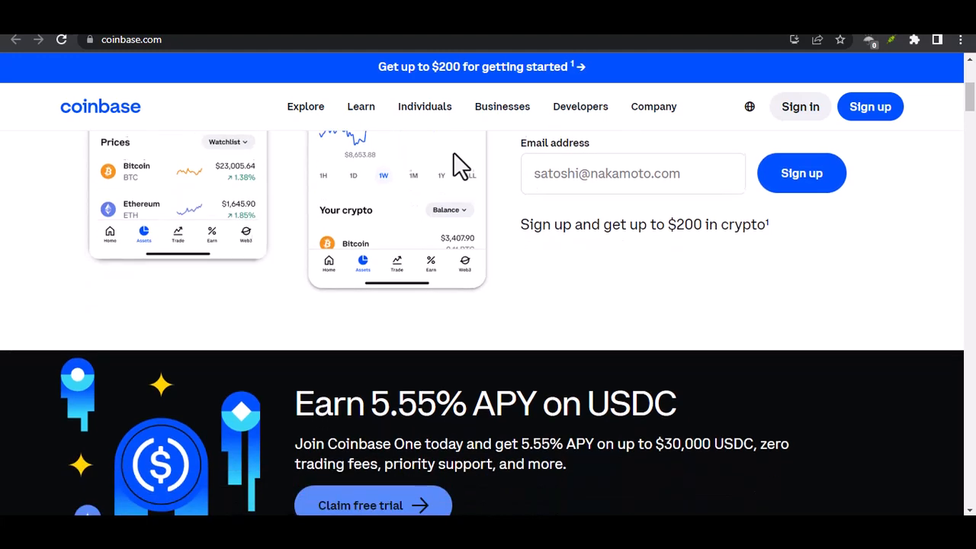
scroll("down", 3)
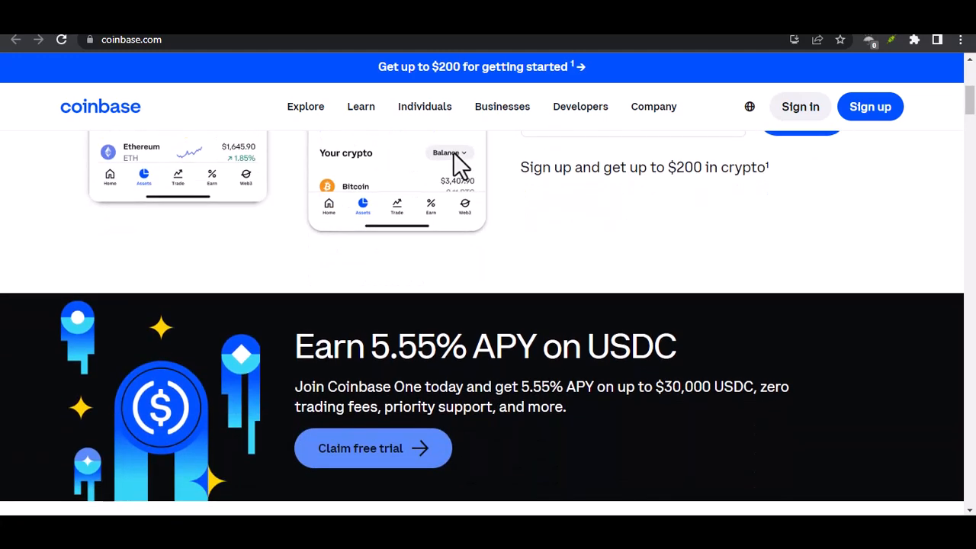
scroll("down", 3)
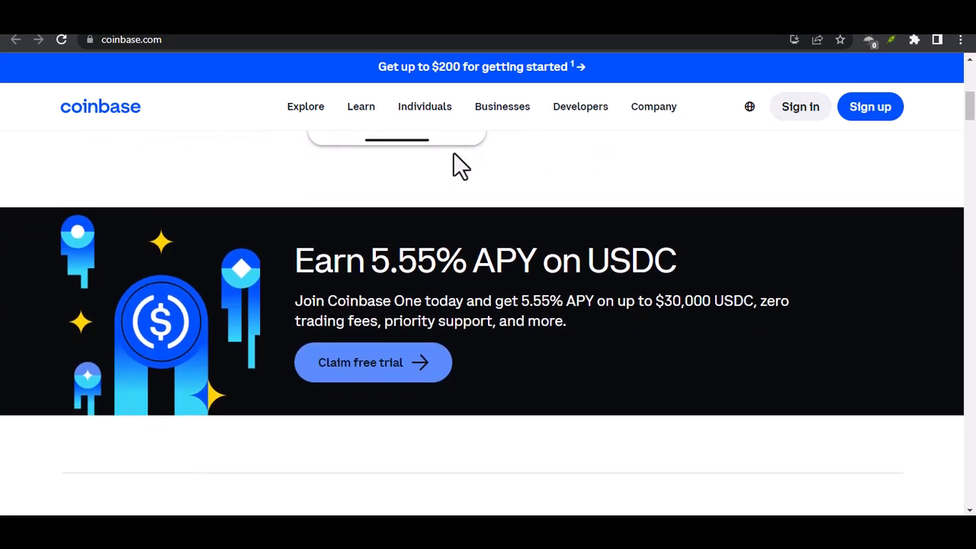
scroll("down", 3)
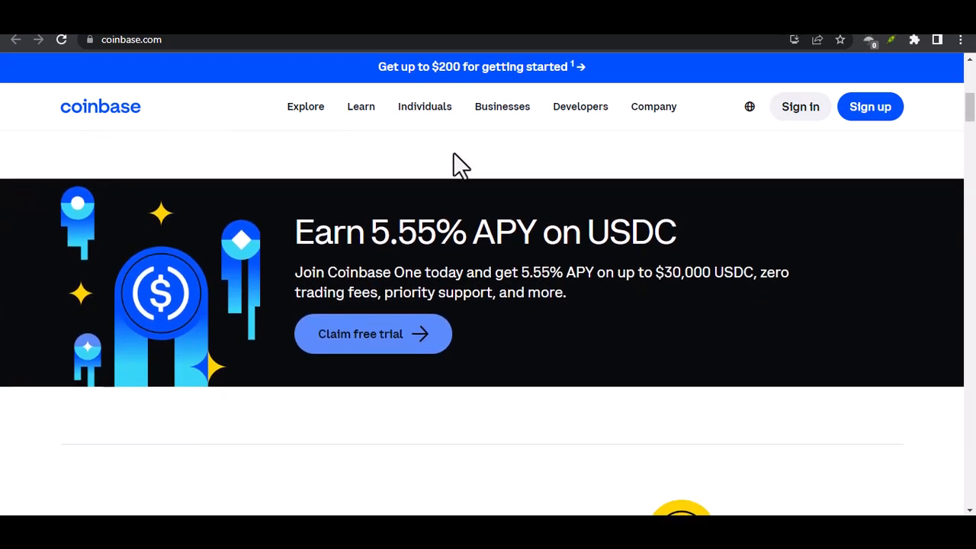